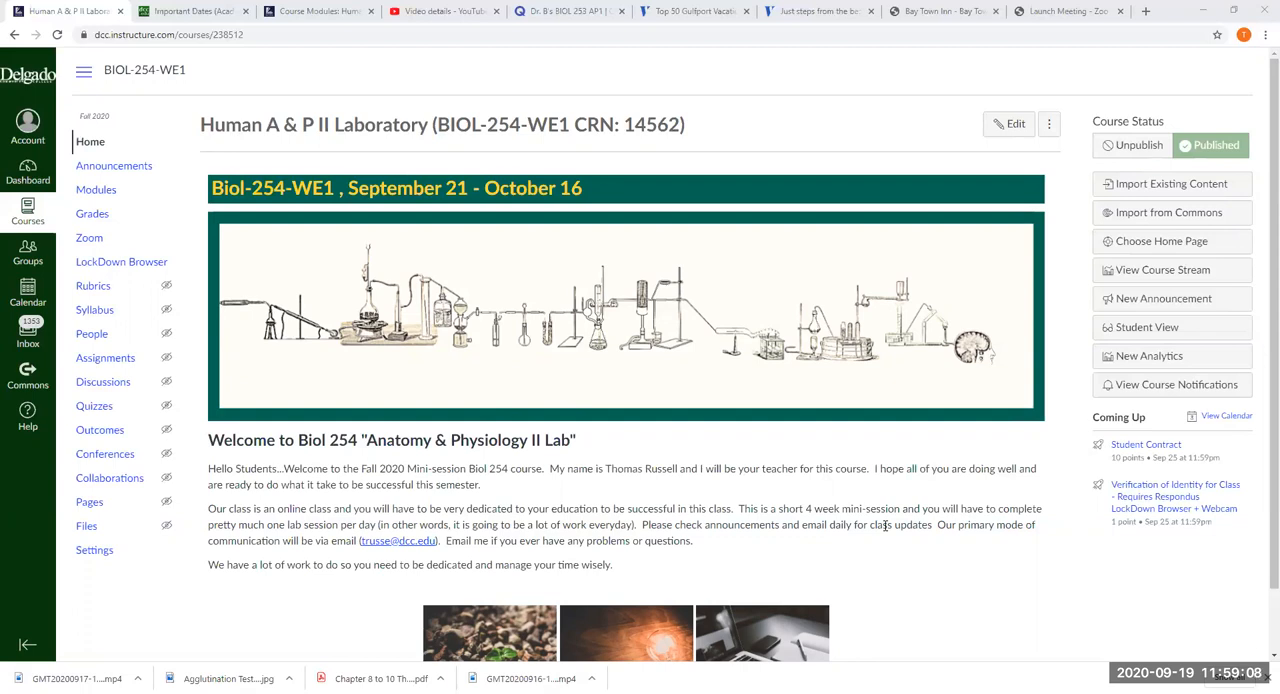
mouse_move(658, 444)
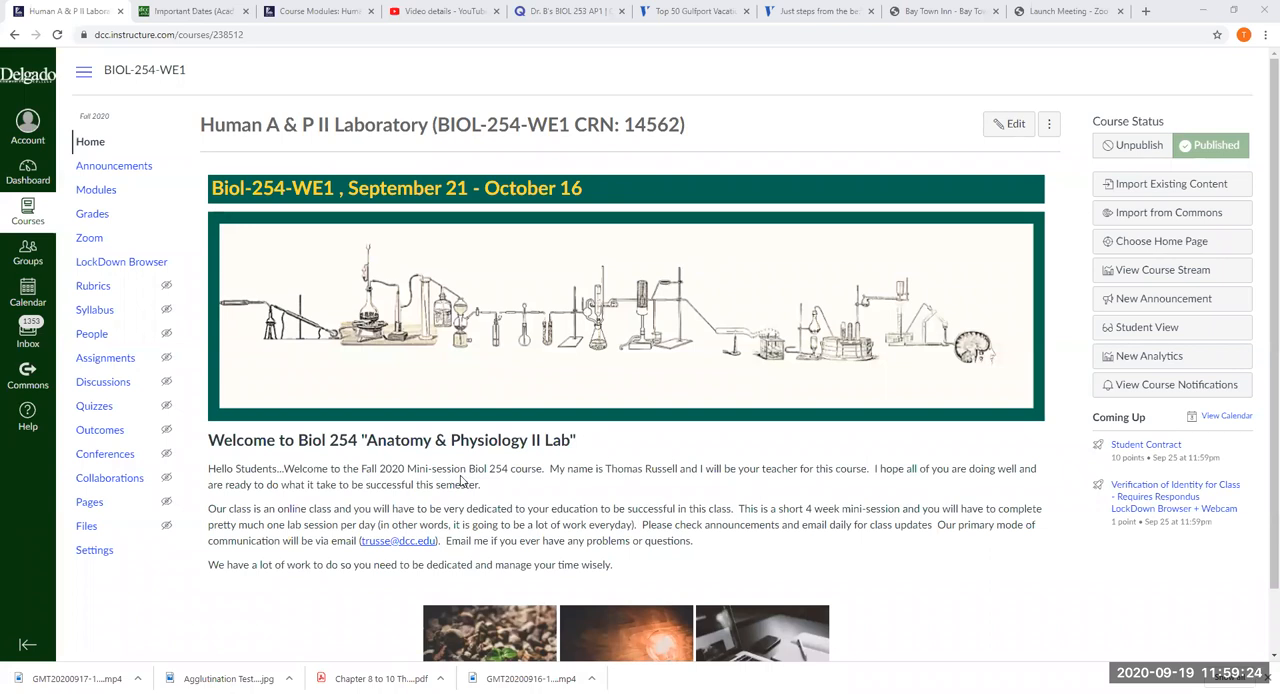
mouse_move(258, 305)
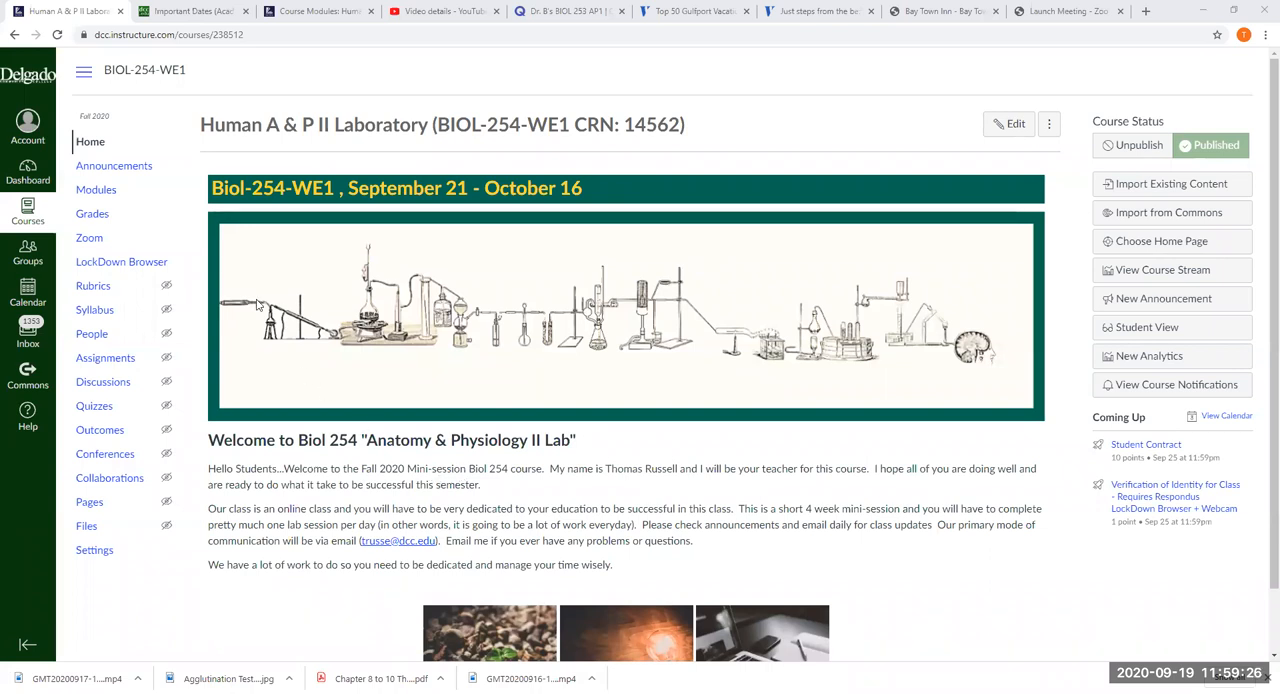
mouse_move(96, 189)
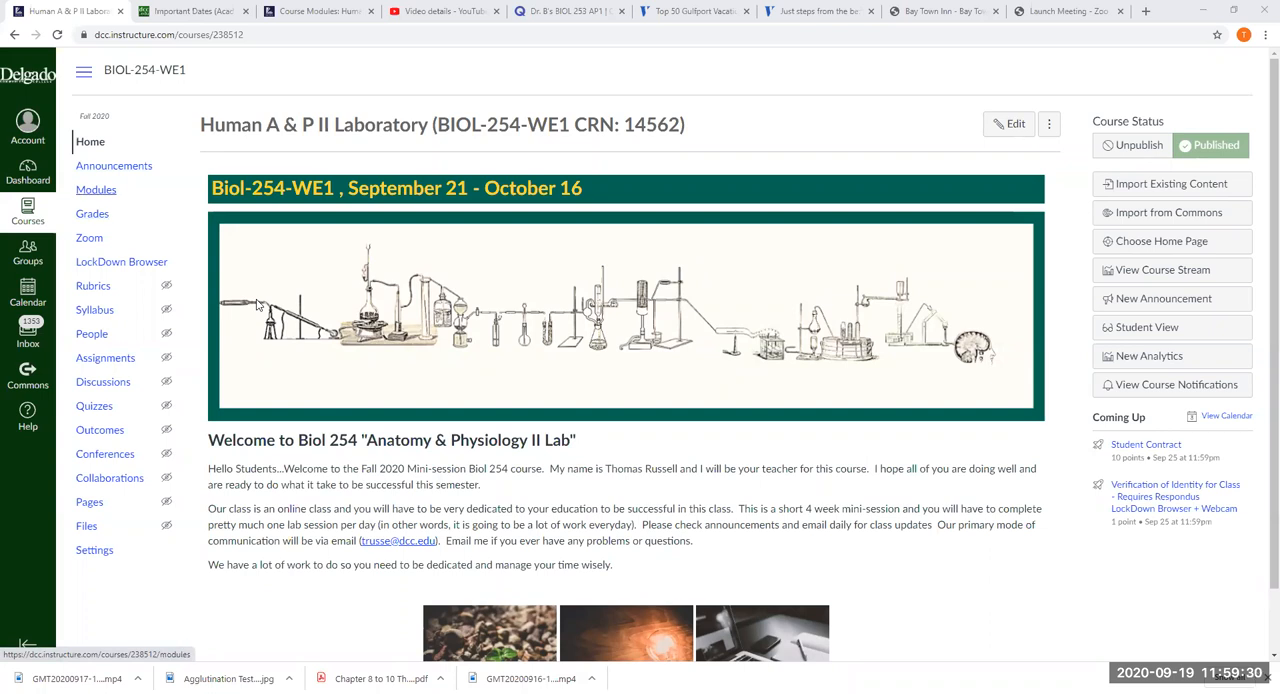
Go to Modules and scroll through the module list down to School Help
click(96, 189)
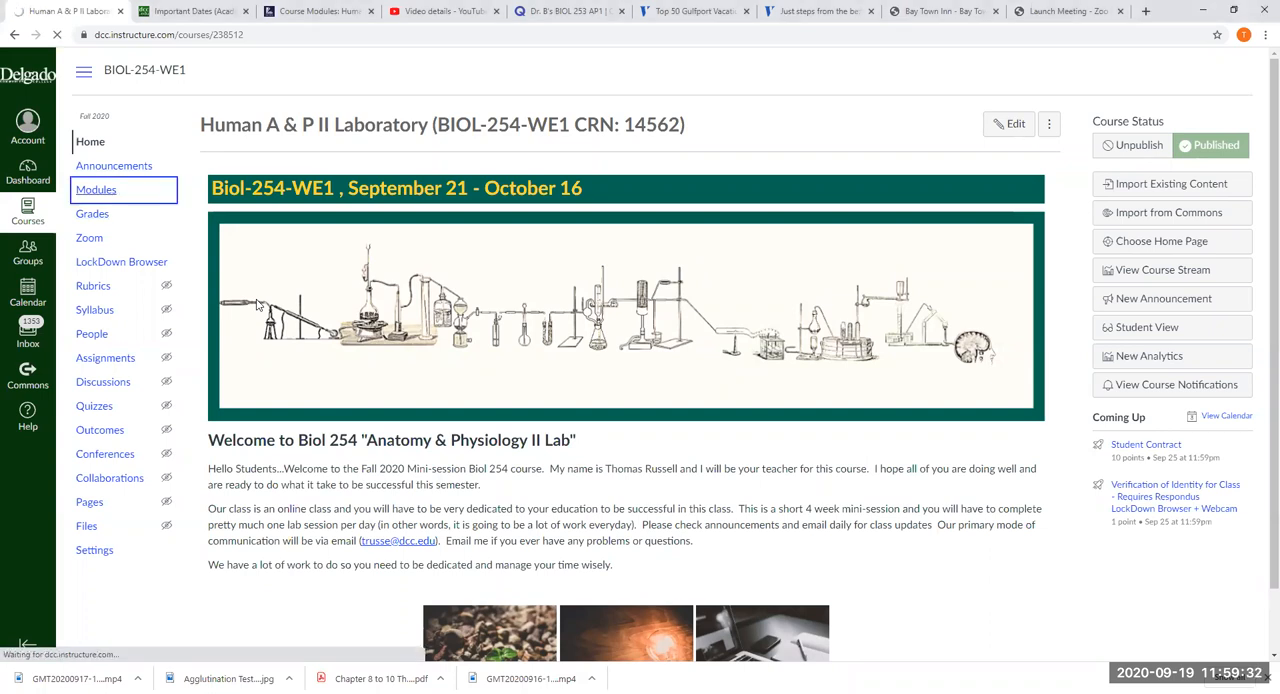
click(96, 189)
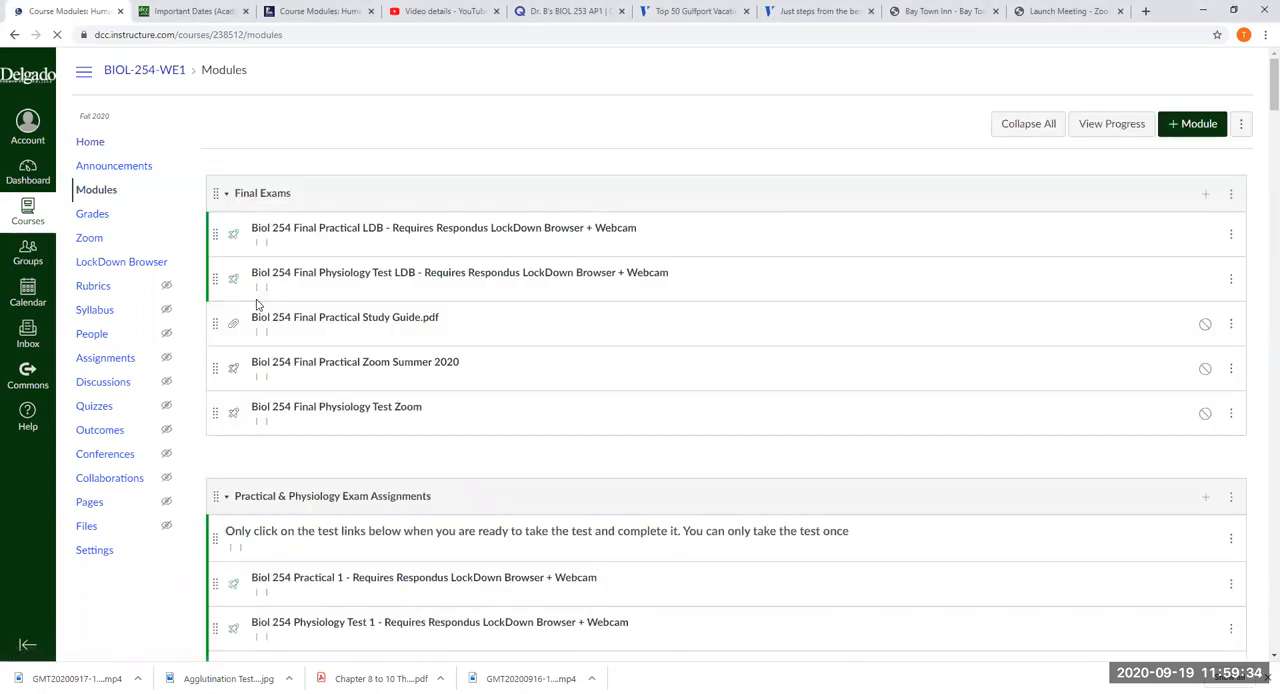
scroll(down, 3)
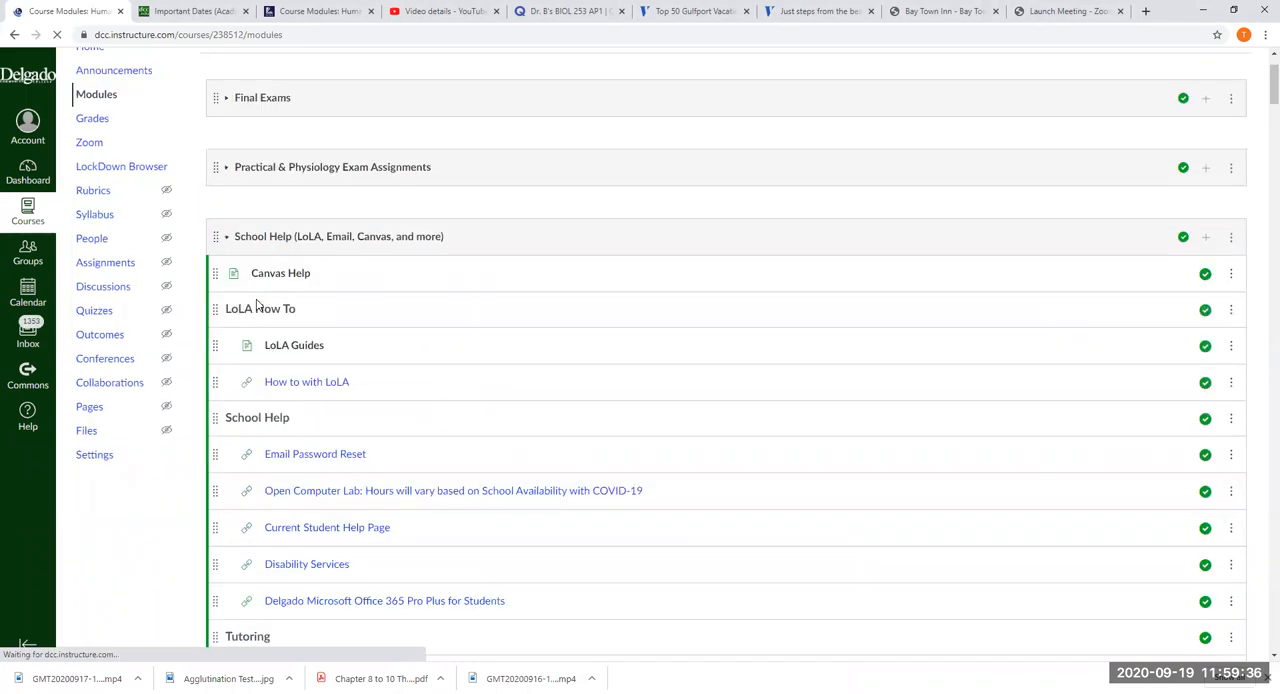
scroll(down, 3)
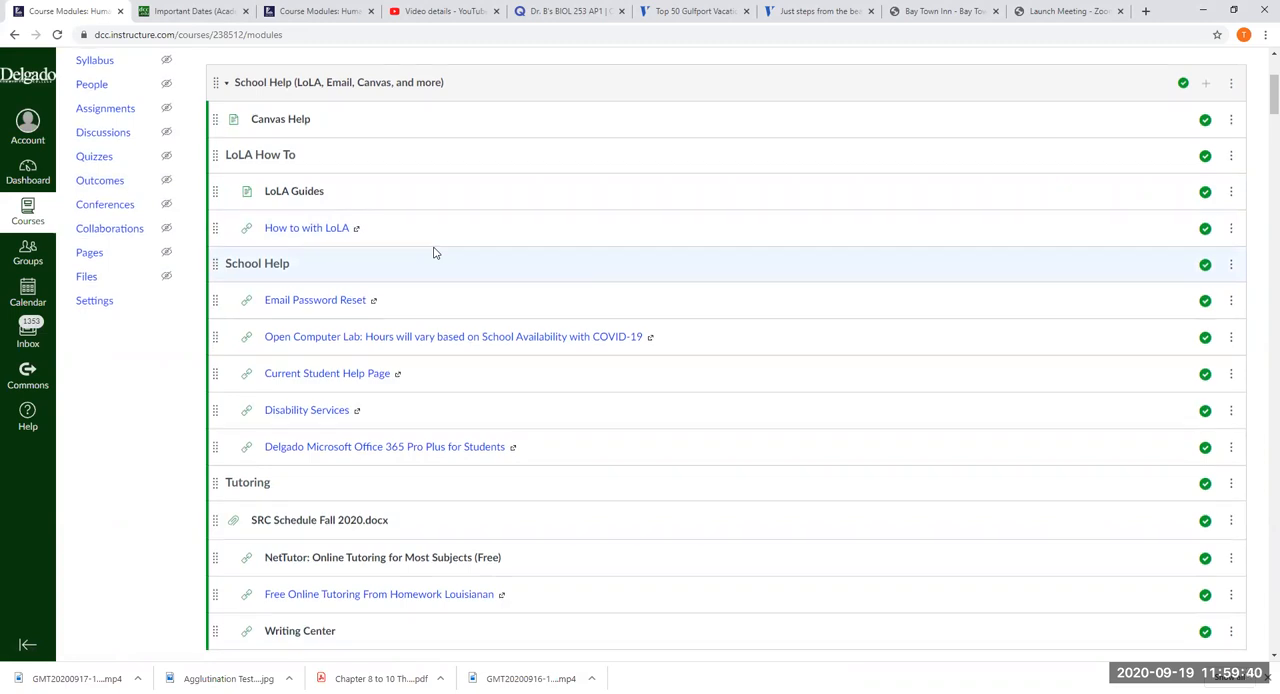
scroll(up, 3)
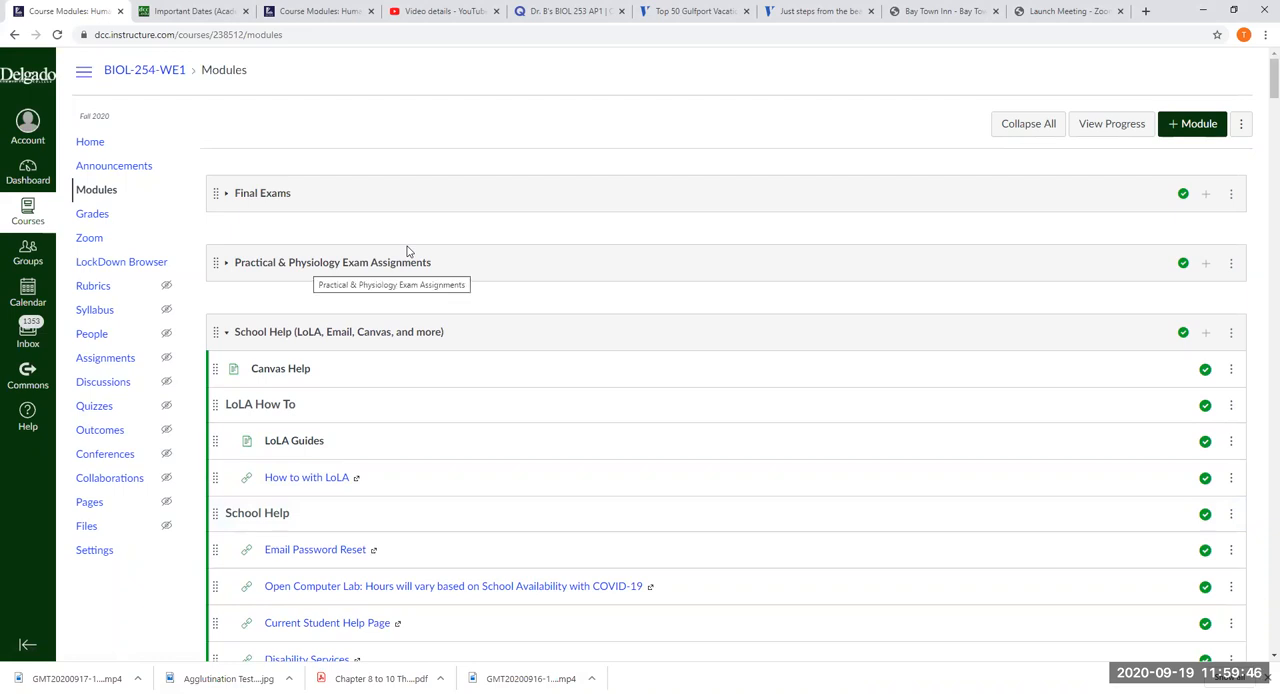
mouse_move(406, 250)
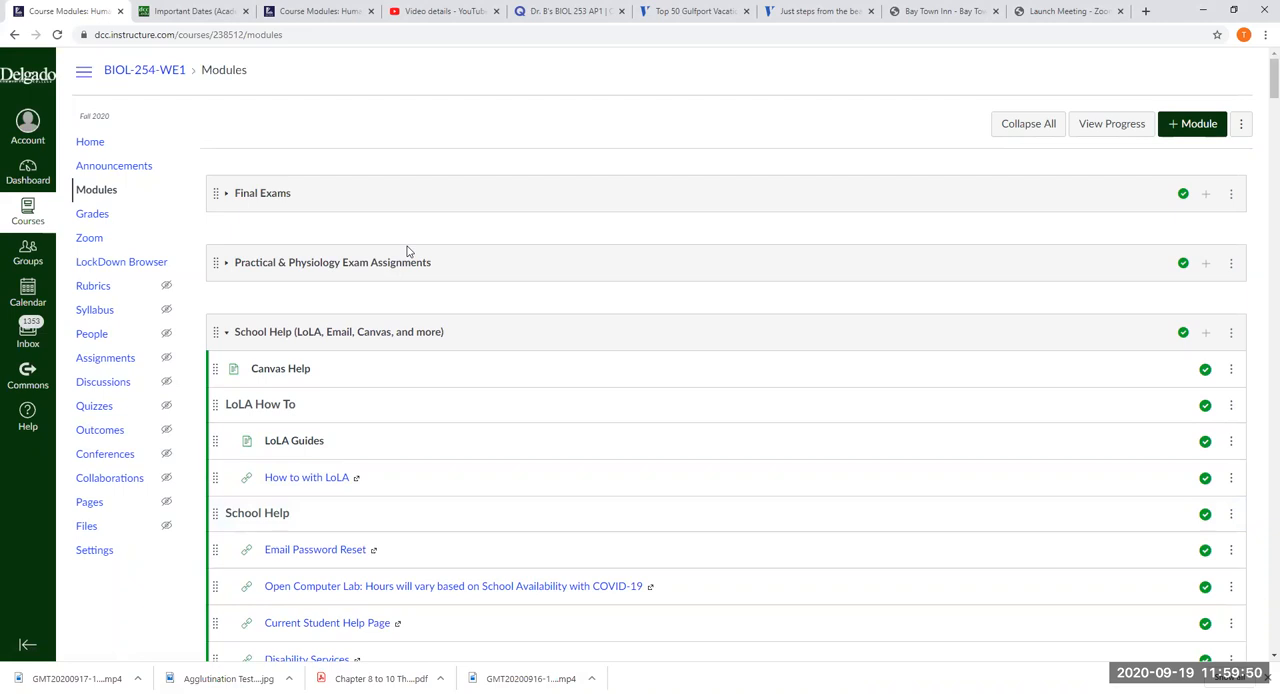
scroll(down, 3)
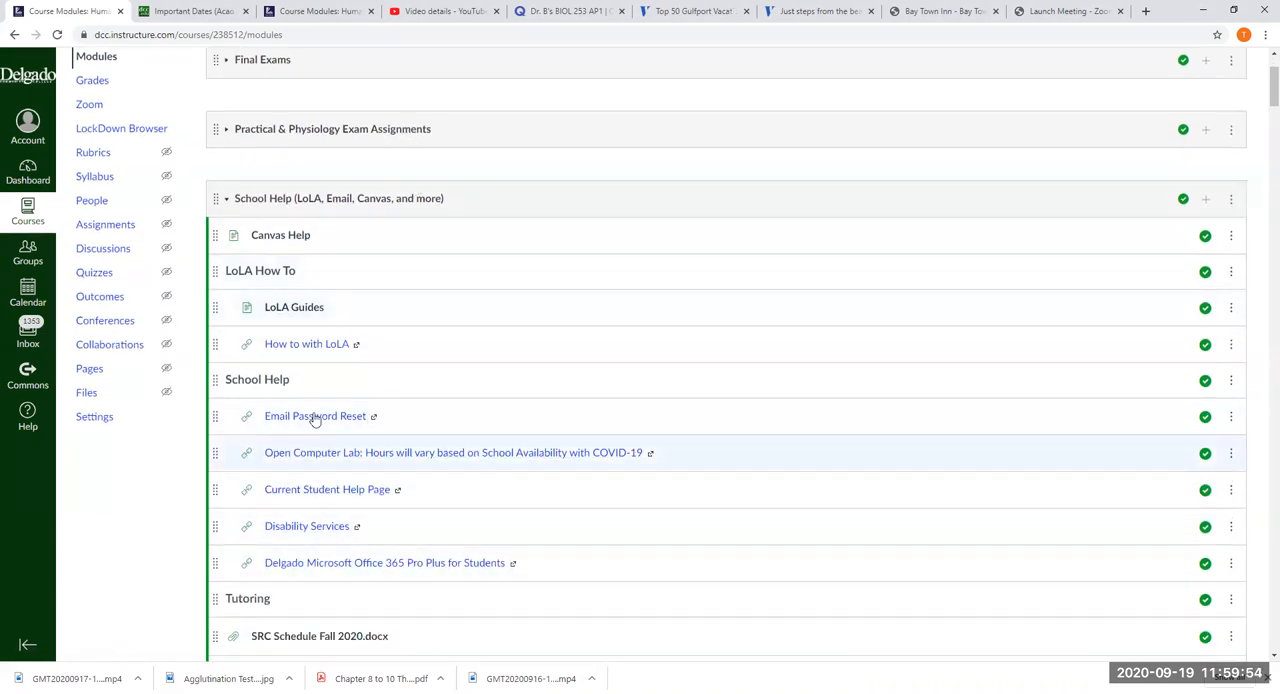
mouse_move(340, 306)
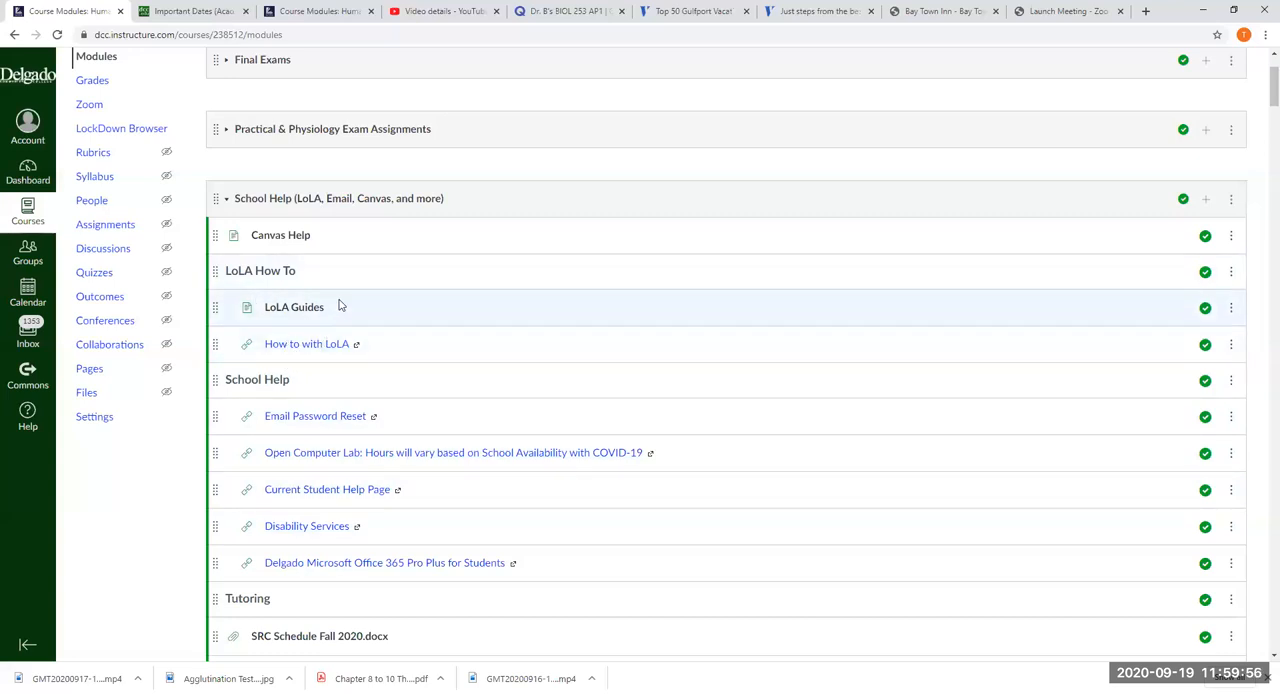
scroll(down, 3)
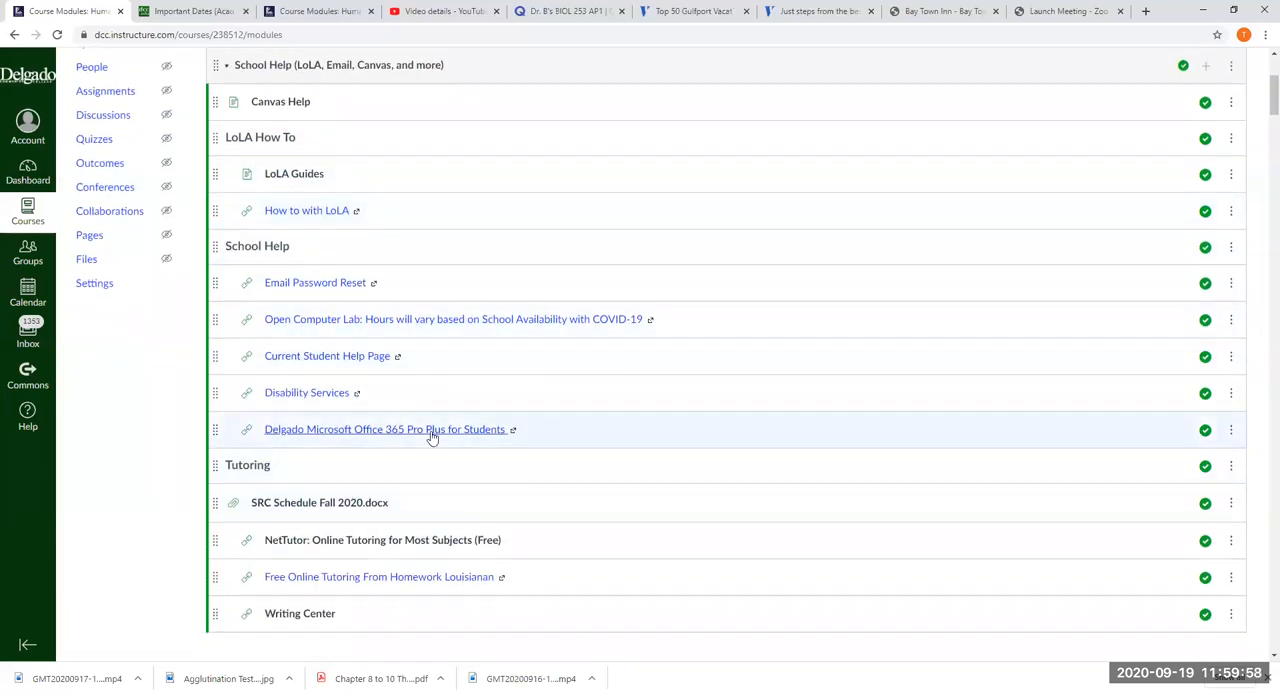
scroll(up, 3)
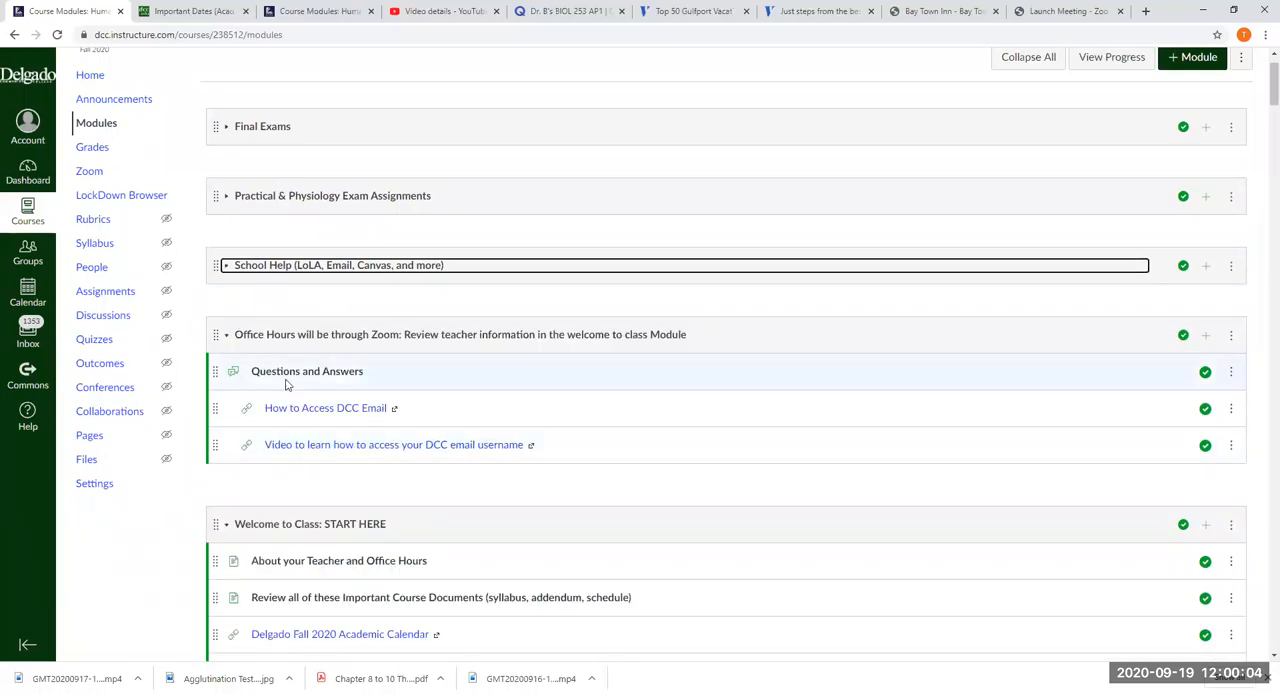
mouse_move(430, 388)
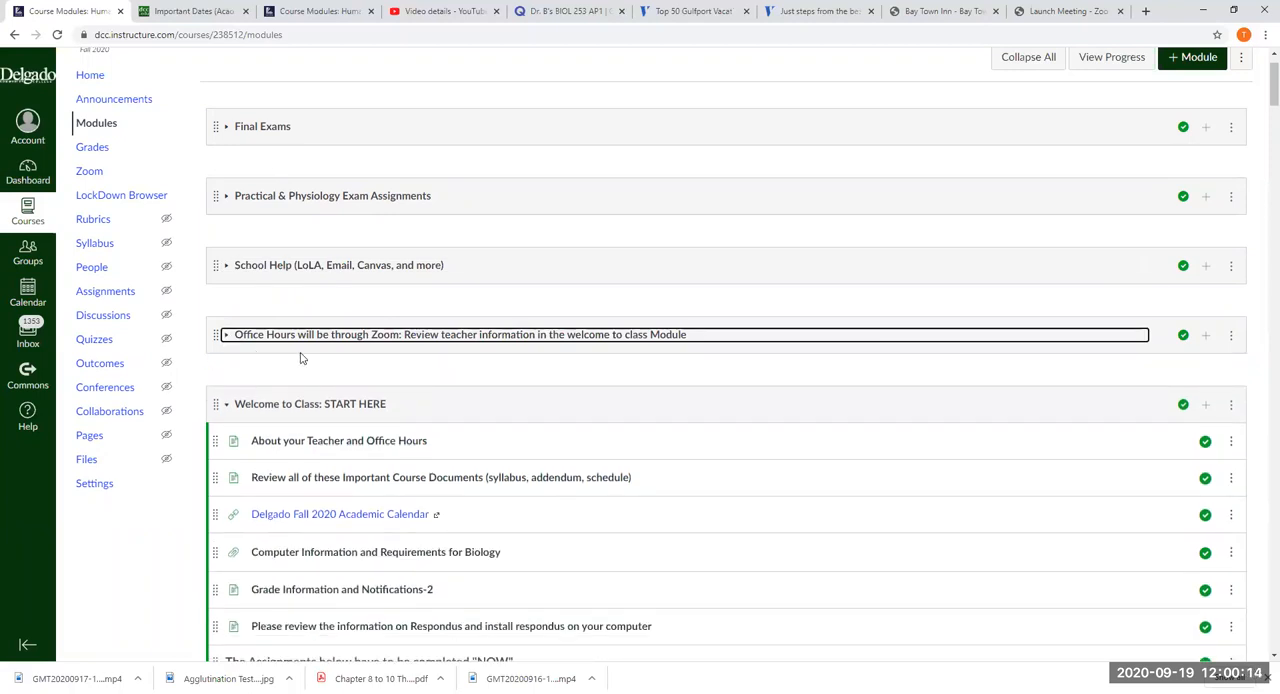
mouse_move(440, 378)
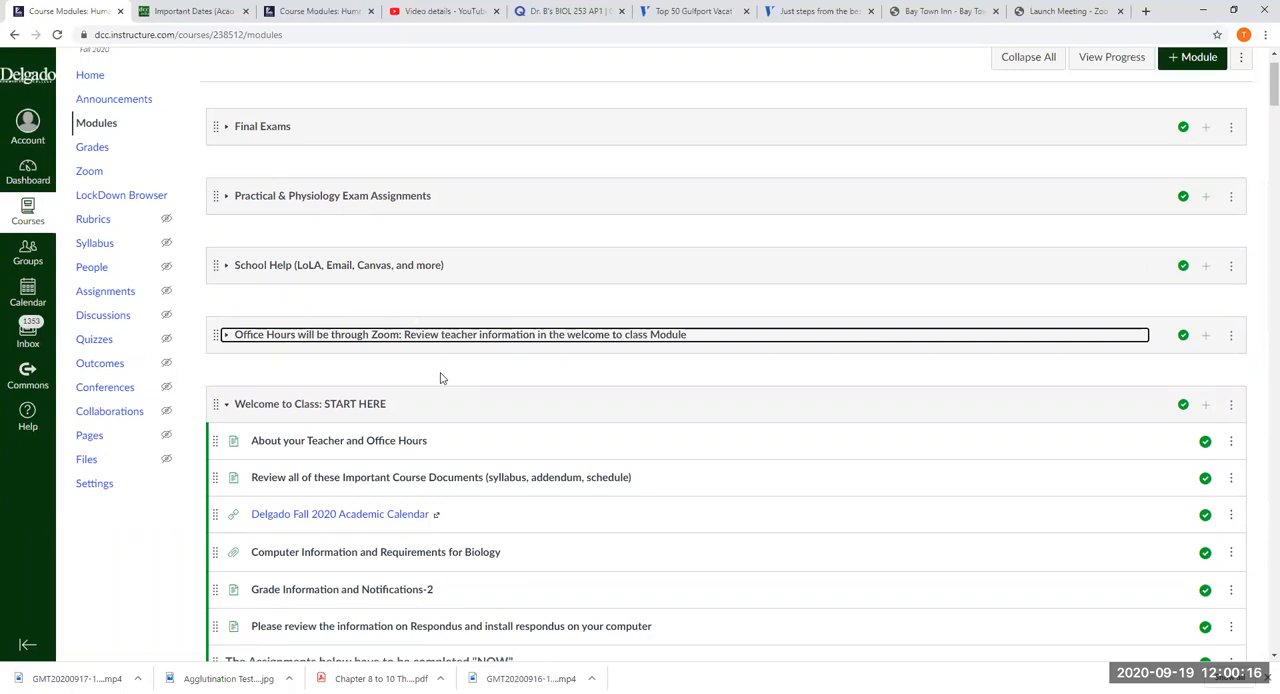
Scroll down to the Welcome to Class: START HERE module items
scroll(down, 3)
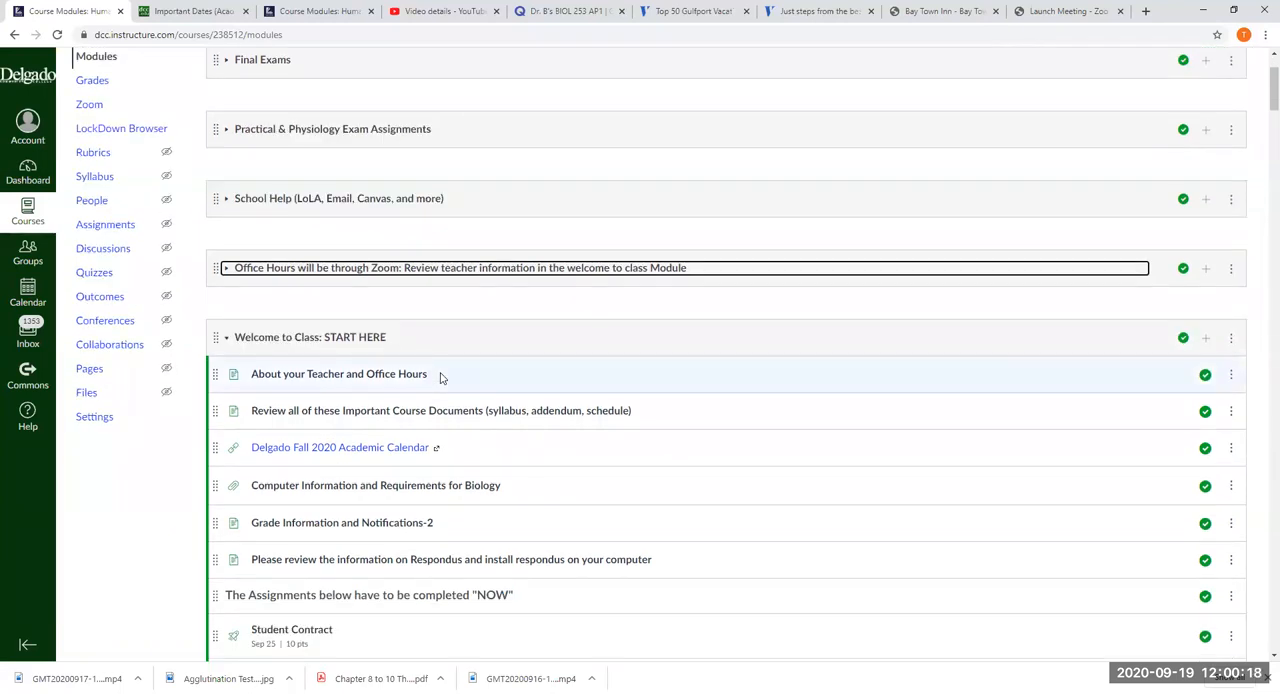
mouse_move(485, 378)
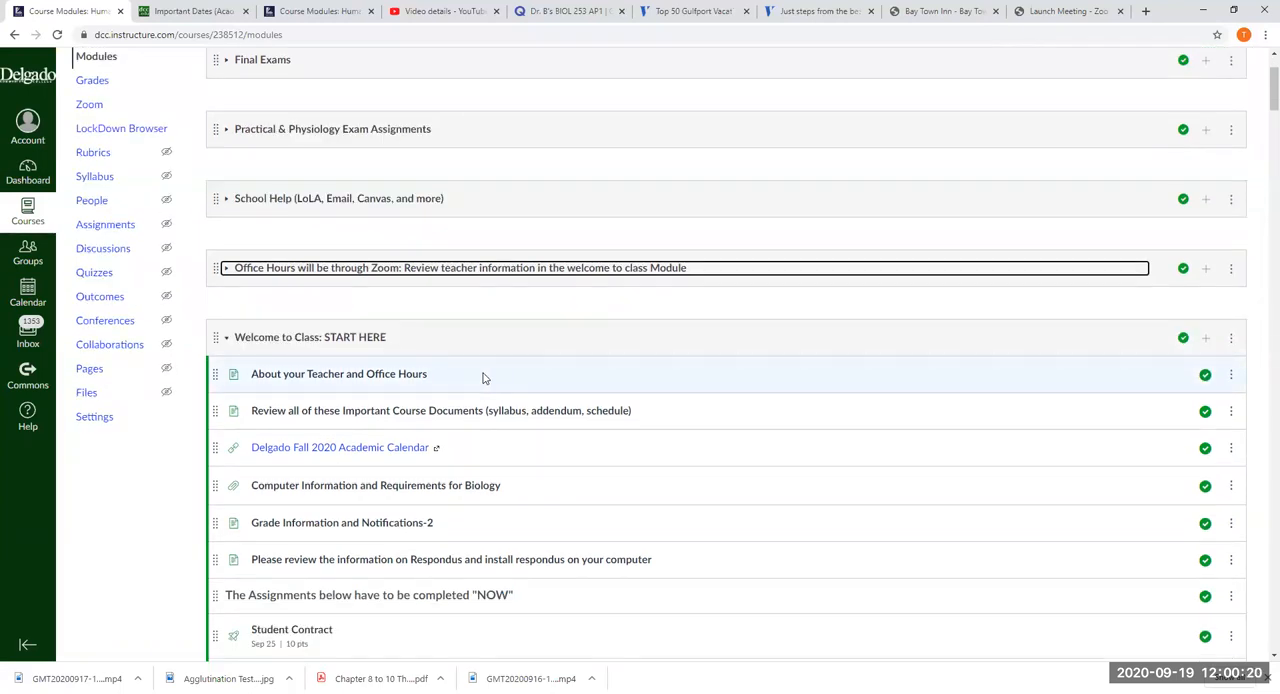
scroll(down, 3)
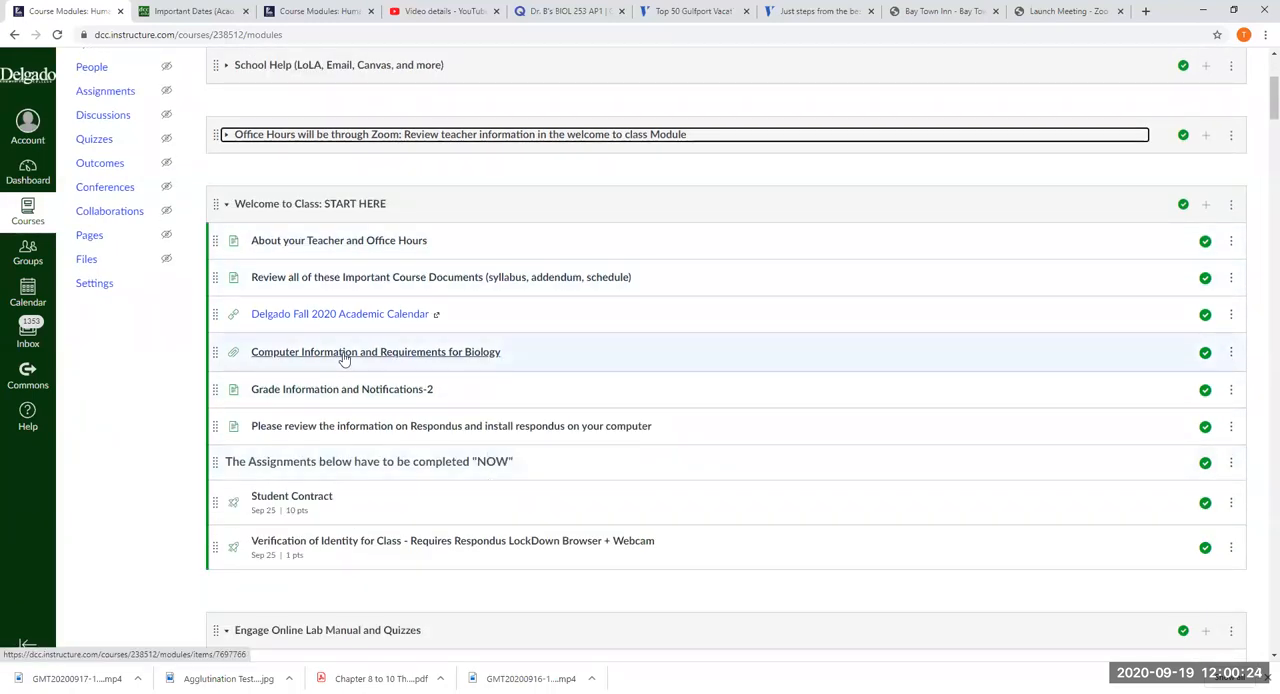
mouse_move(349, 371)
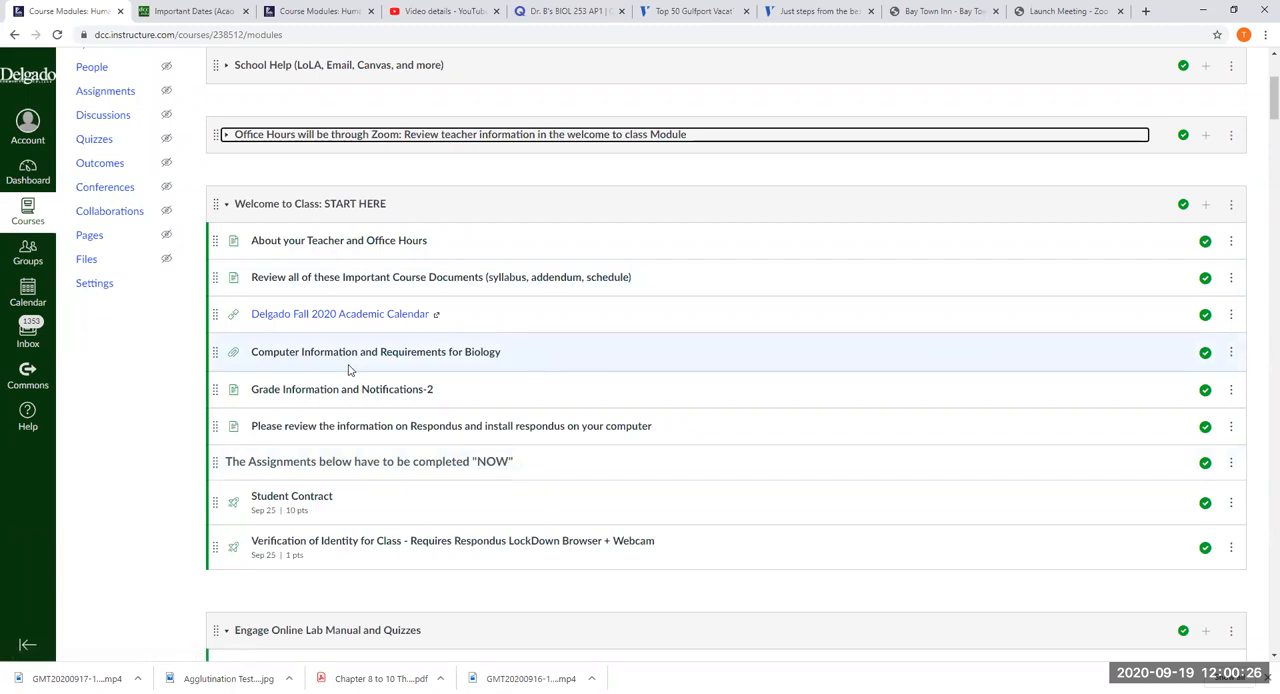
mouse_move(420, 277)
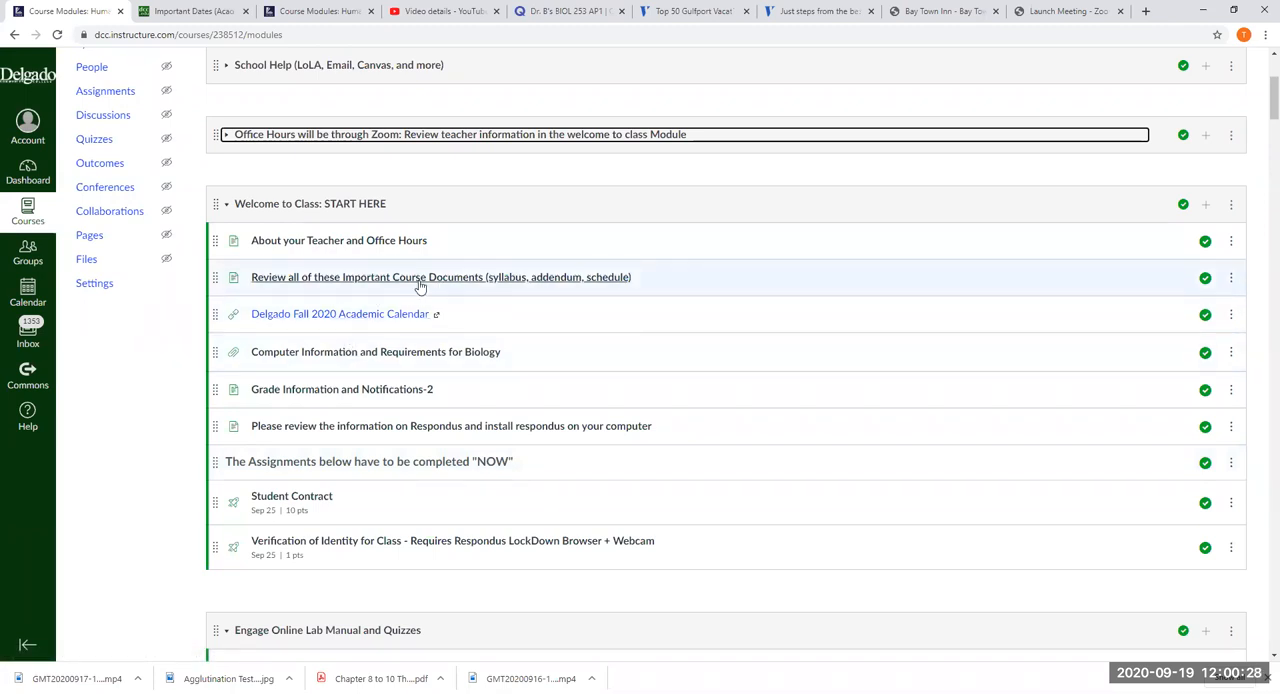
mouse_move(467, 282)
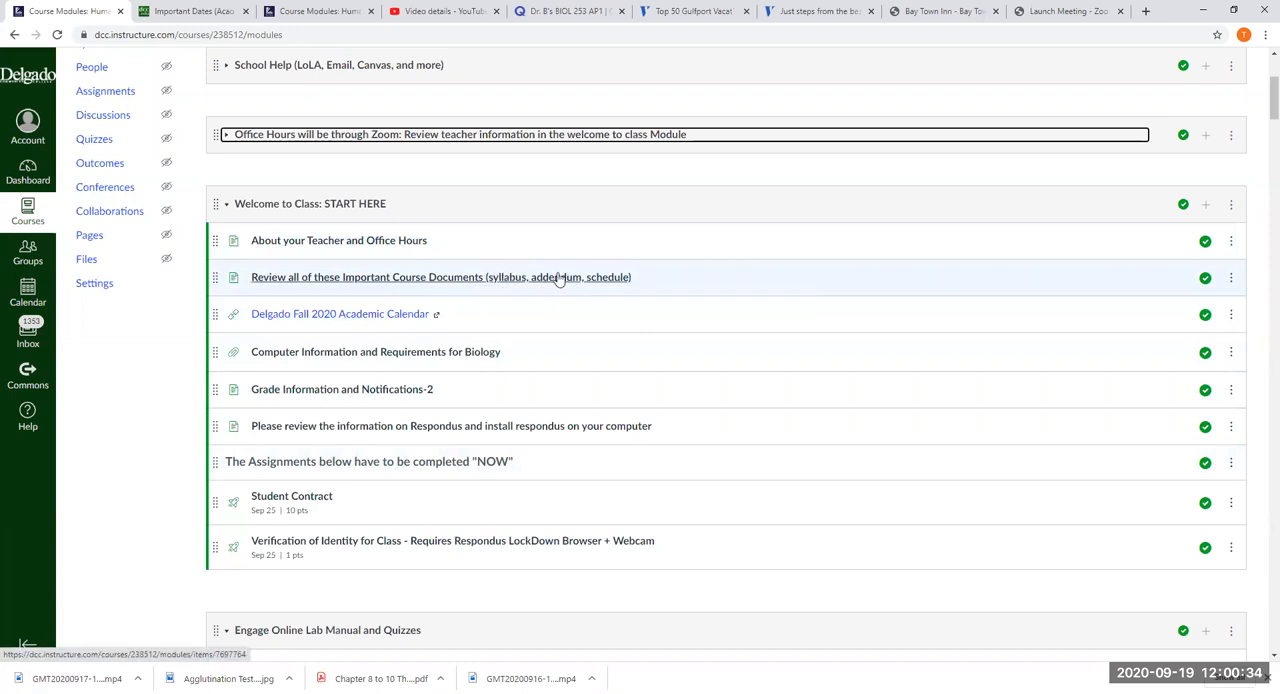
mouse_move(530, 299)
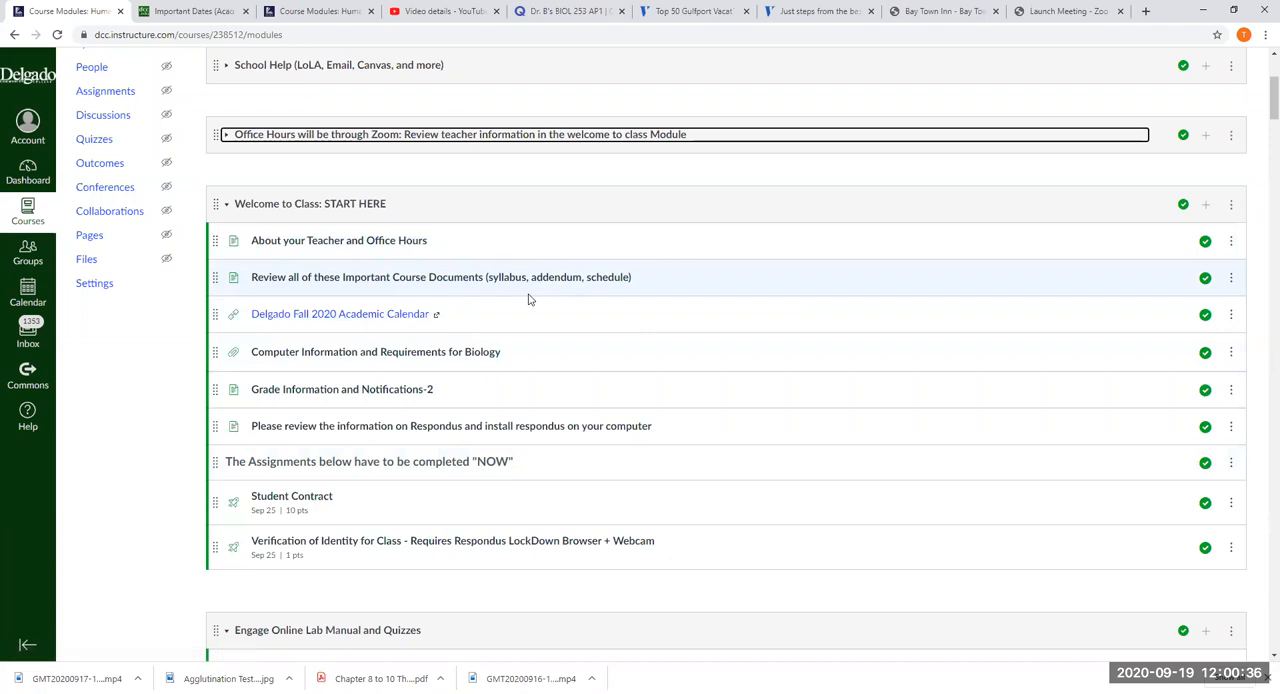
mouse_move(459, 297)
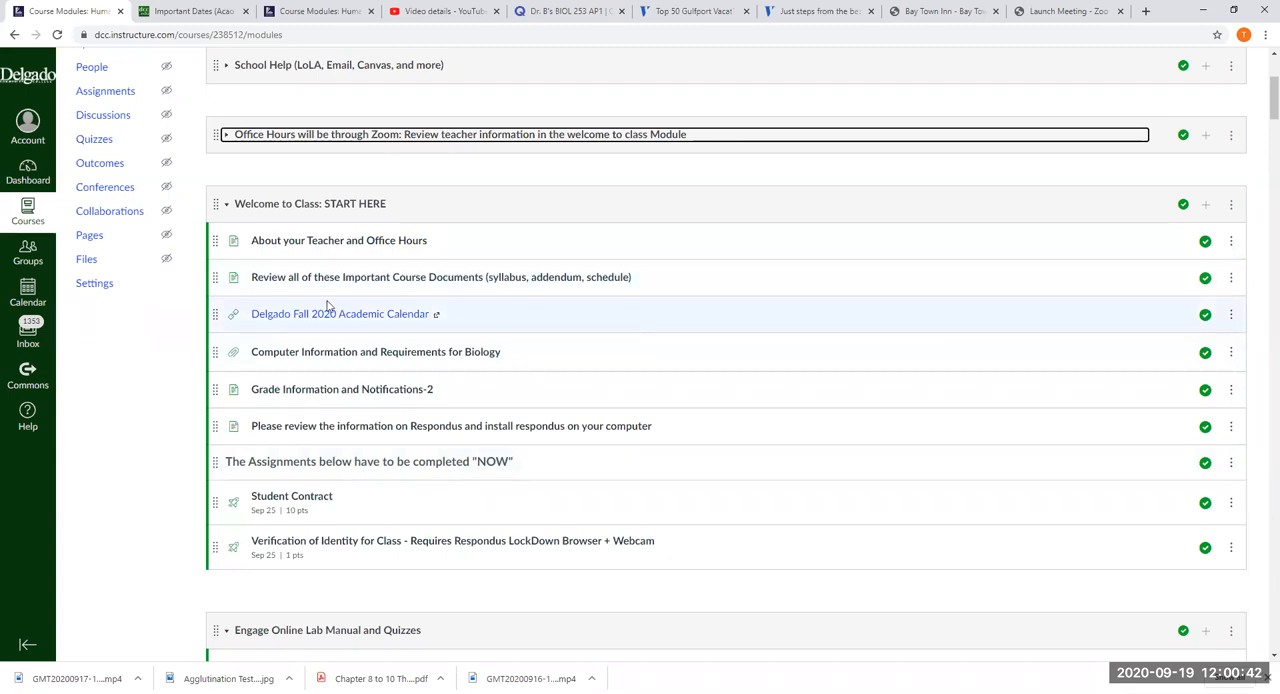
mouse_move(373, 331)
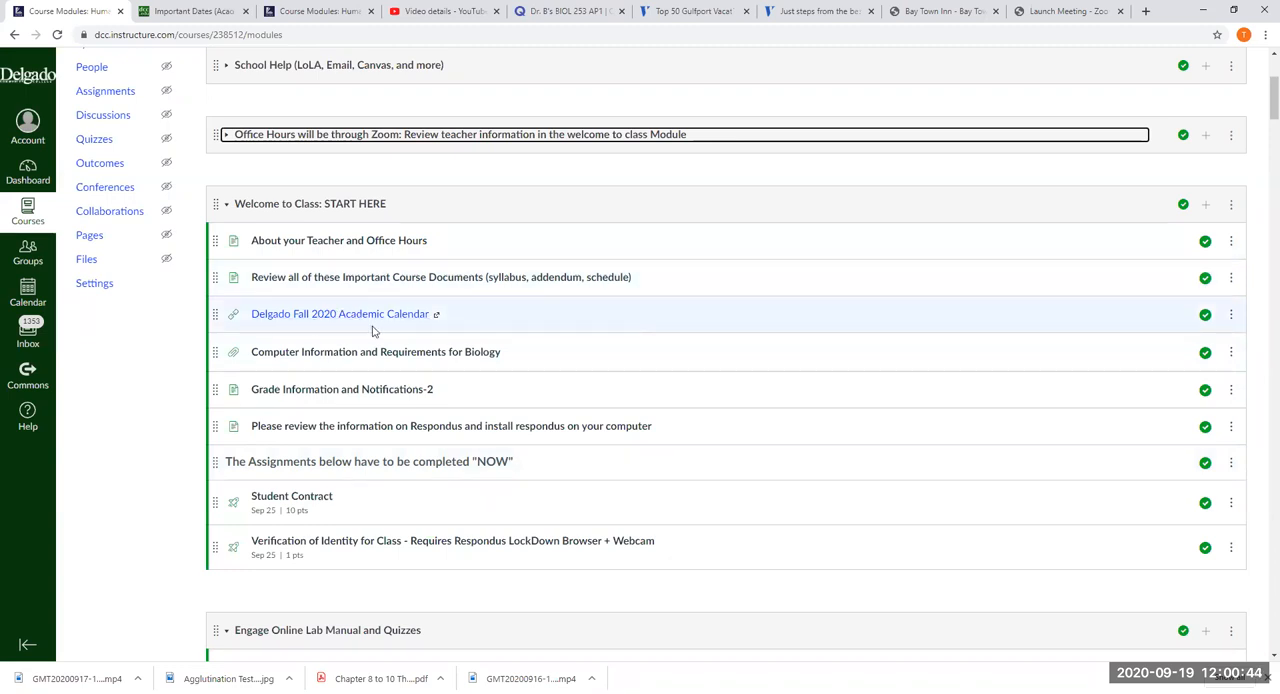
scroll(down, 3)
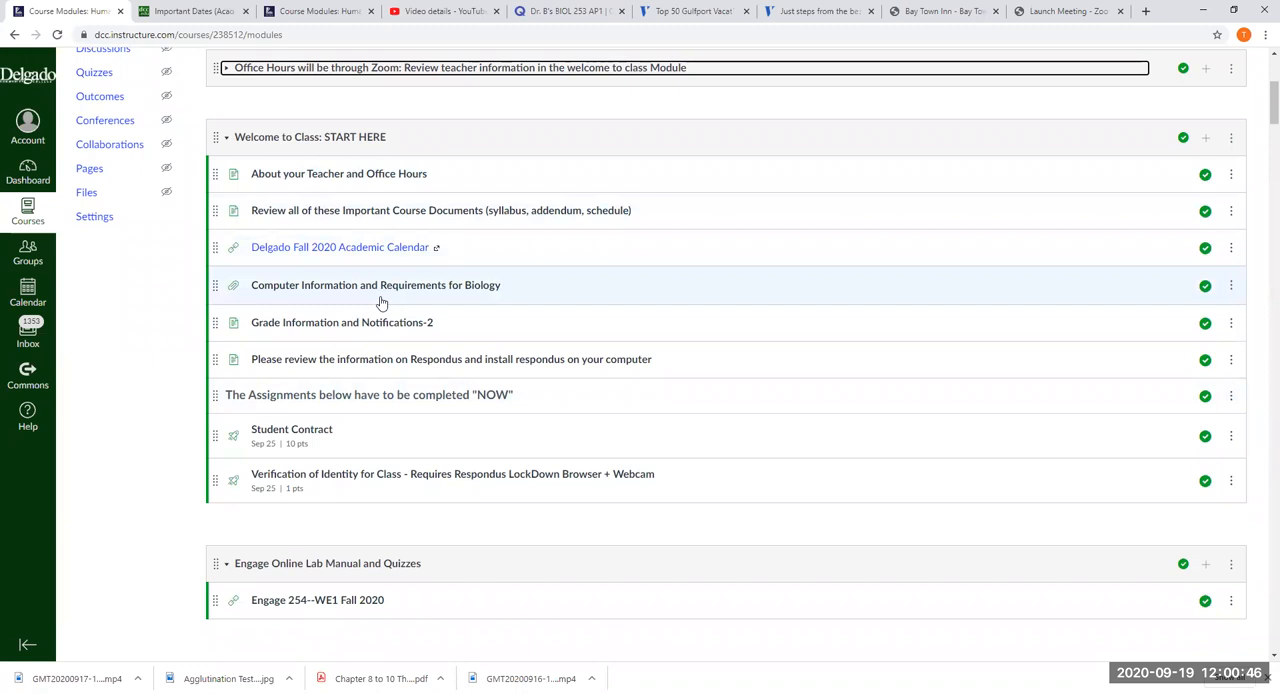
scroll(down, 3)
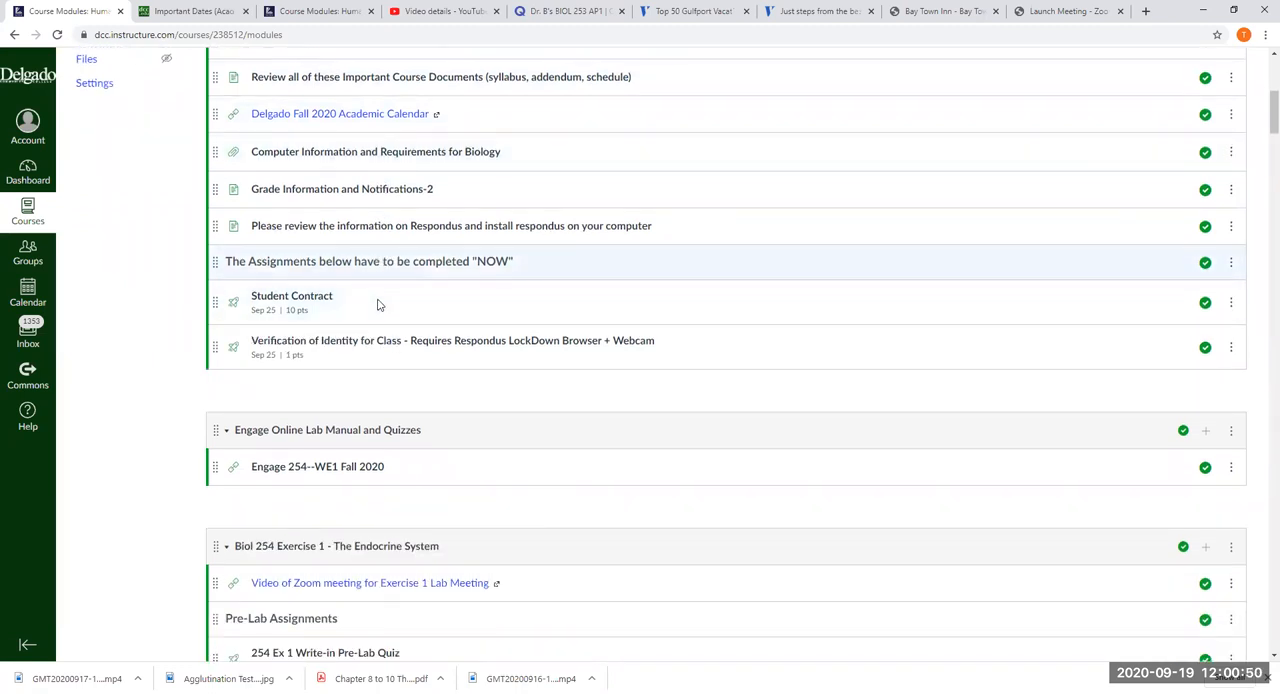
mouse_move(450, 225)
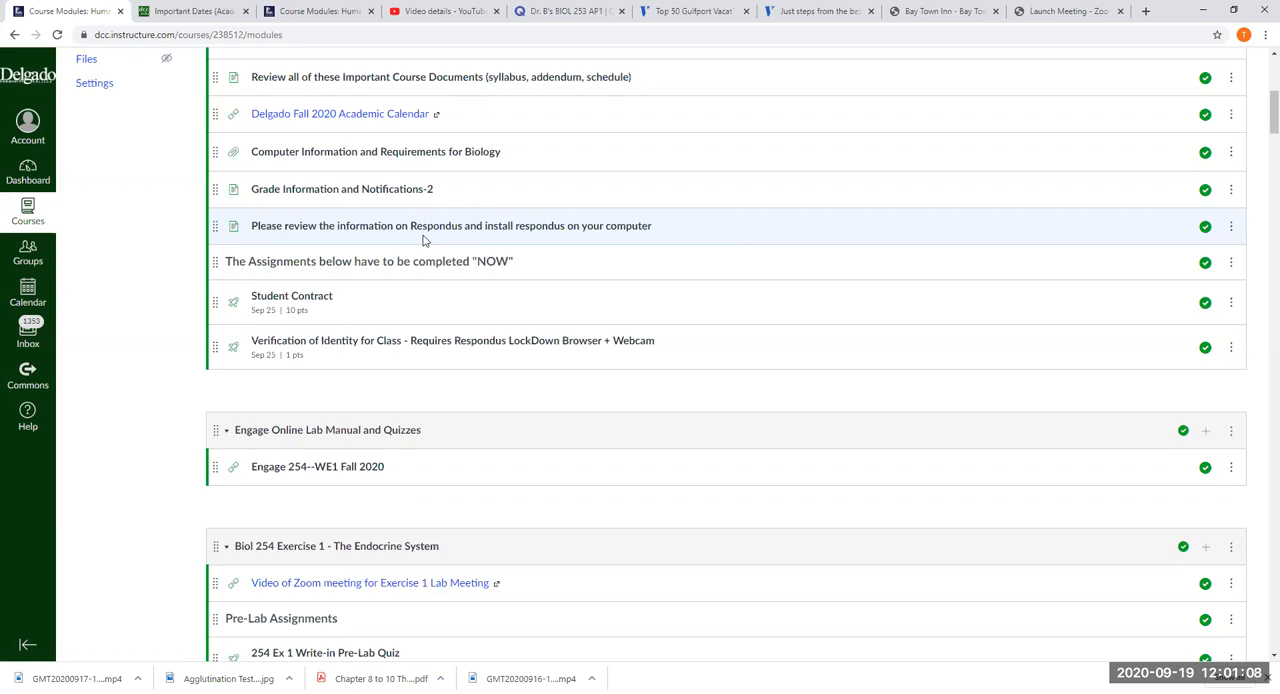
mouse_move(337, 299)
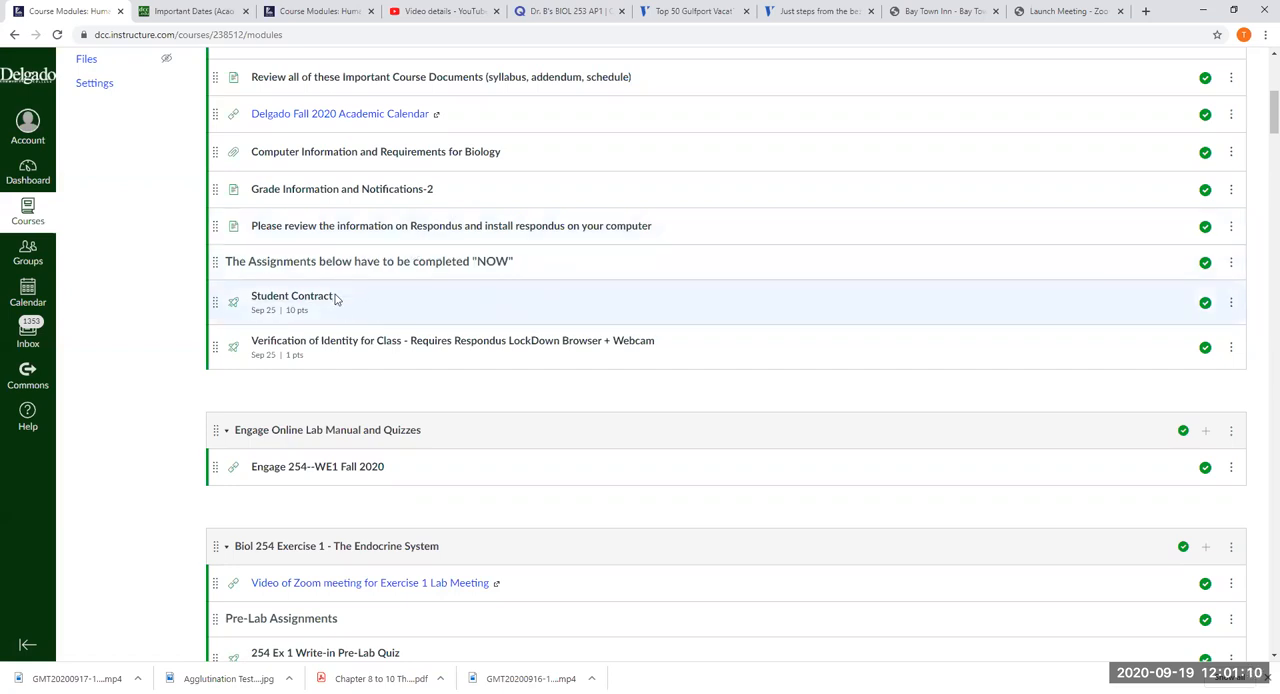
mouse_move(291, 295)
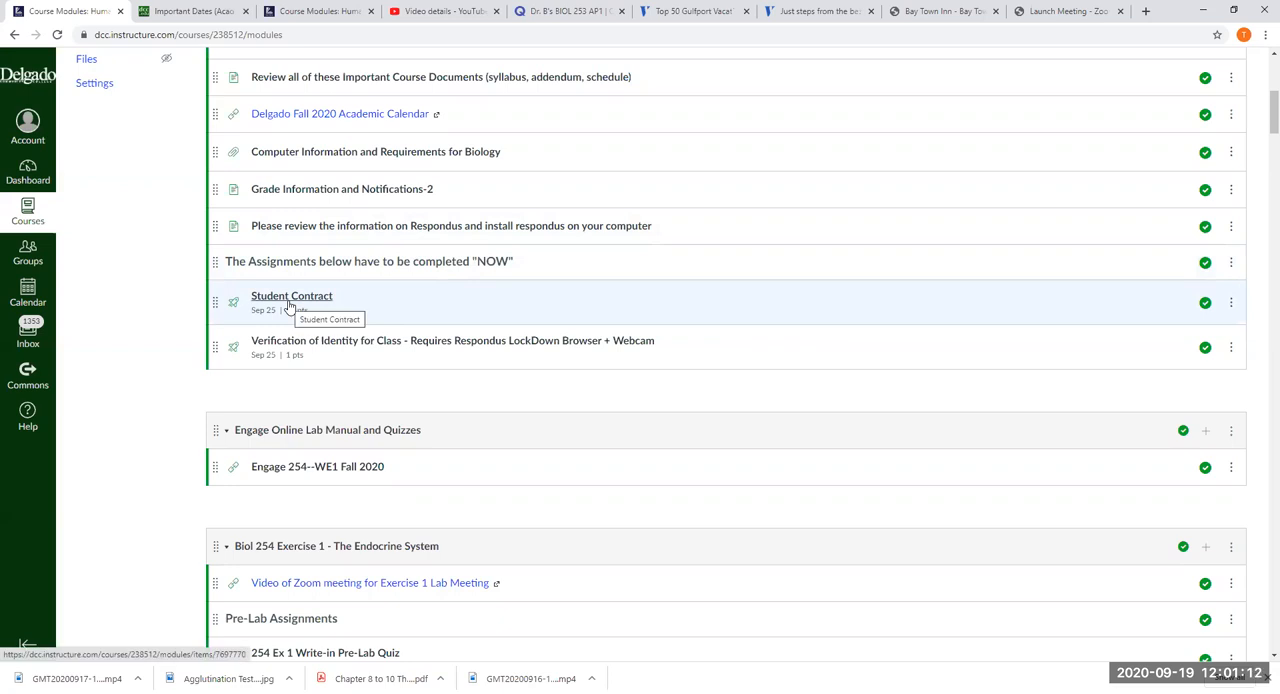
mouse_move(385, 347)
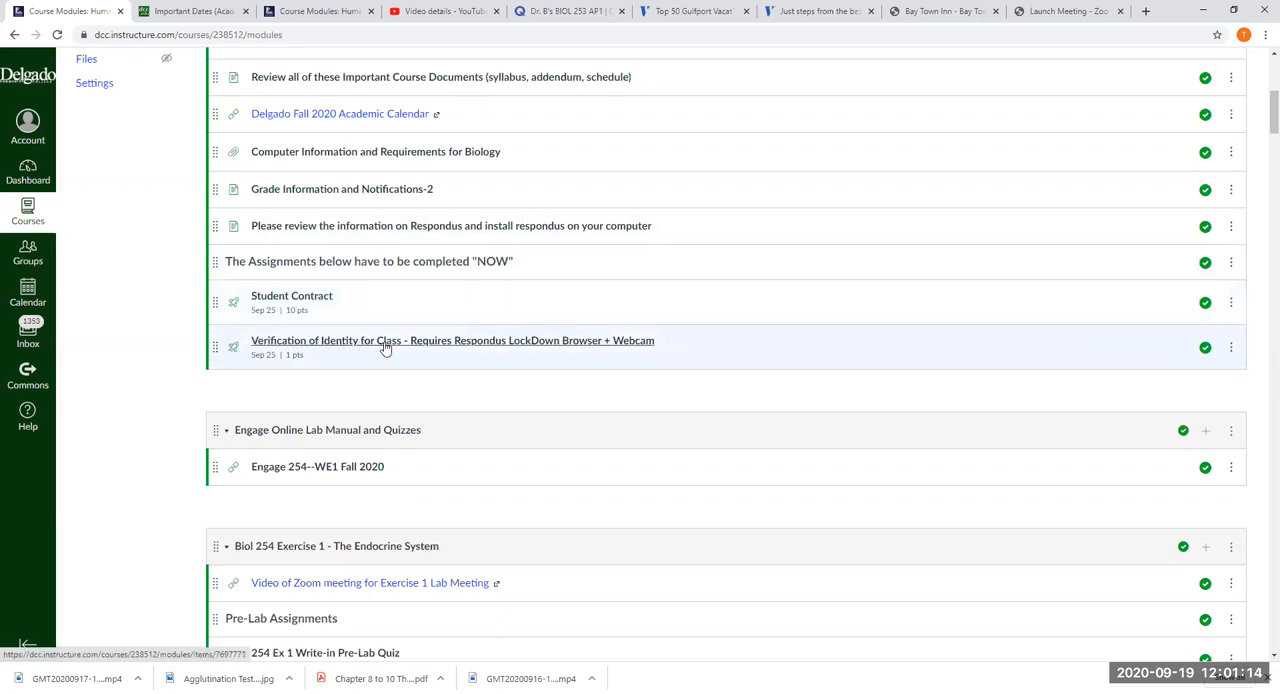
mouse_move(433, 347)
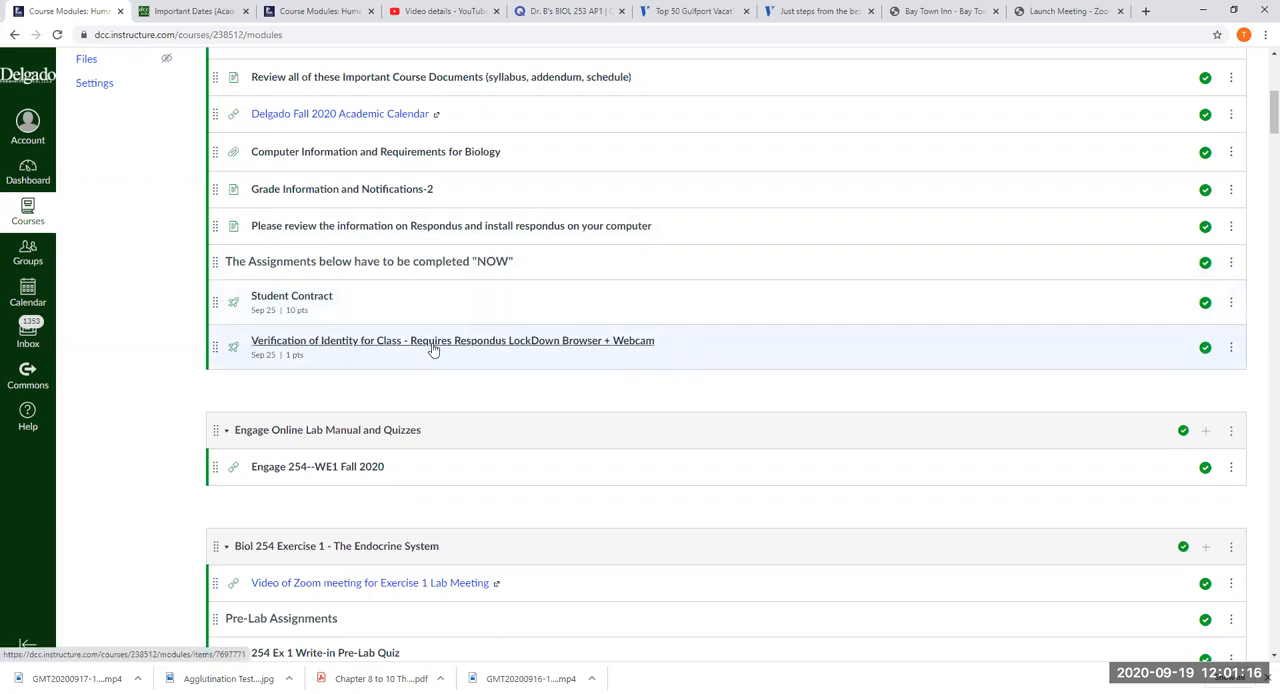
mouse_move(472, 352)
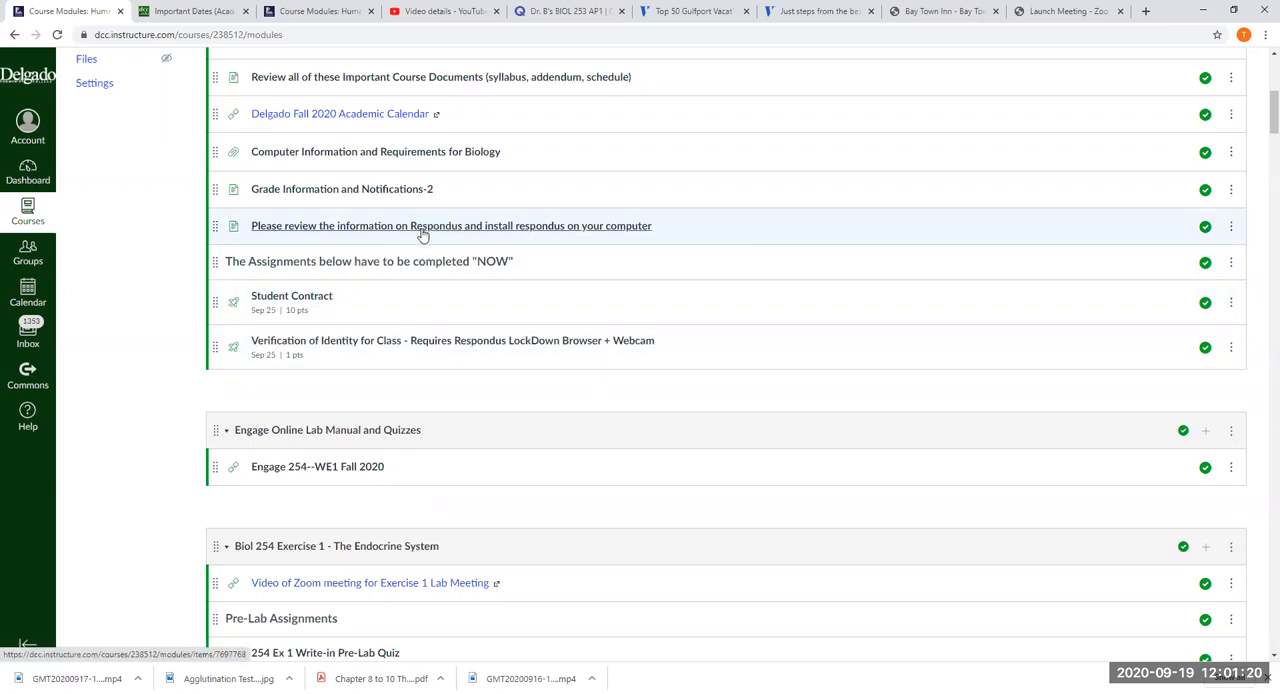
mouse_move(410, 225)
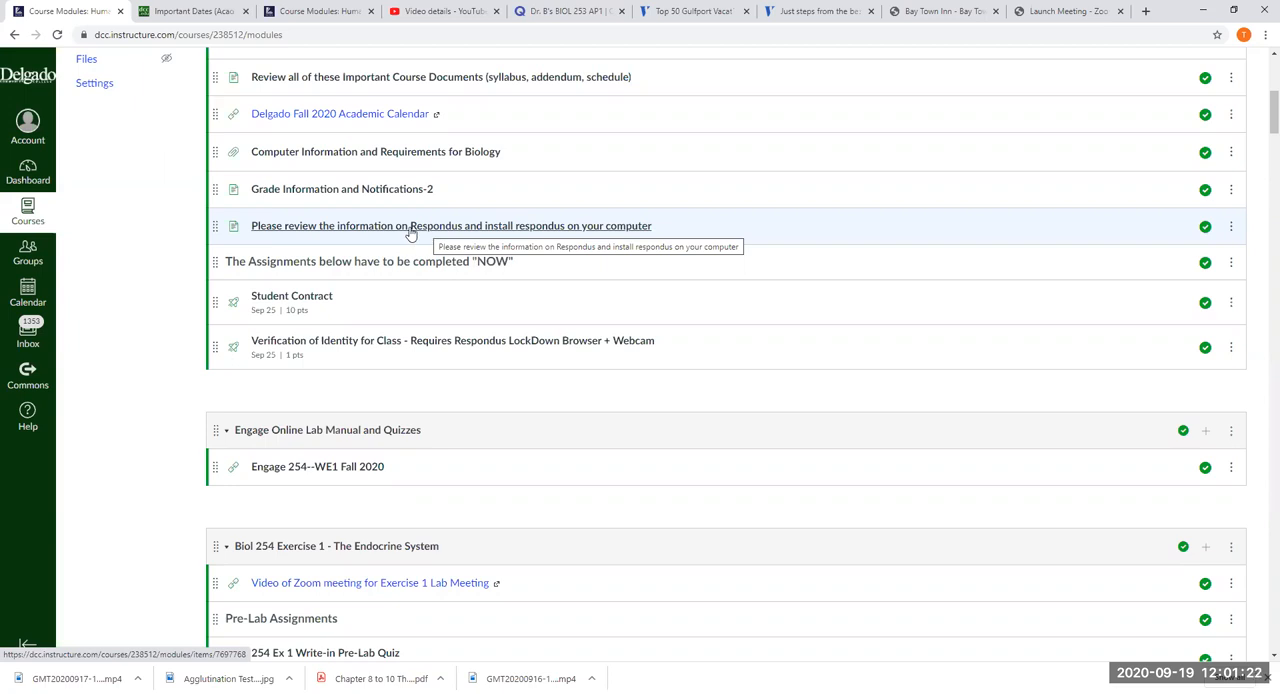
mouse_move(223, 337)
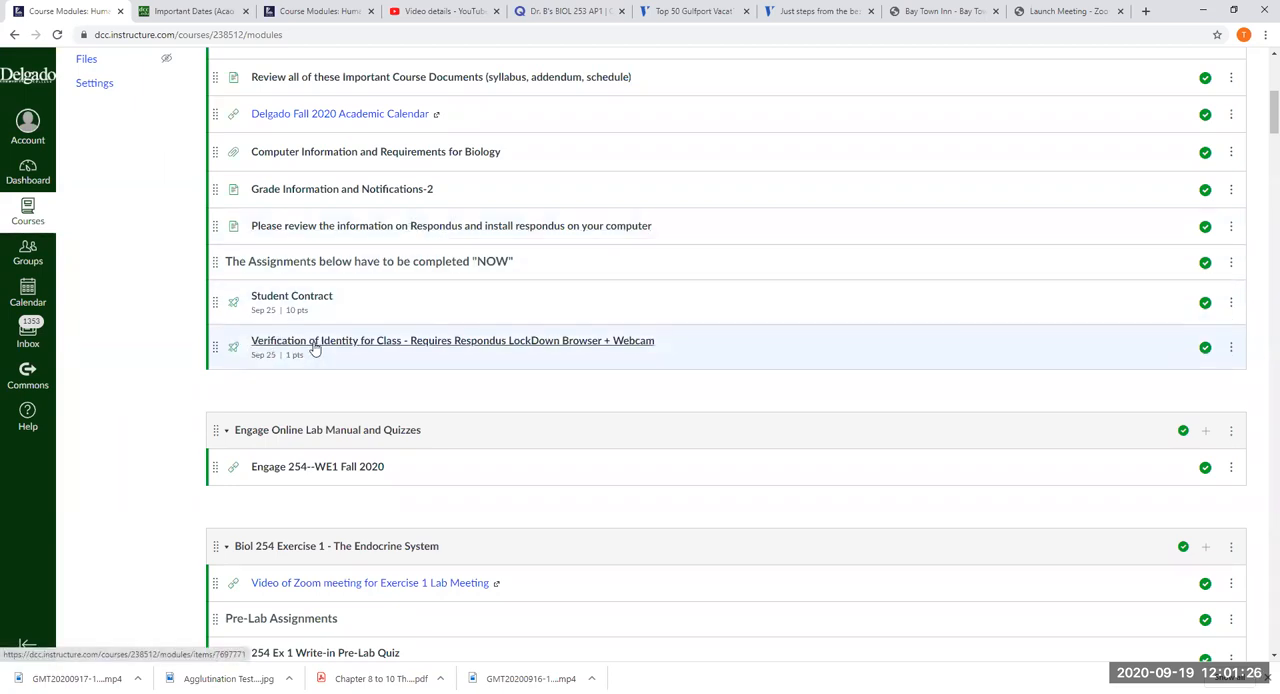
mouse_move(377, 364)
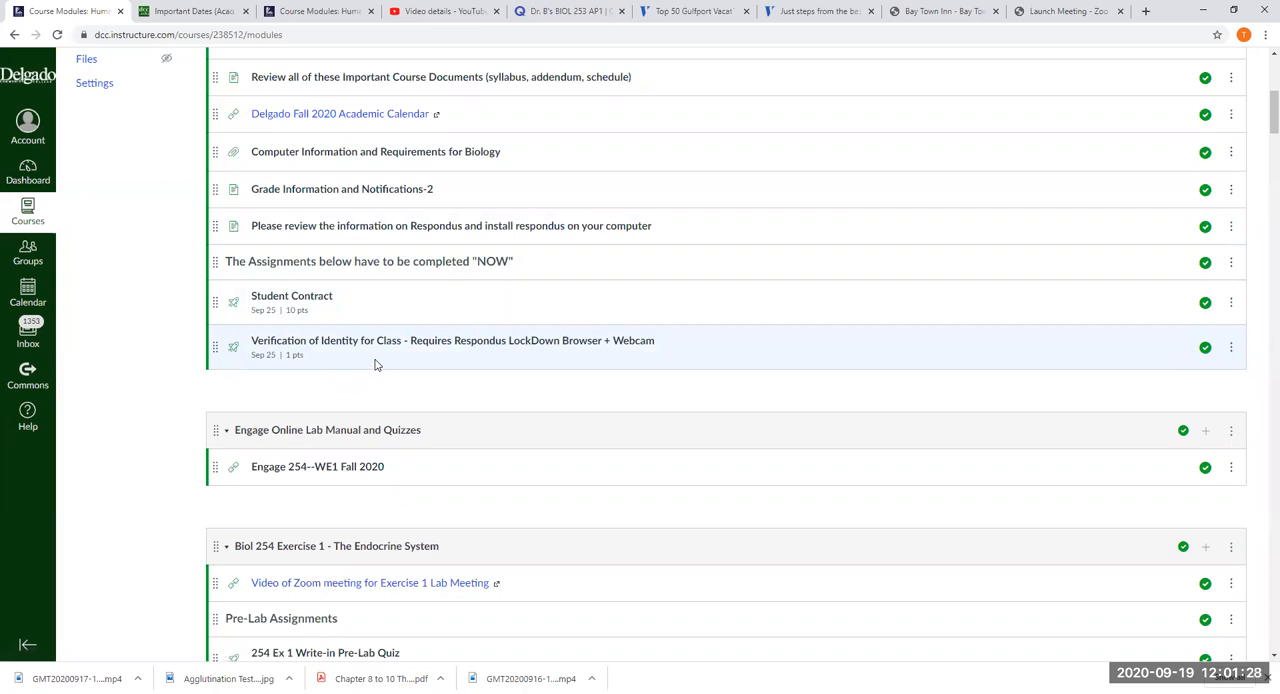
Open Engage 254--WE1 Fall 2020 from Engage Online Lab Manual and Quizzes in a new window
scroll(down, 3)
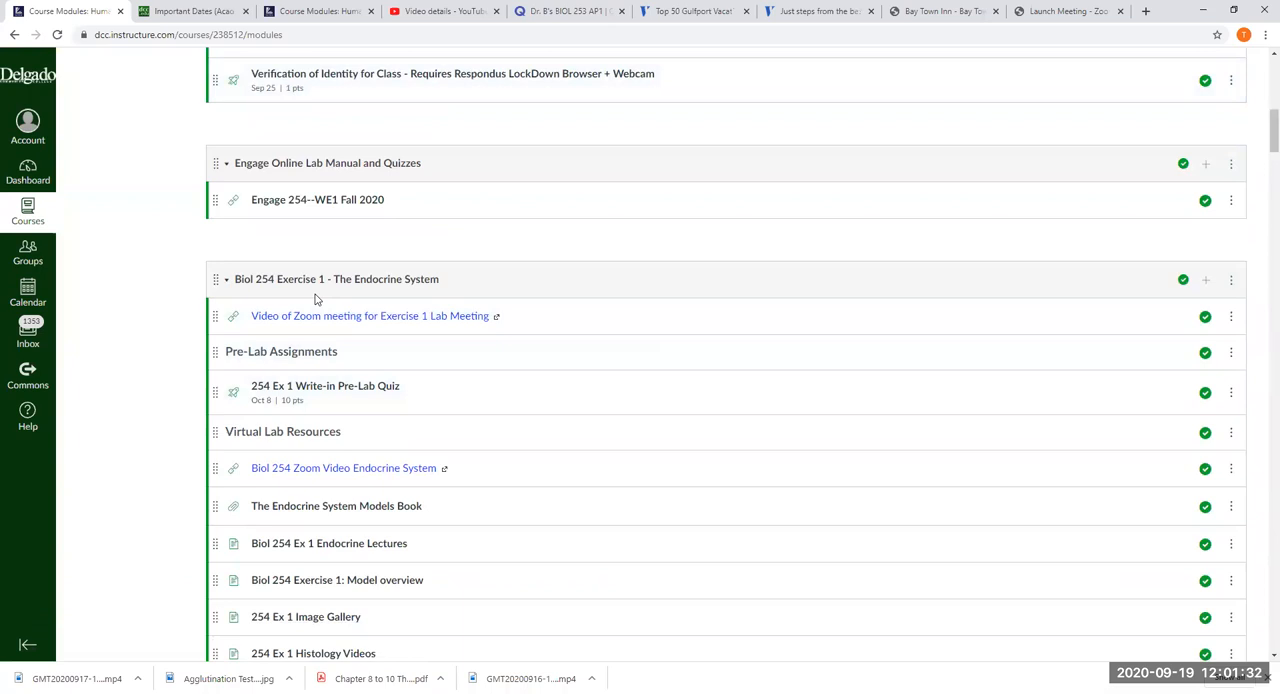
mouse_move(317, 199)
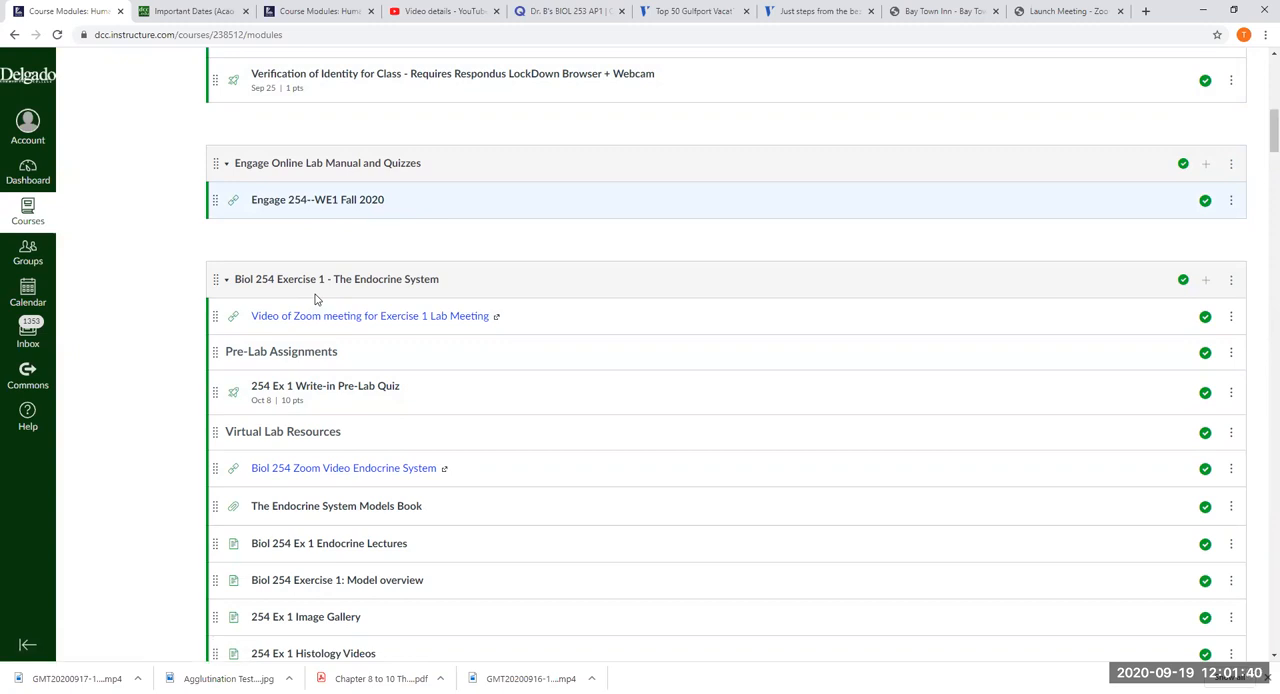
click(317, 199)
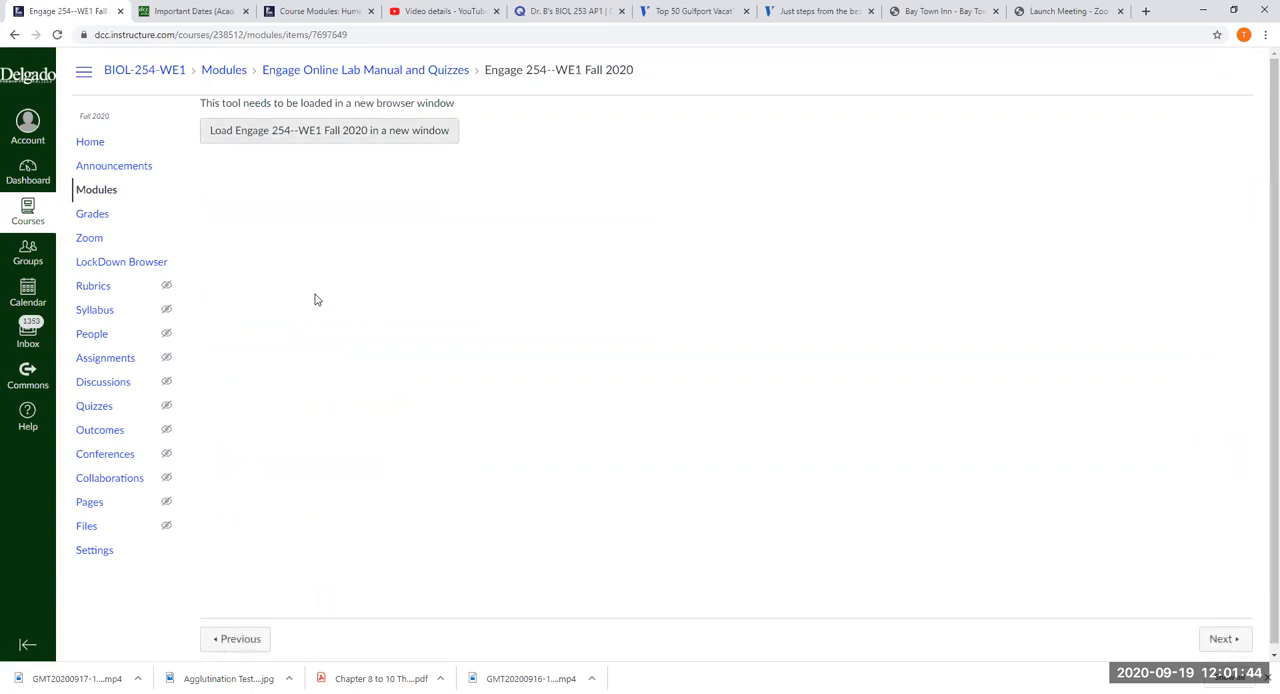
click(329, 130)
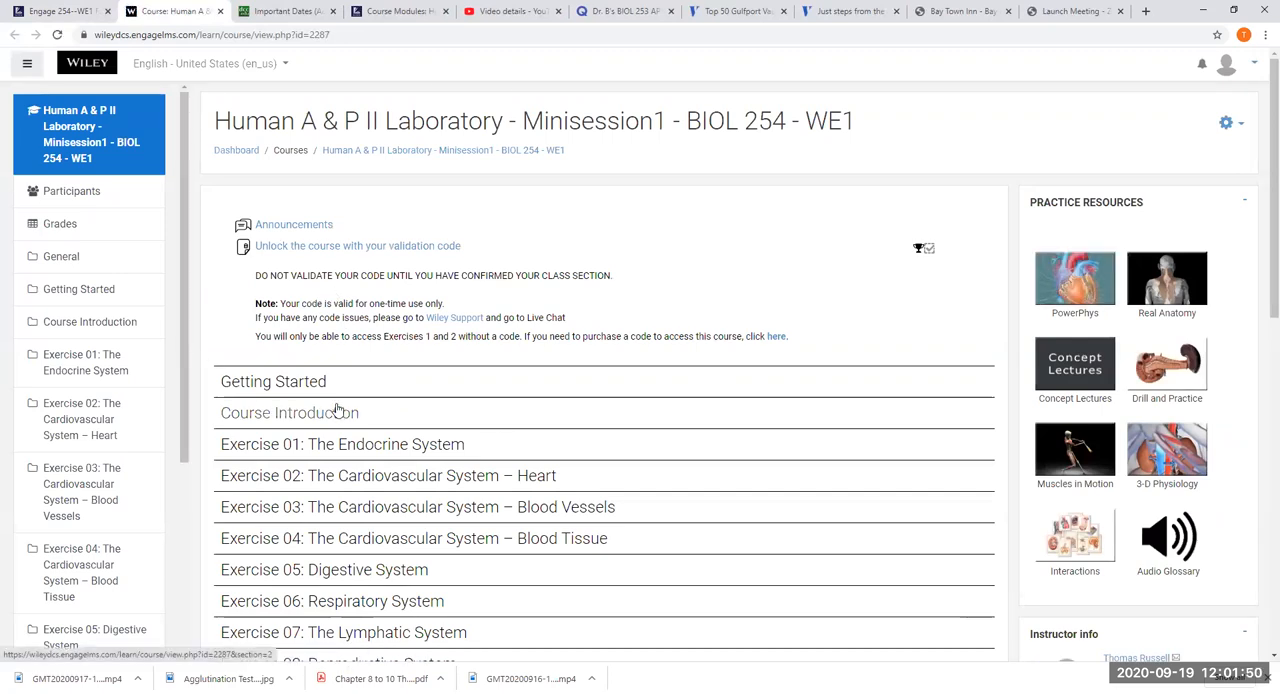
mouse_move(85, 390)
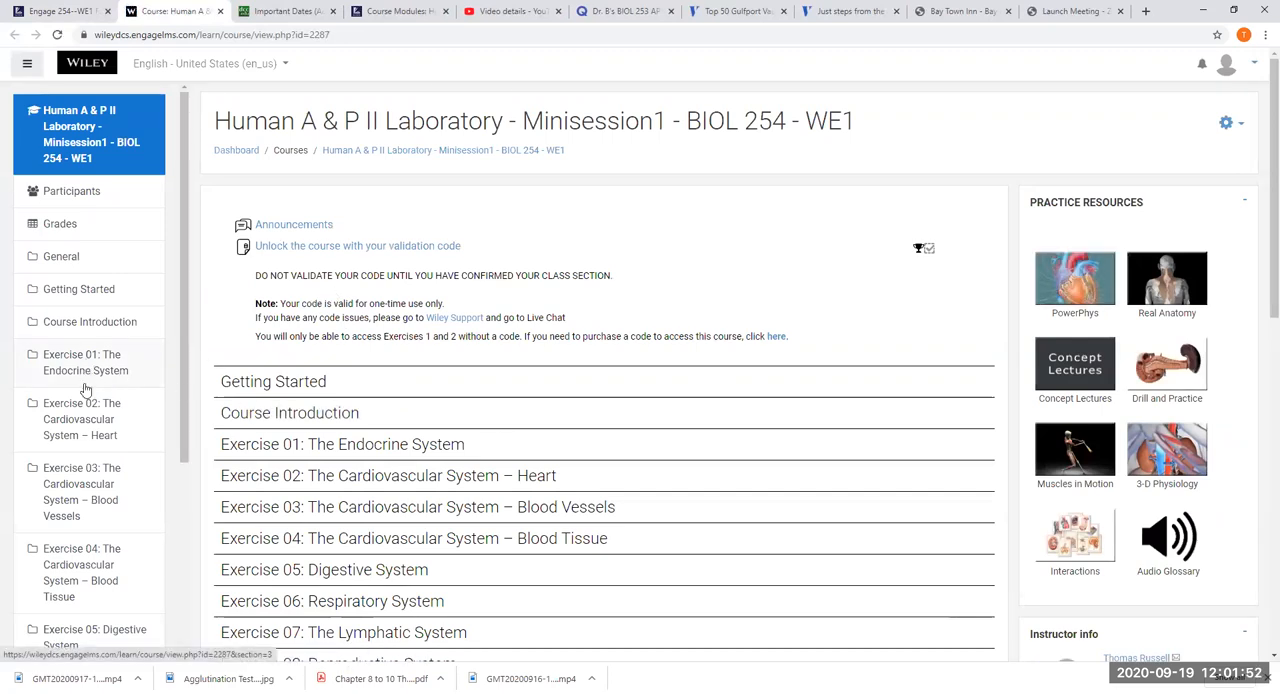
mouse_move(78, 418)
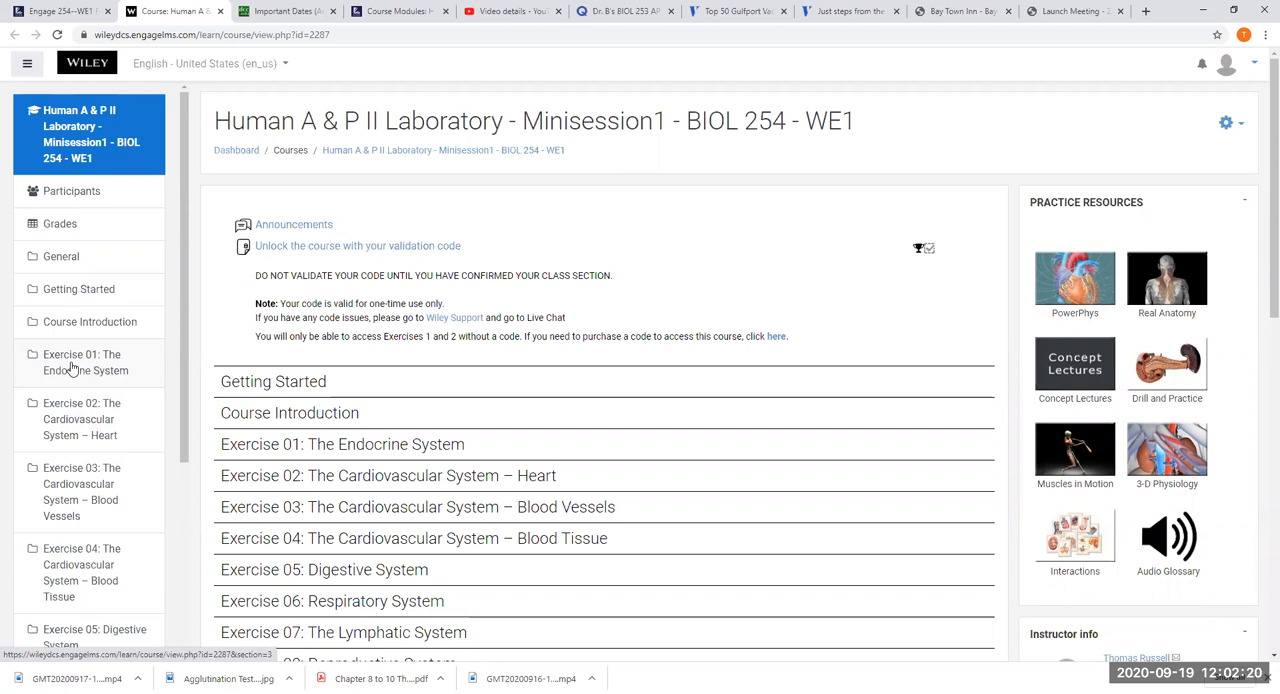
mouse_move(78, 490)
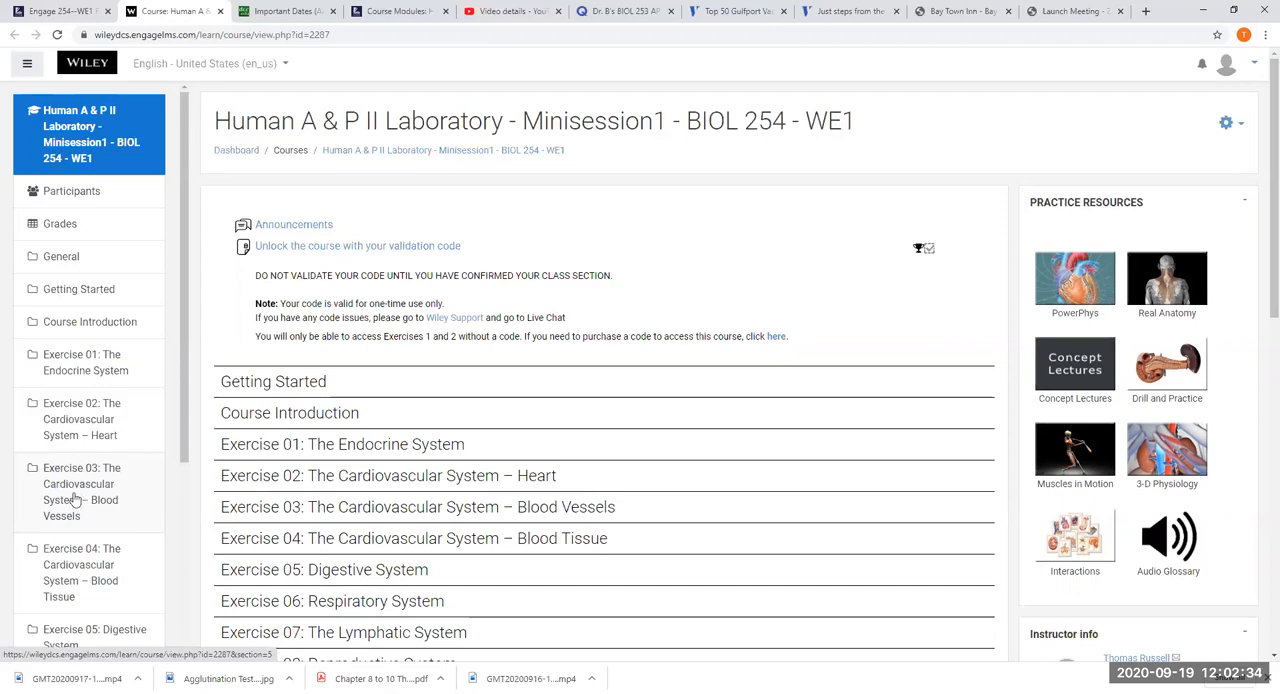
mouse_move(542, 332)
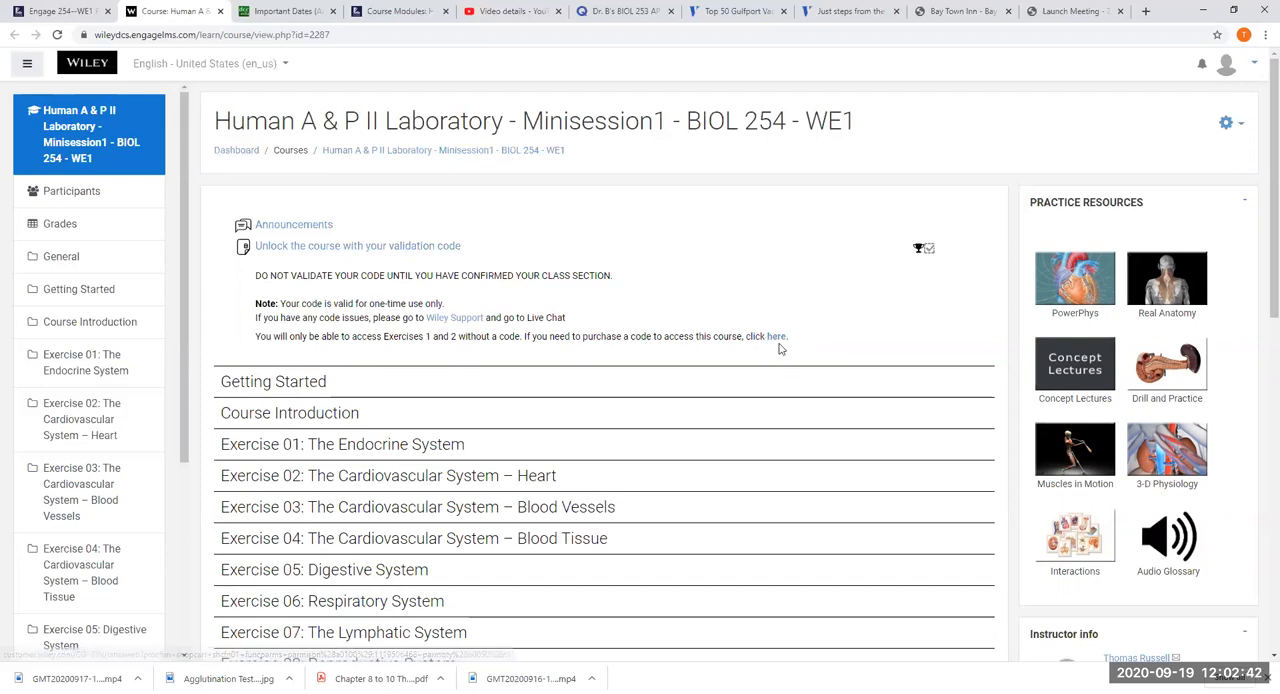
Follow the access-code 'here' link to the Wiley shopping cart
click(775, 336)
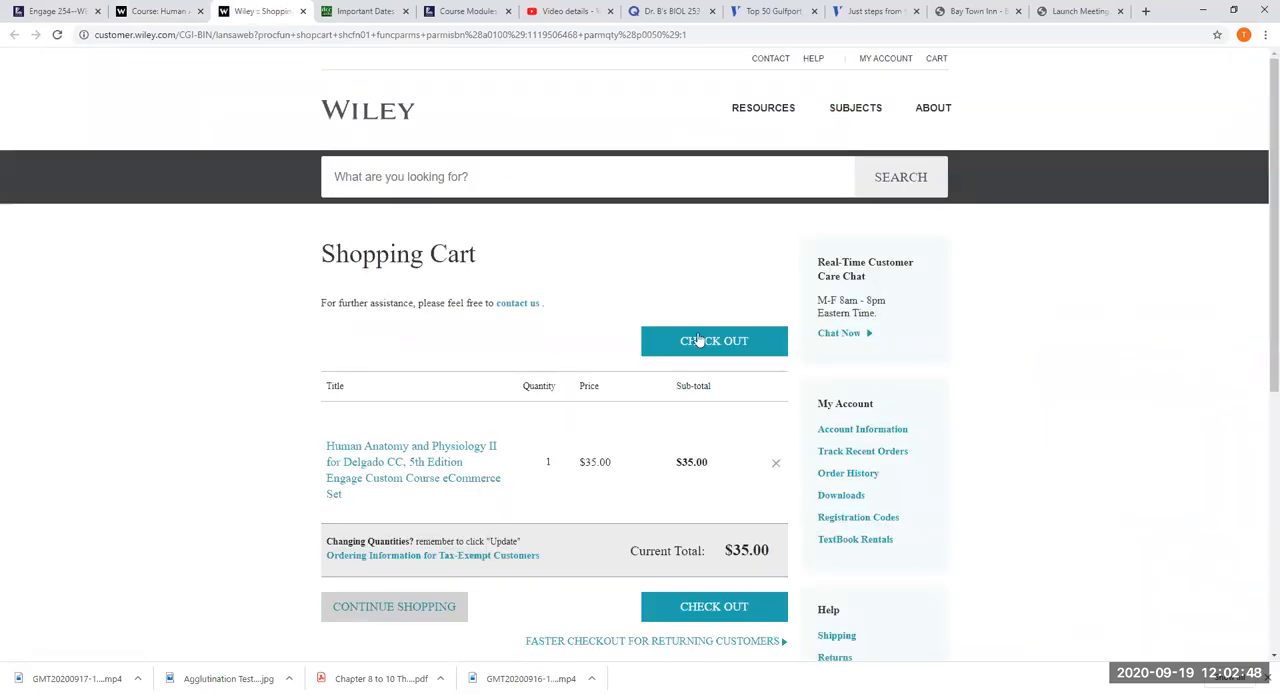
mouse_move(693, 366)
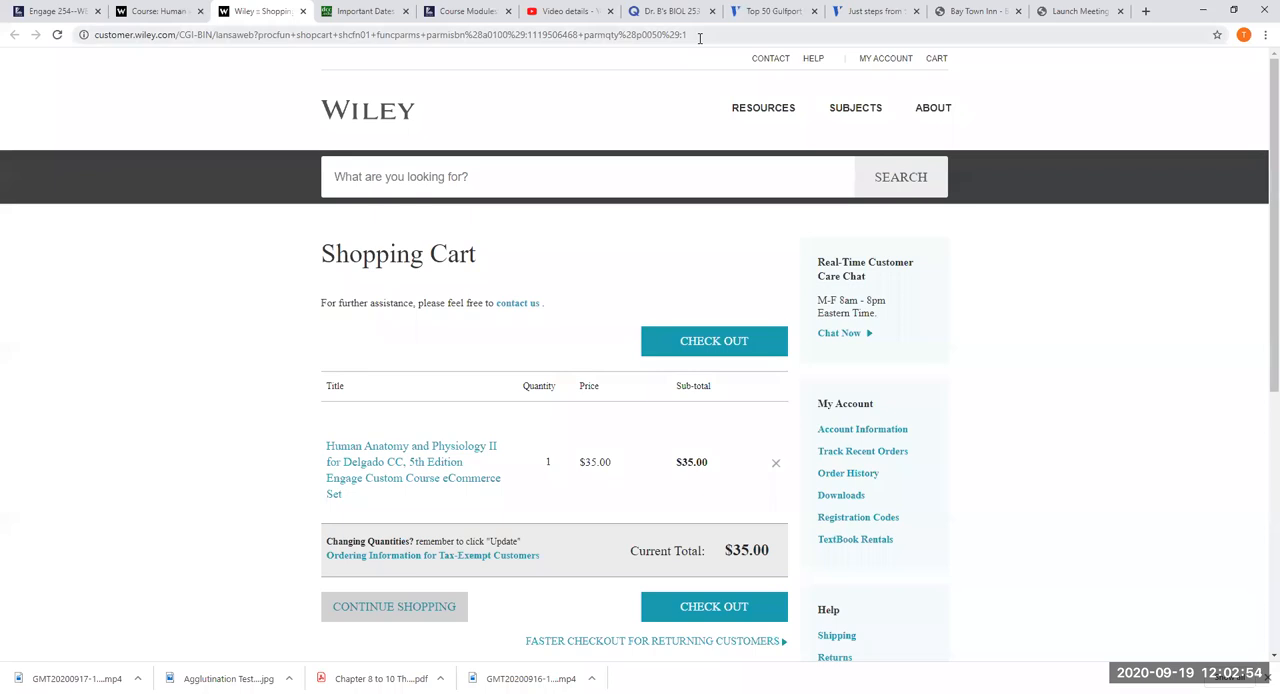
mouse_move(615, 67)
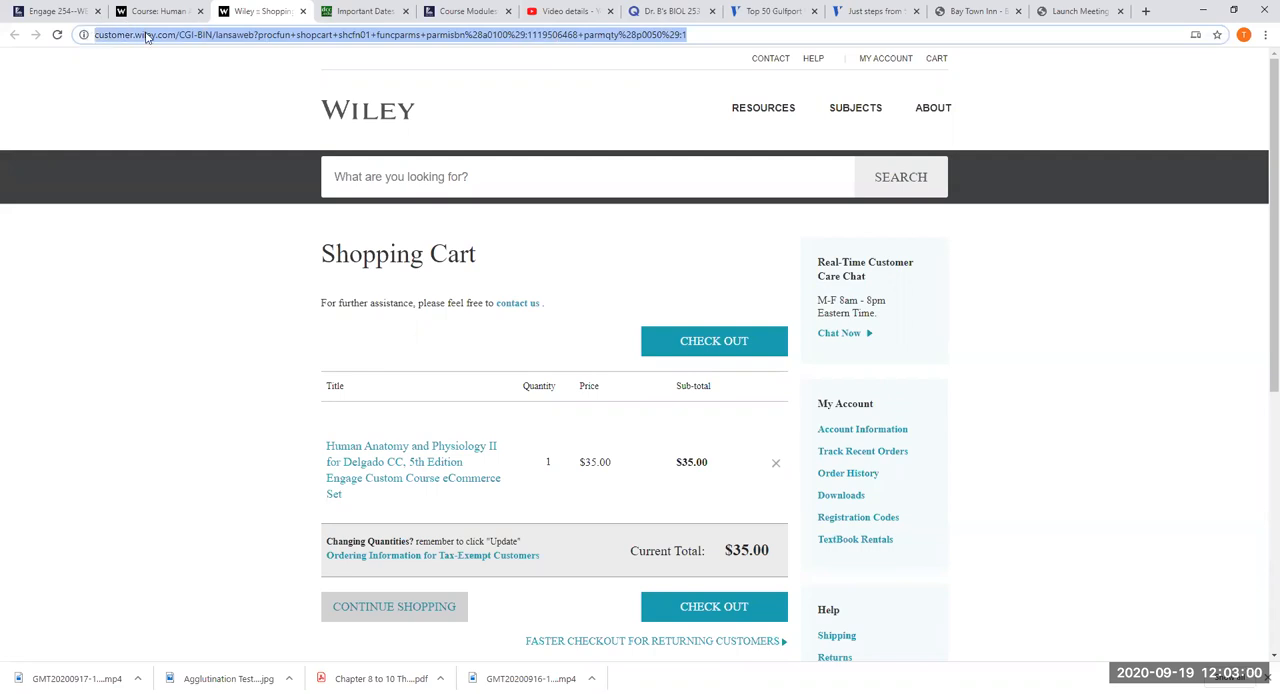
mouse_move(181, 131)
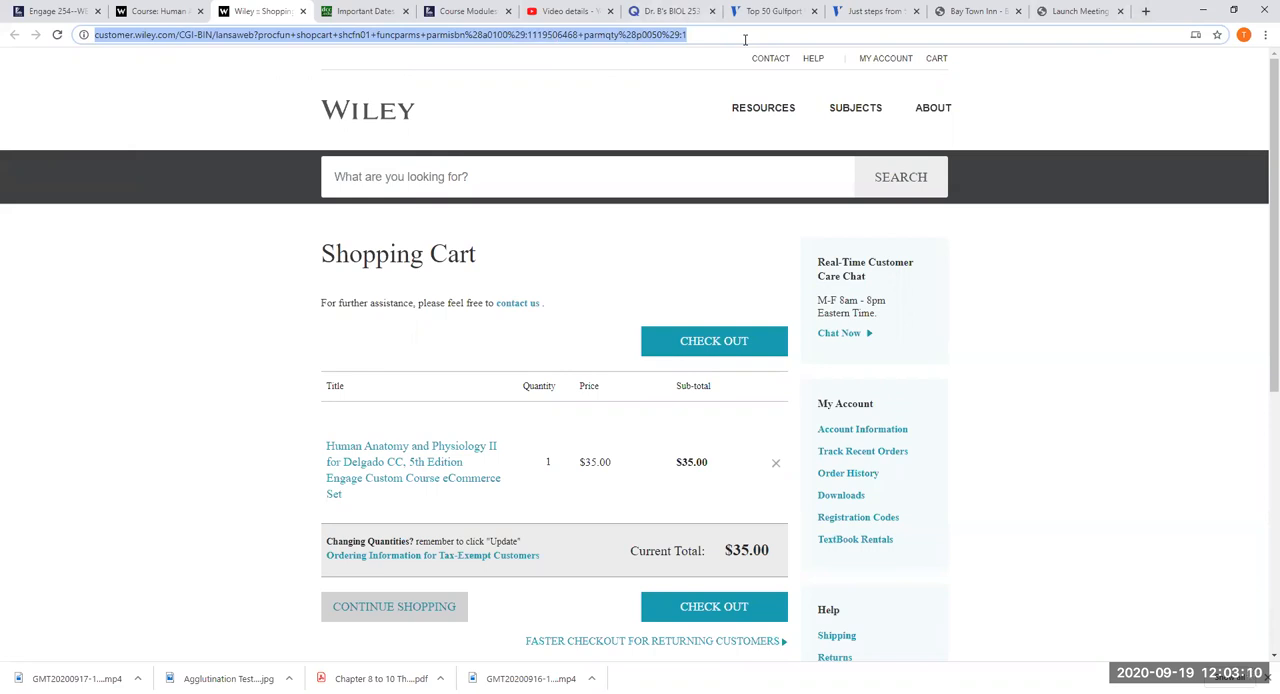
mouse_move(600, 343)
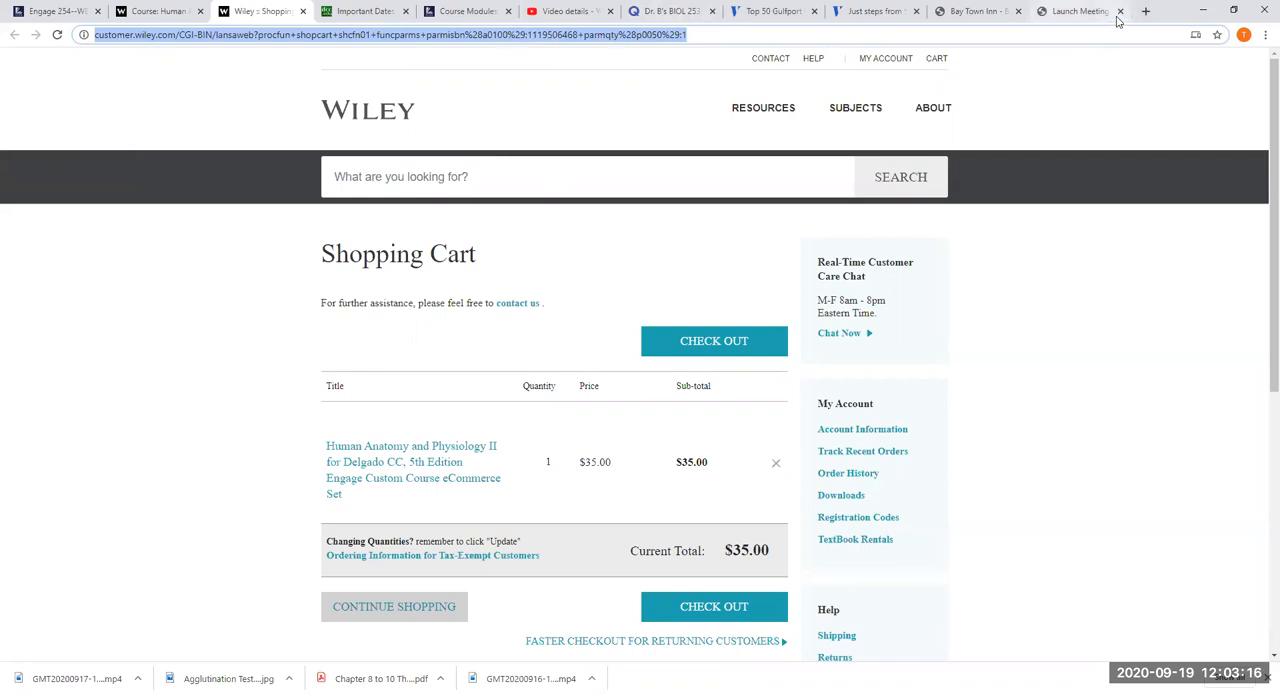
Close the Launch Meeting tab and switch back to the Engage course tab
click(1120, 11)
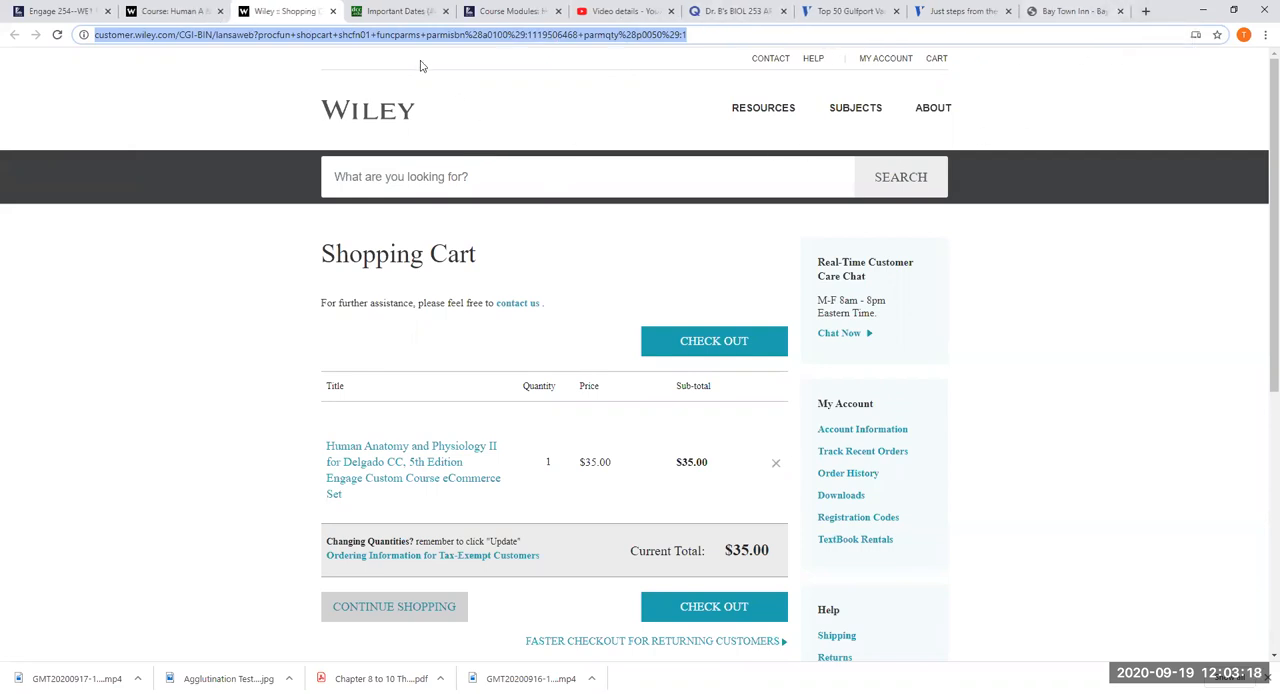
click(175, 11)
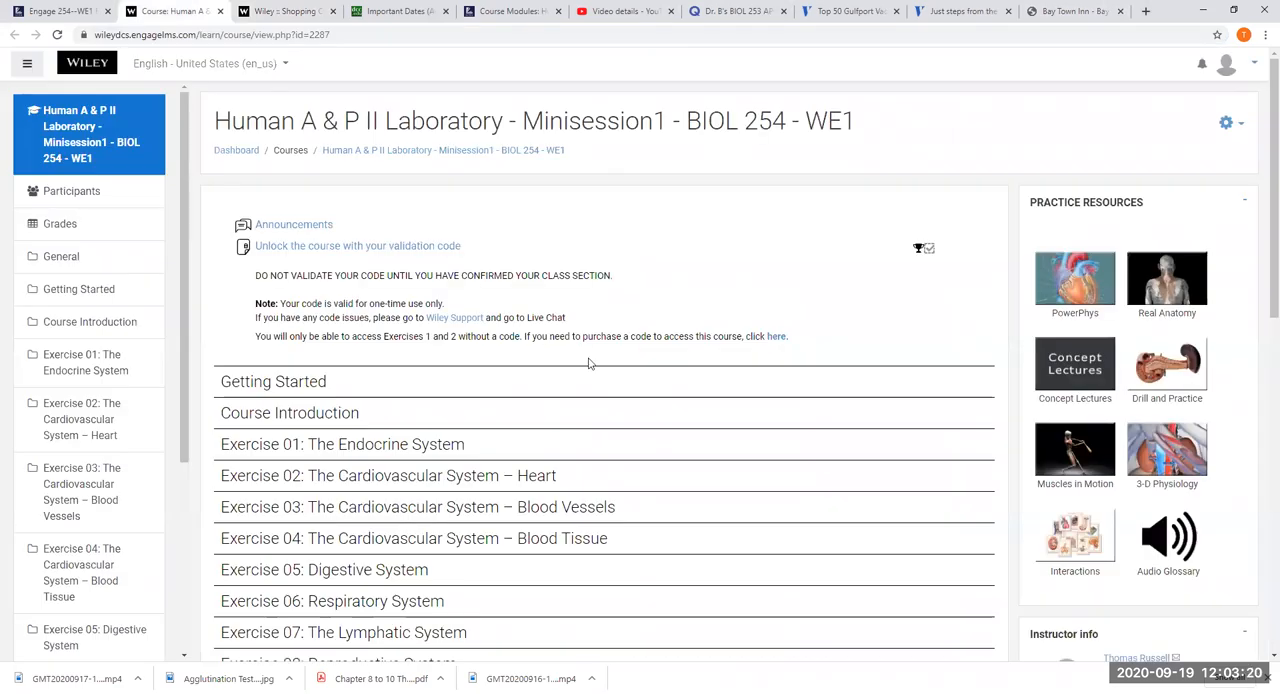
mouse_move(613, 354)
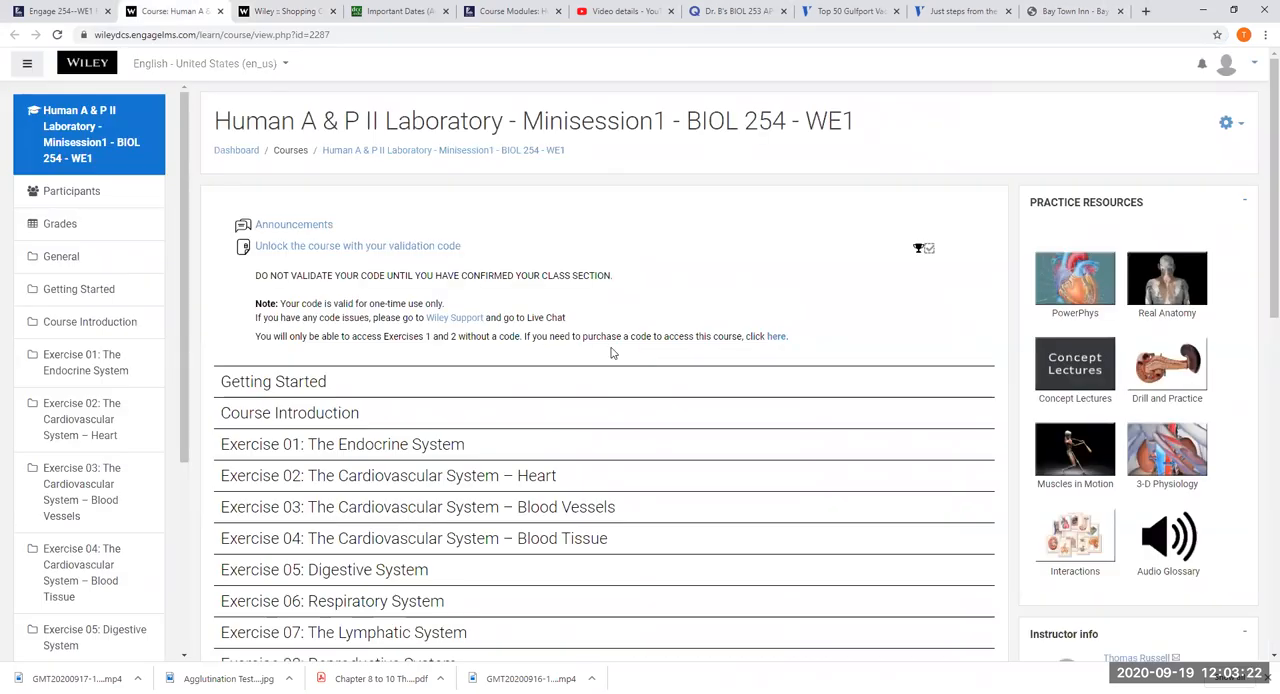
mouse_move(131, 366)
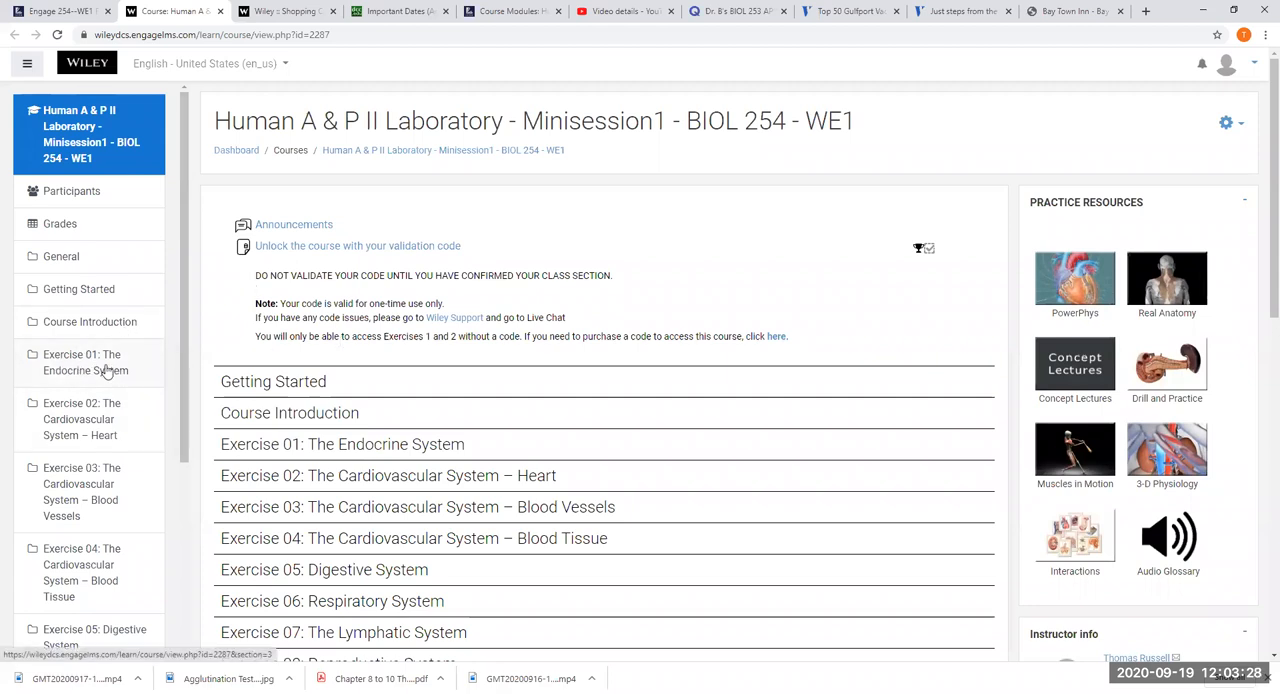
mouse_move(173, 384)
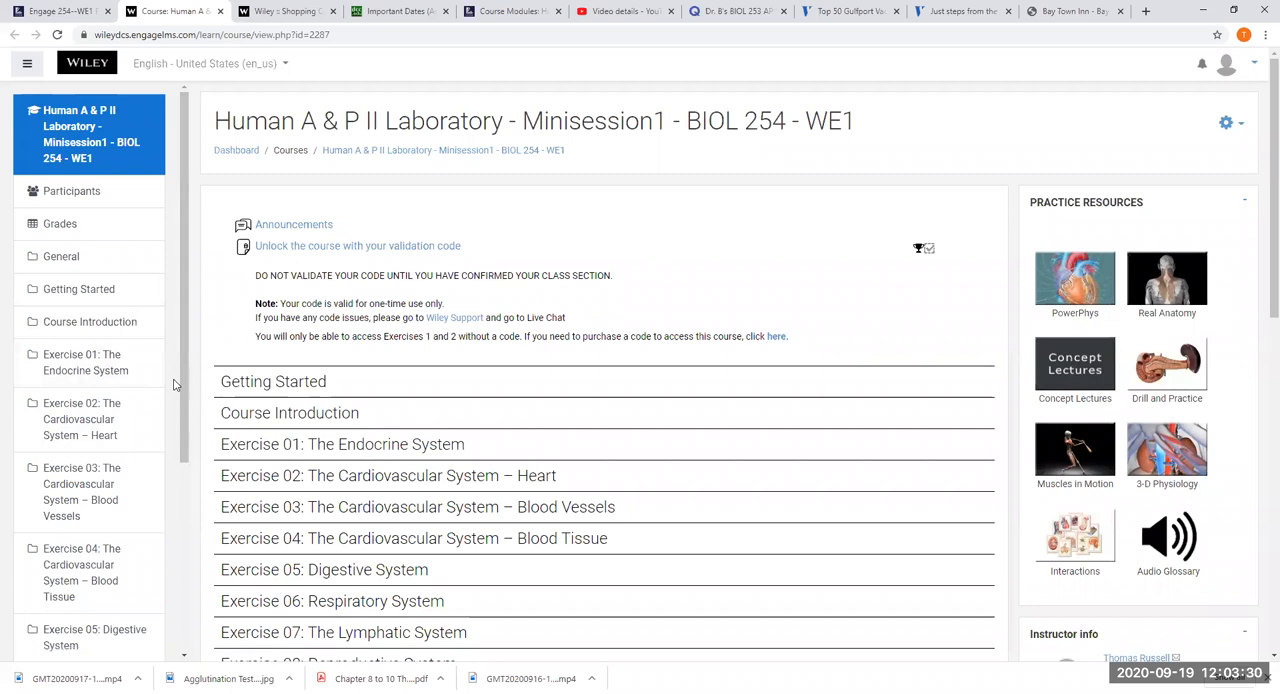
Open Exercise 01: The Endocrine System and view its Printable PDF
click(85, 362)
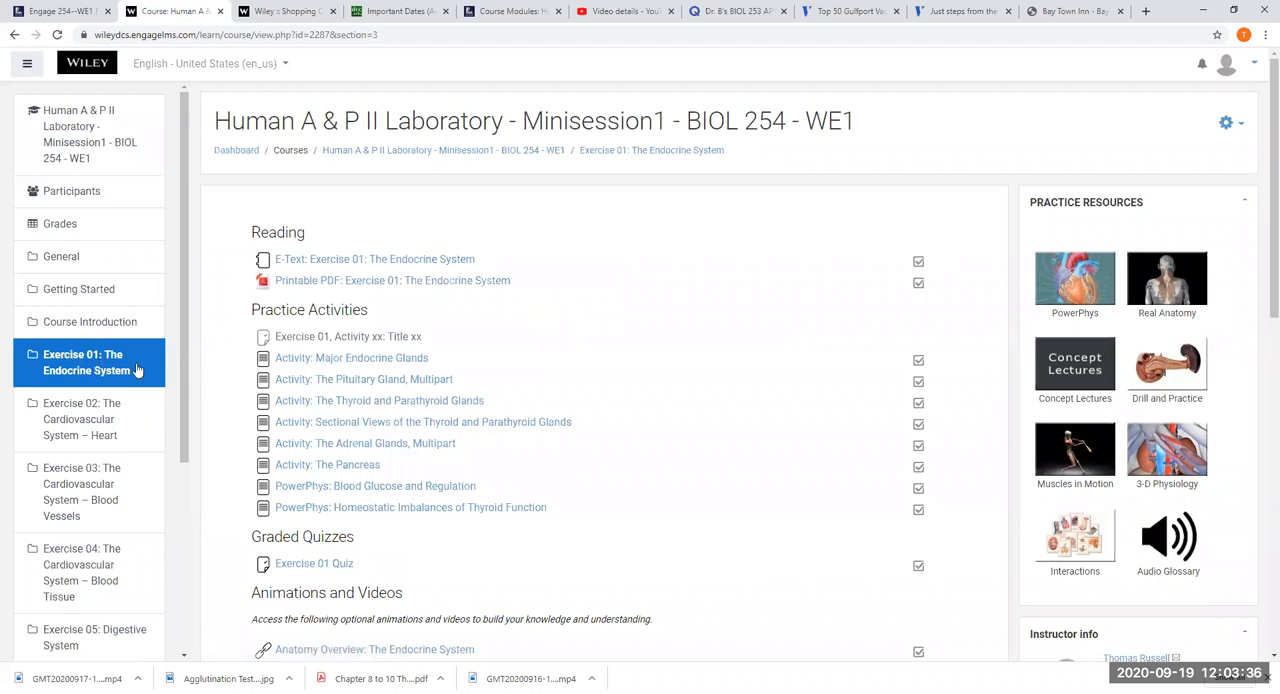
mouse_move(375, 485)
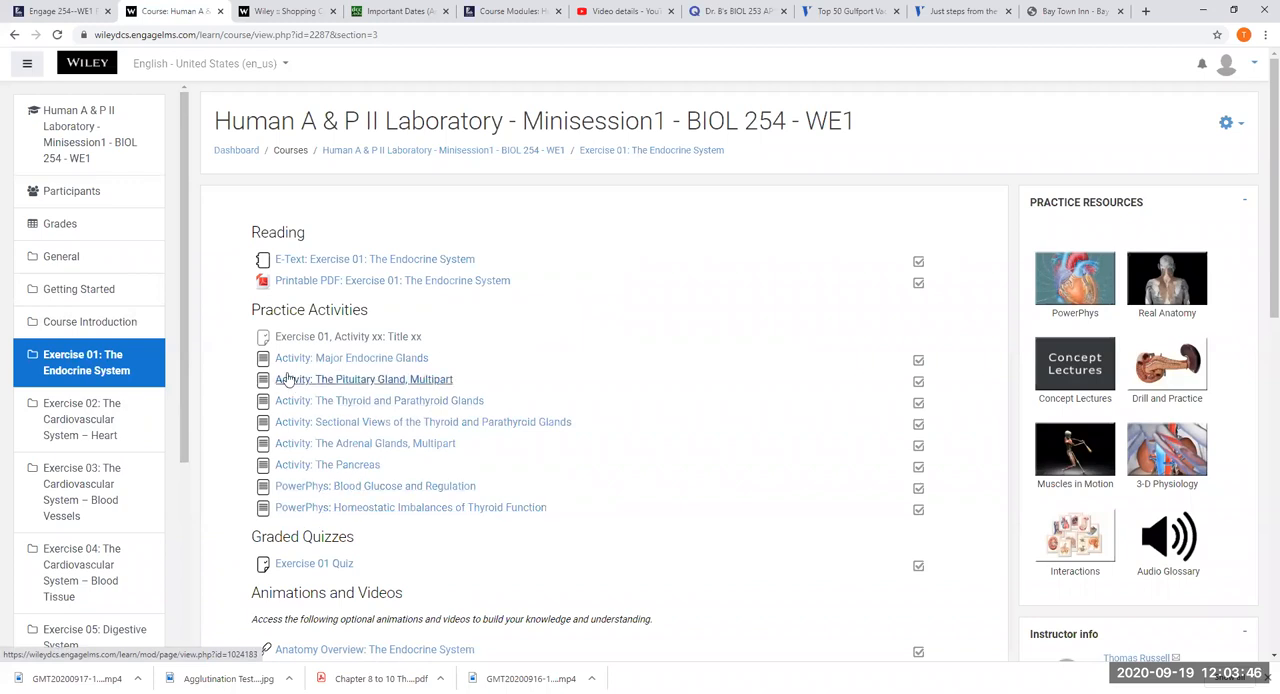
mouse_move(322, 400)
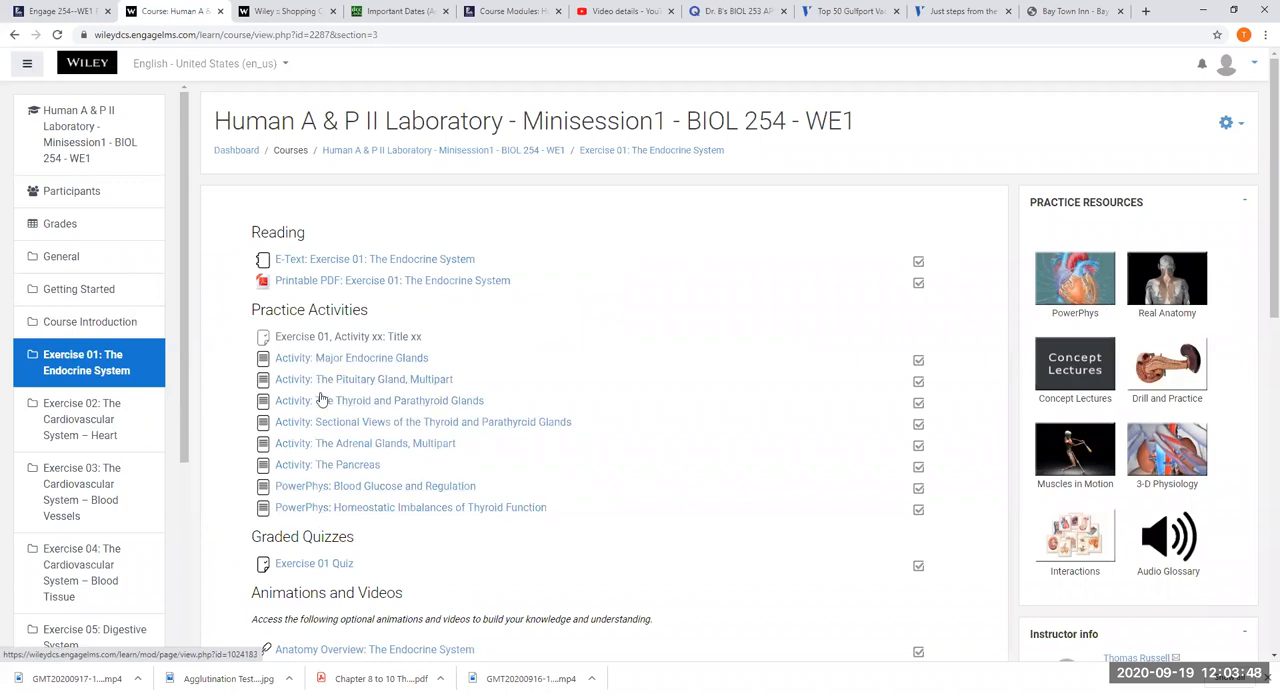
mouse_move(332, 448)
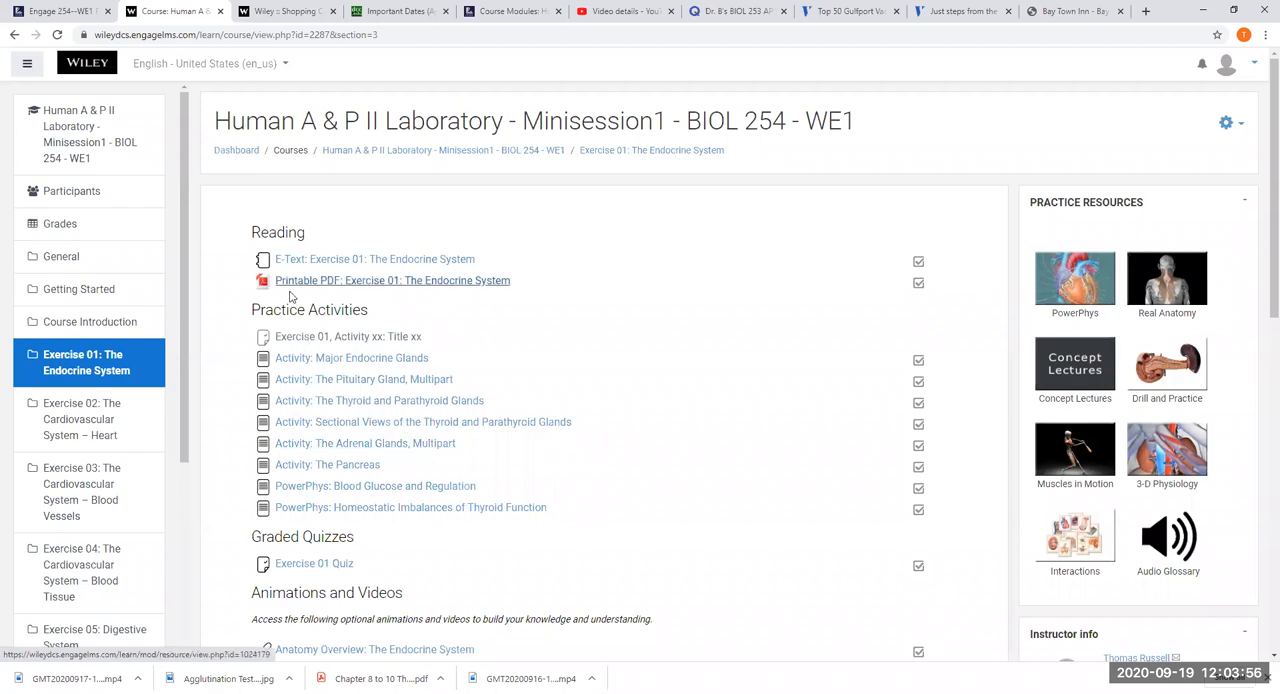
mouse_move(90, 478)
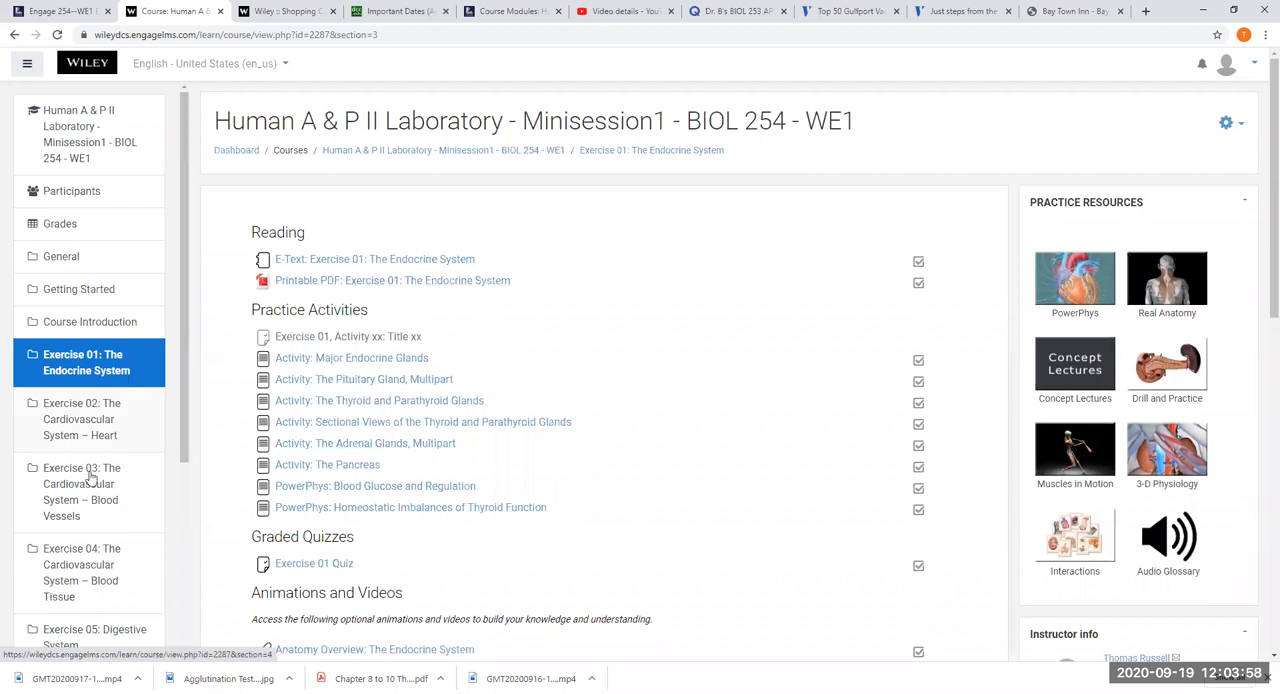
mouse_move(392, 280)
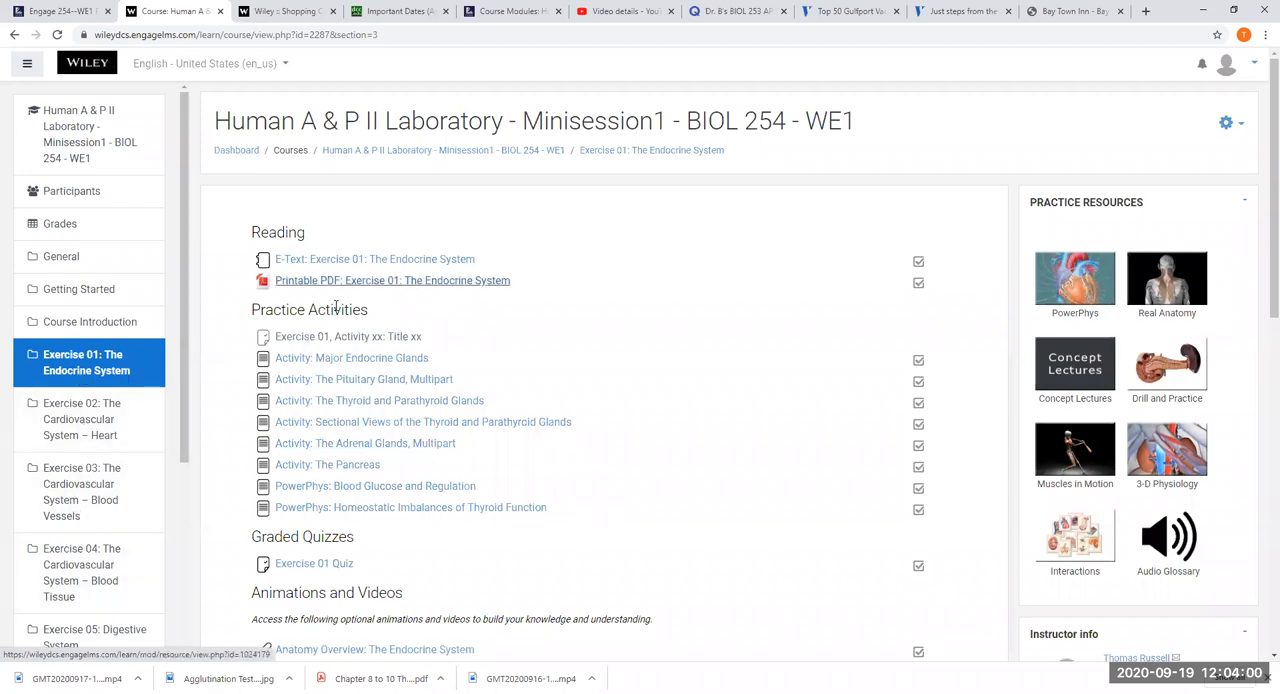
mouse_move(380, 295)
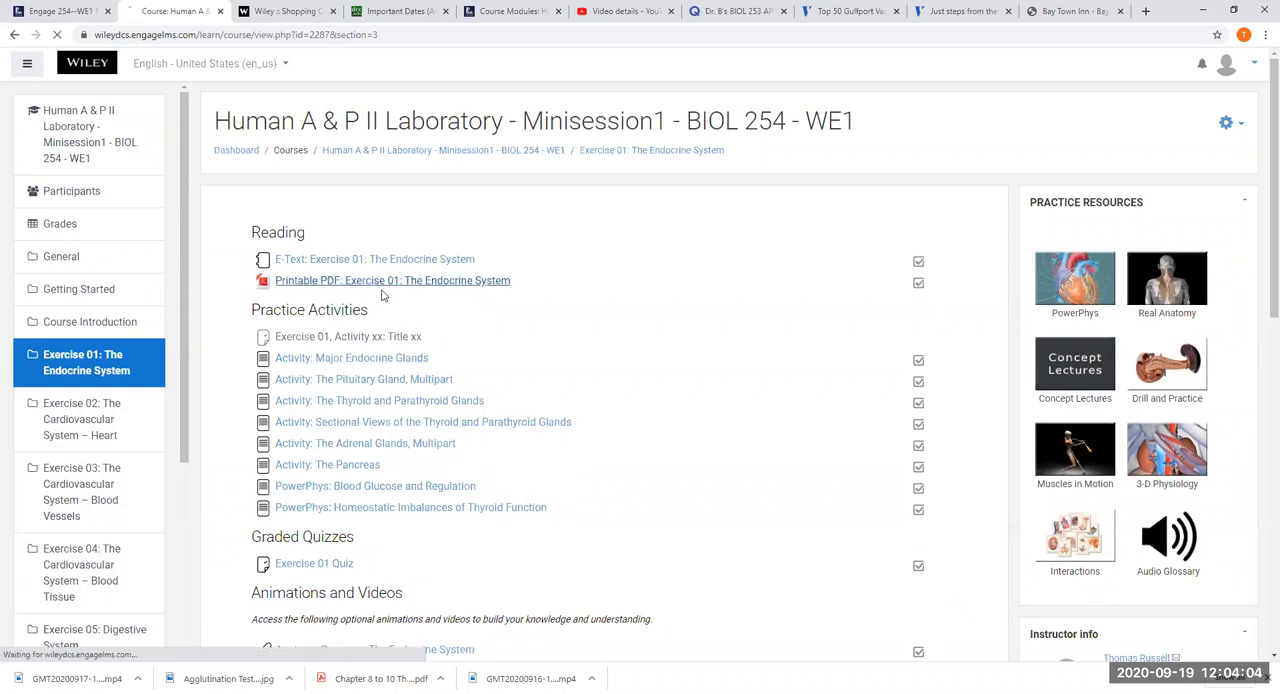
click(392, 280)
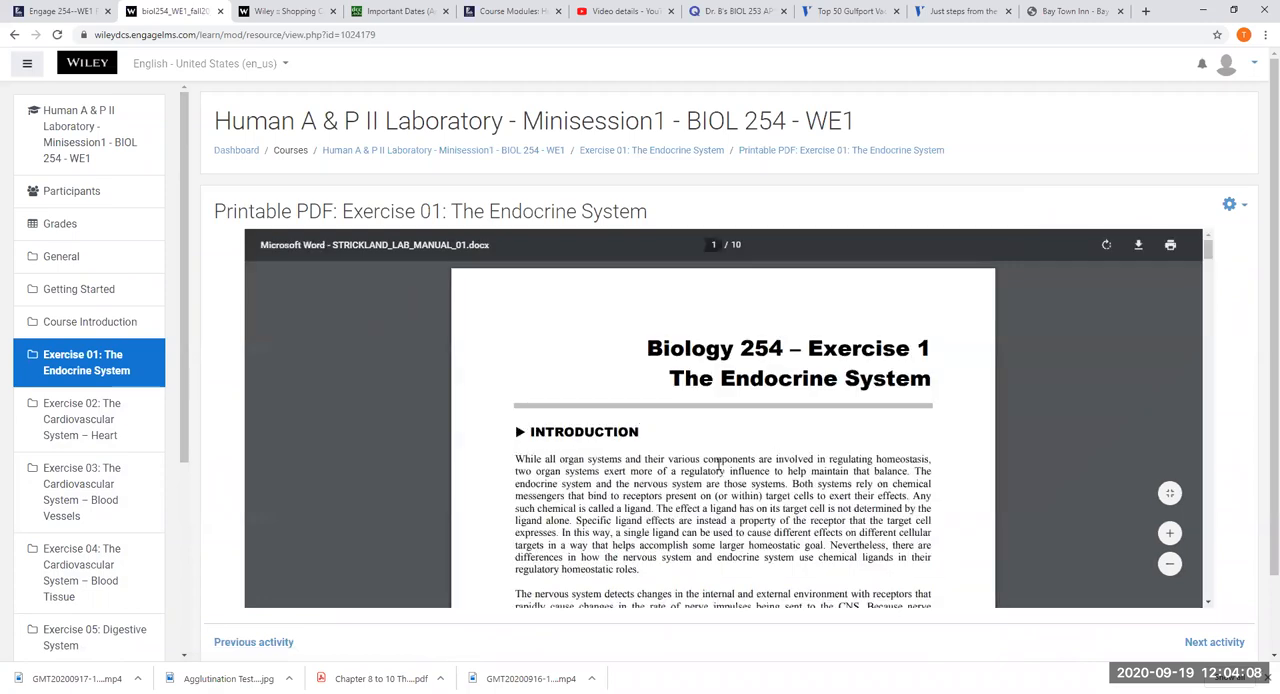
scroll(down, 3)
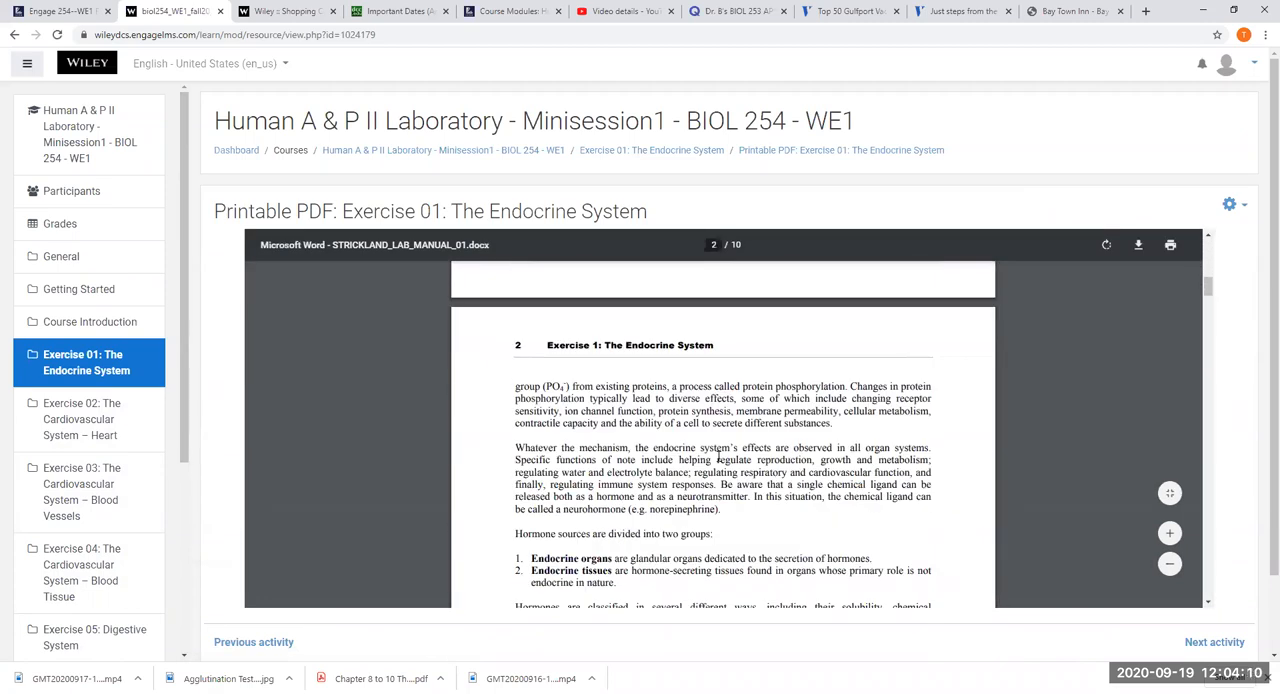
scroll(down, 3)
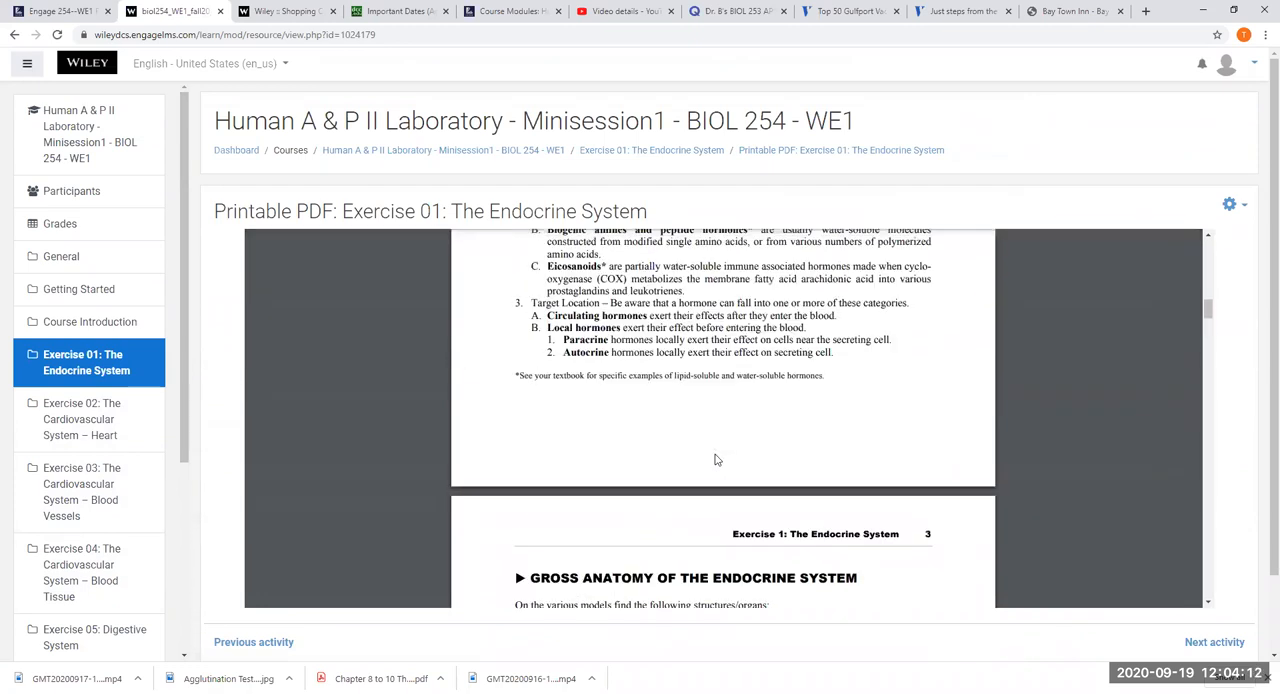
scroll(up, 3)
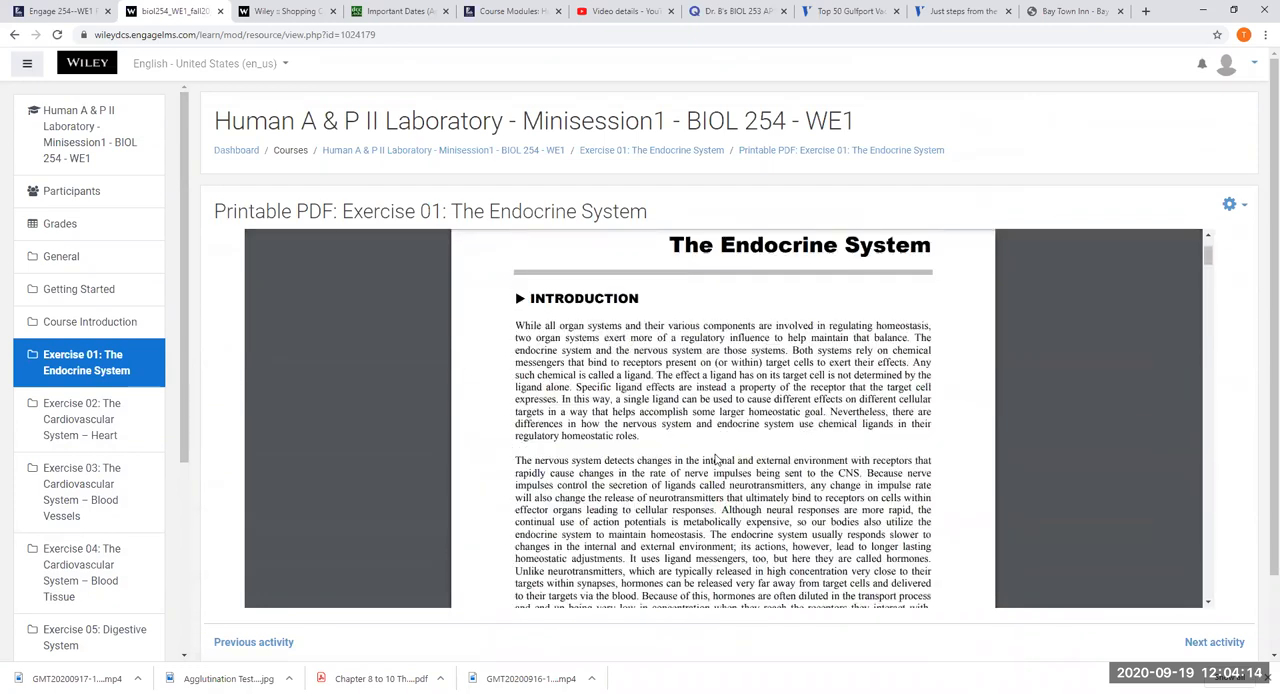
scroll(up, 3)
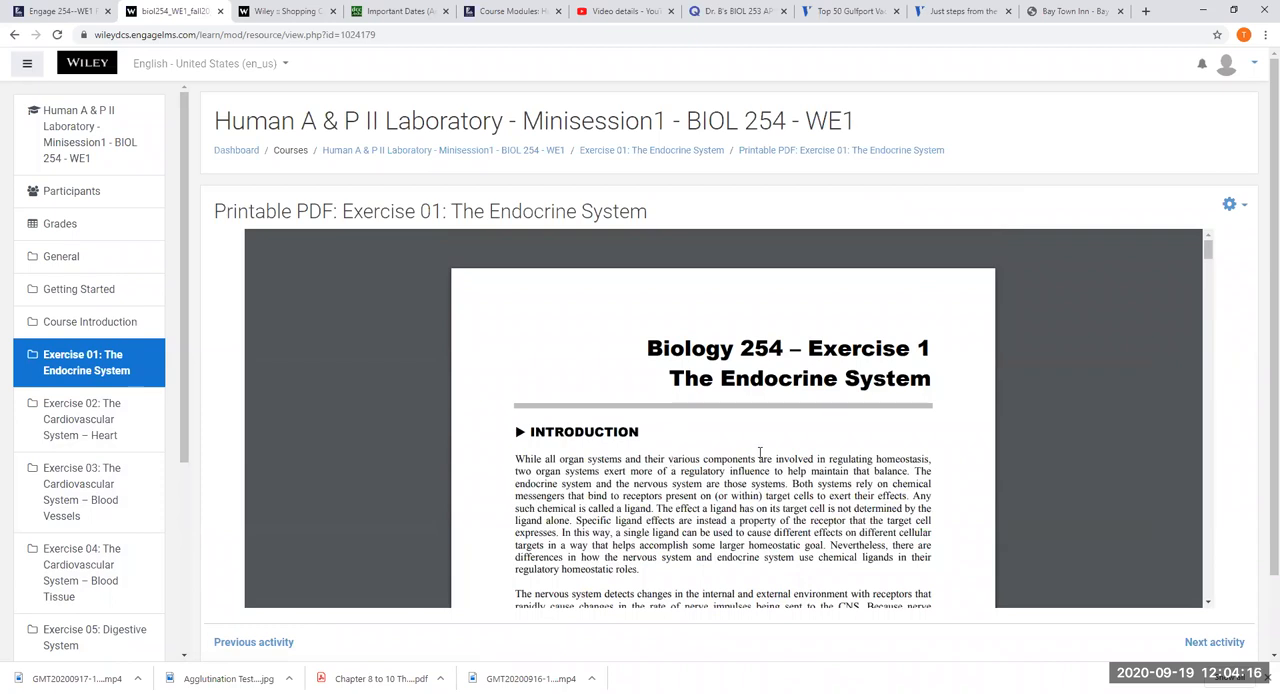
mouse_move(436, 346)
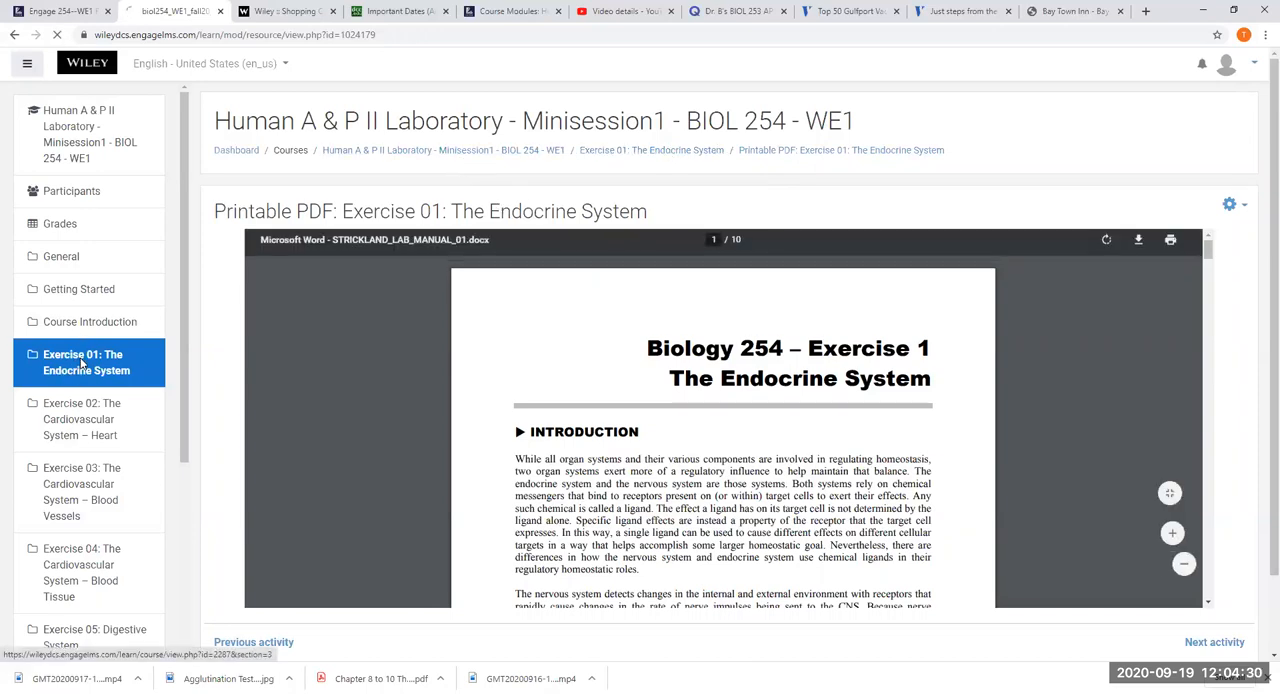
click(651, 150)
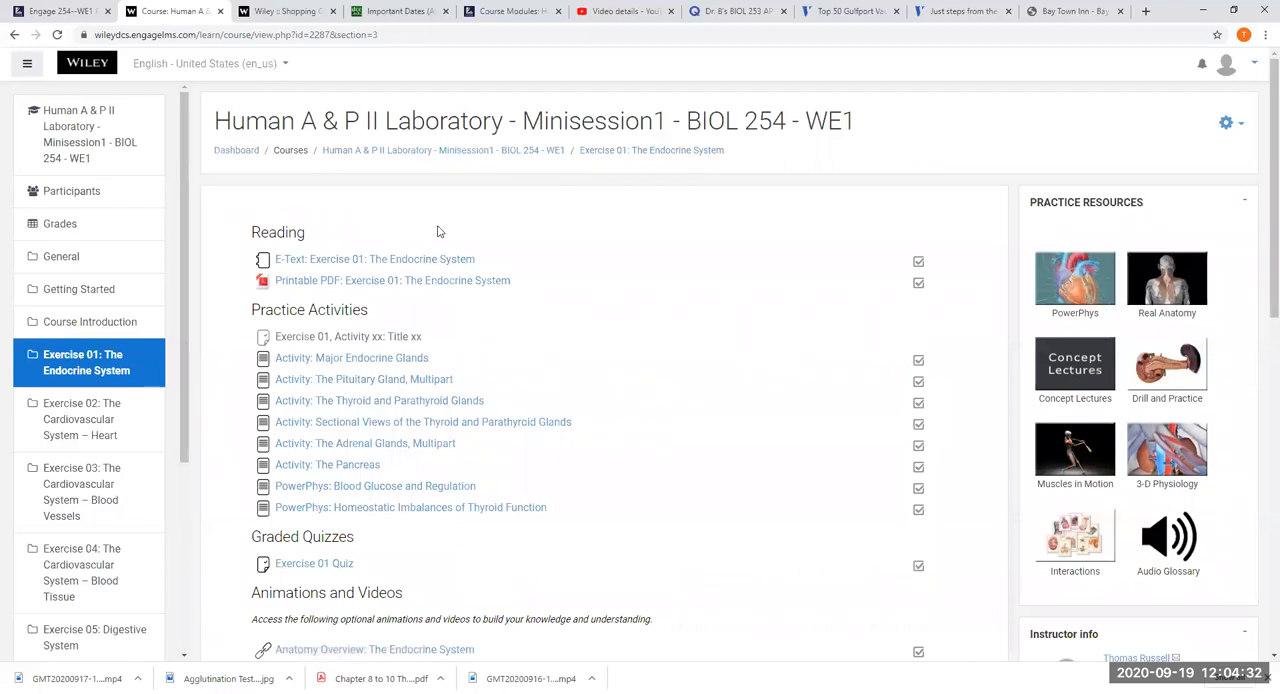
mouse_move(537, 583)
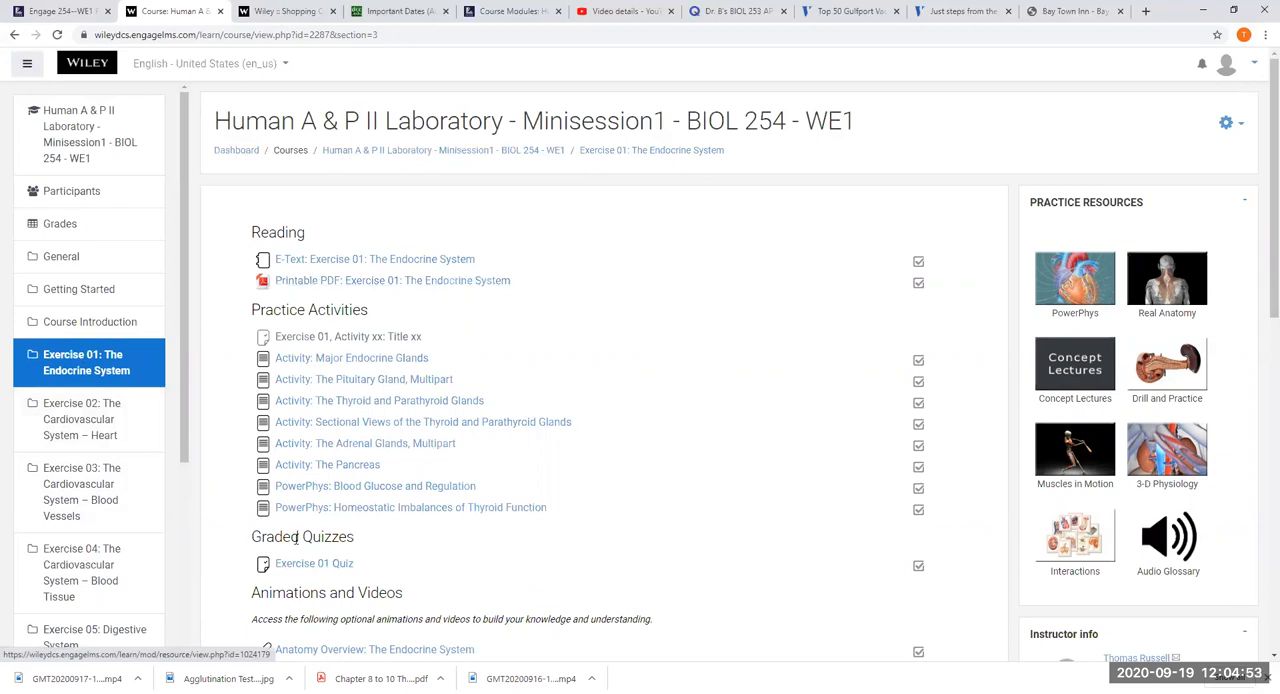
mouse_move(314, 563)
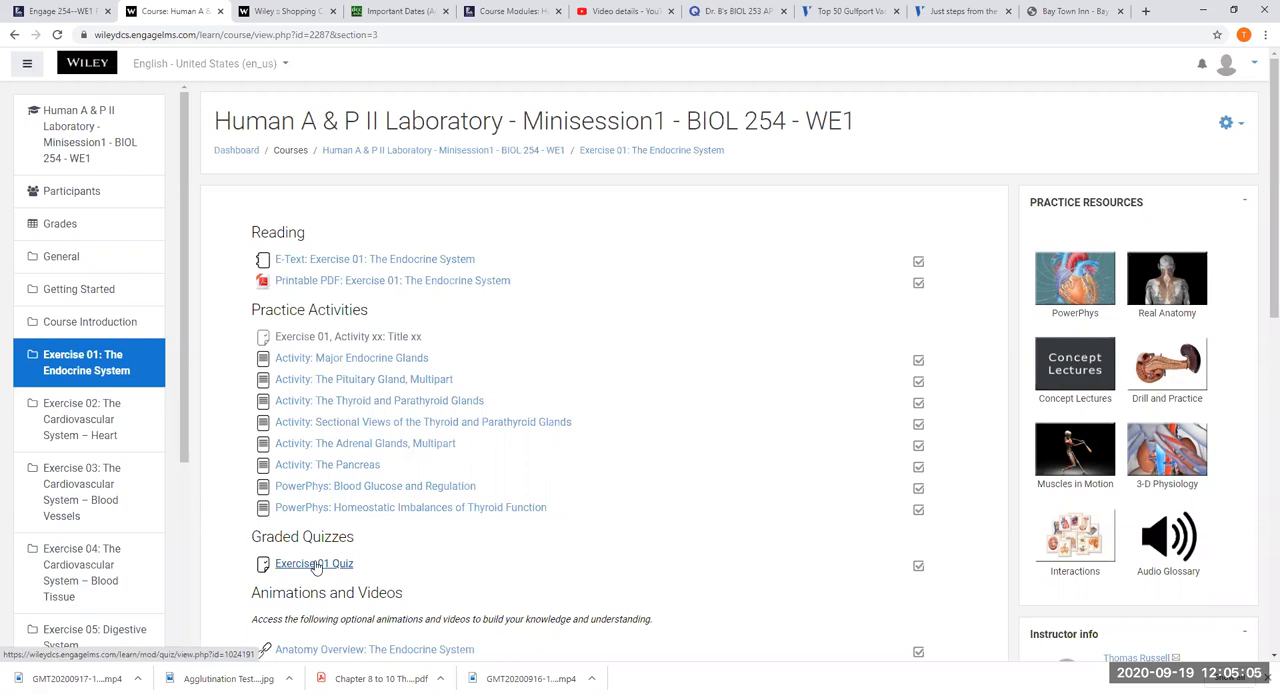
mouse_move(151, 456)
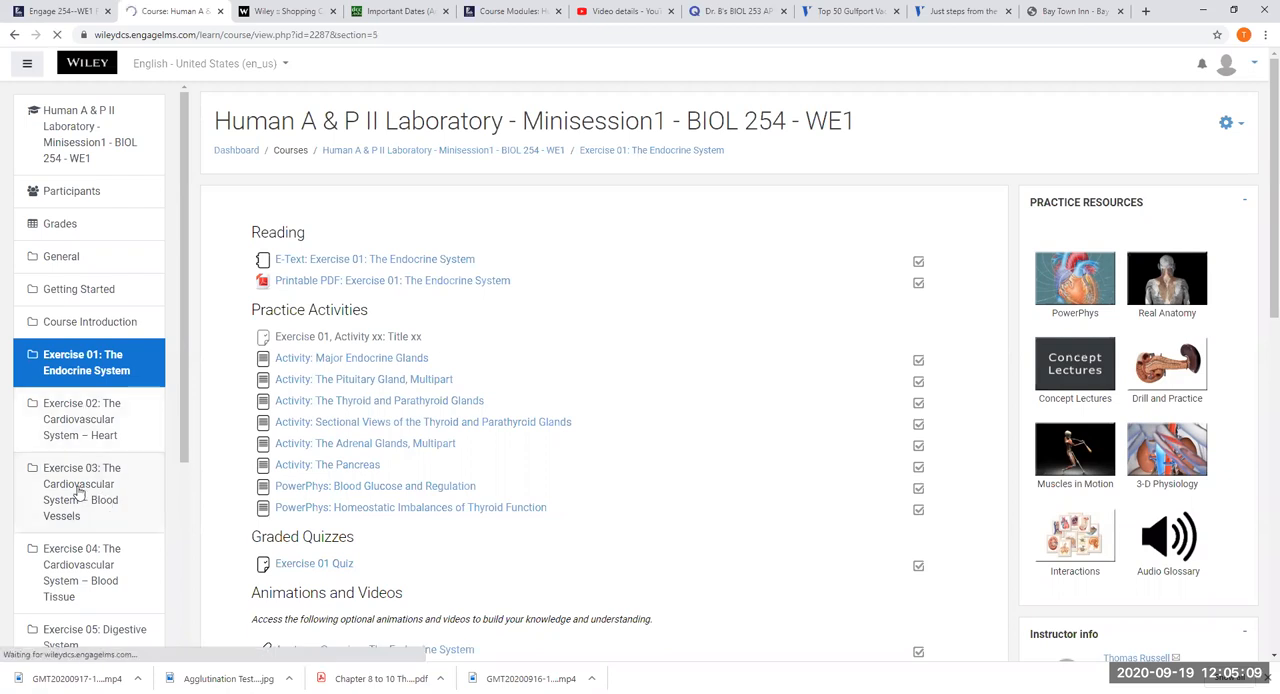
click(81, 491)
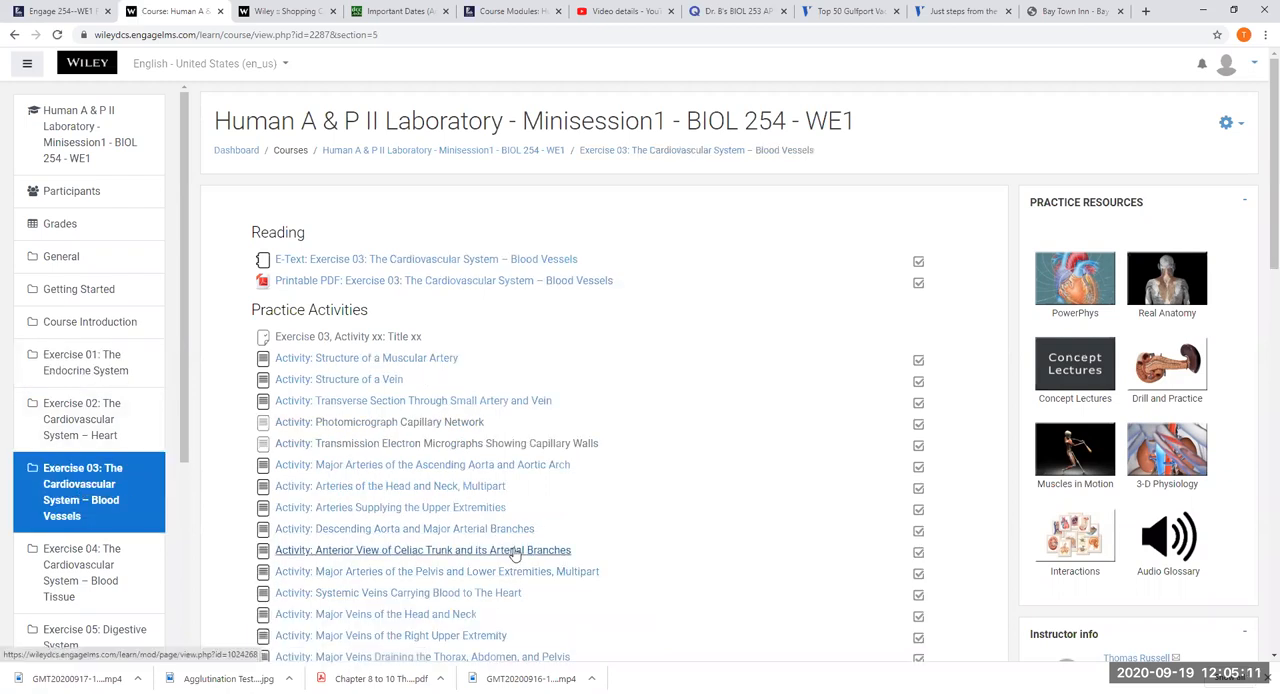
mouse_move(385, 593)
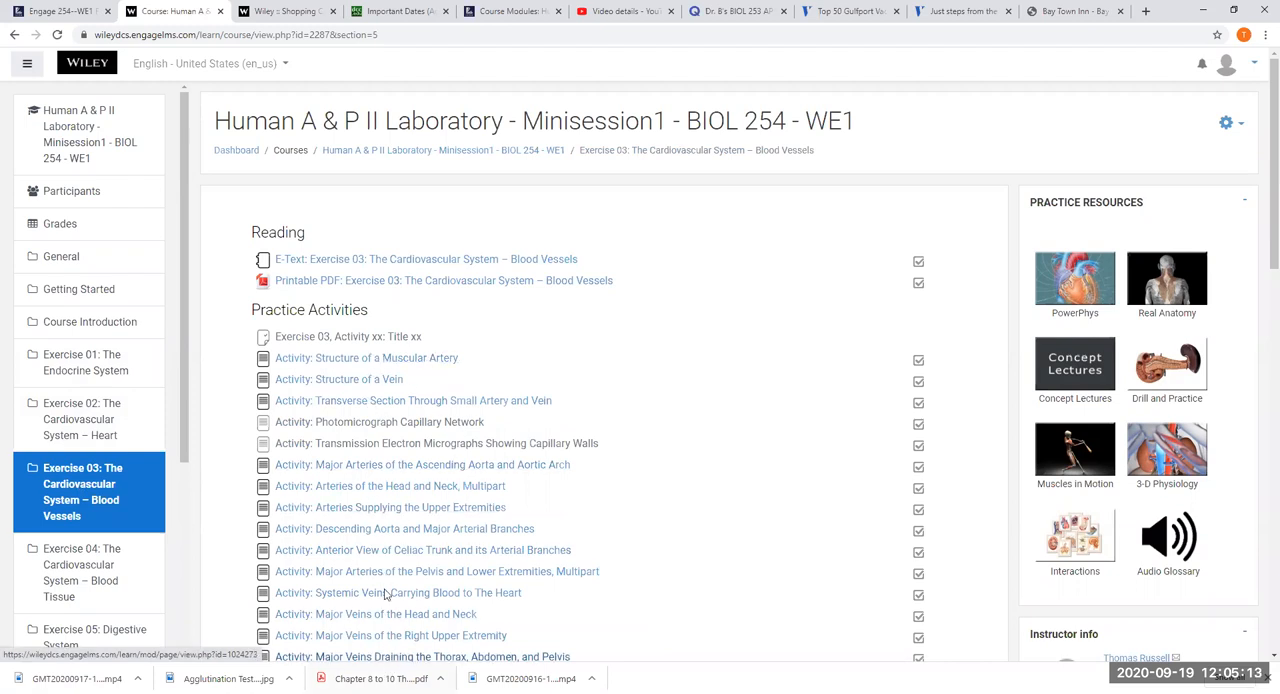
mouse_move(412, 378)
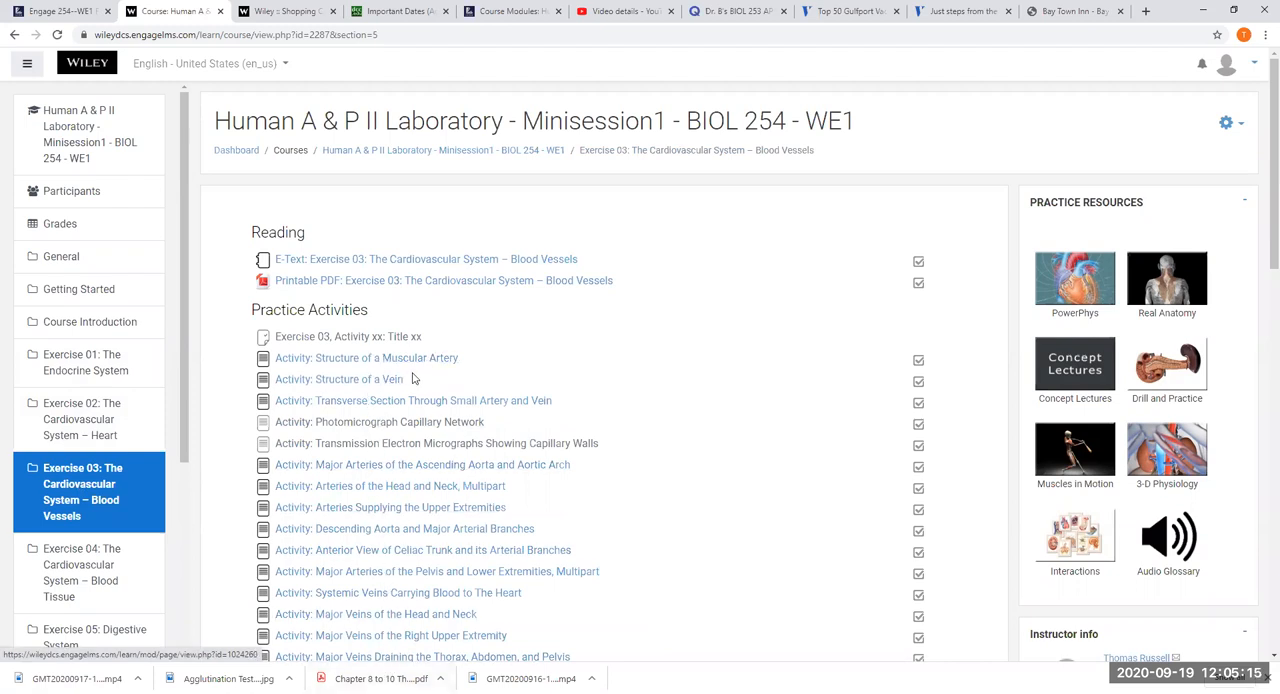
scroll(down, 3)
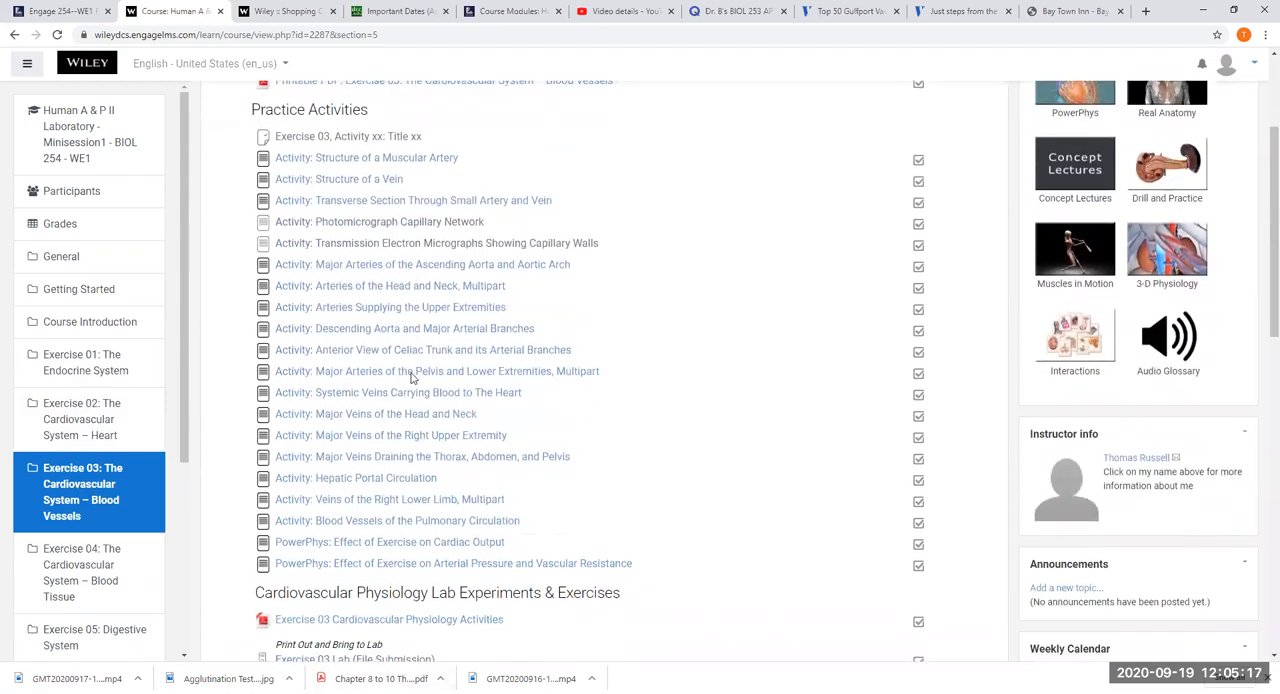
scroll(down, 3)
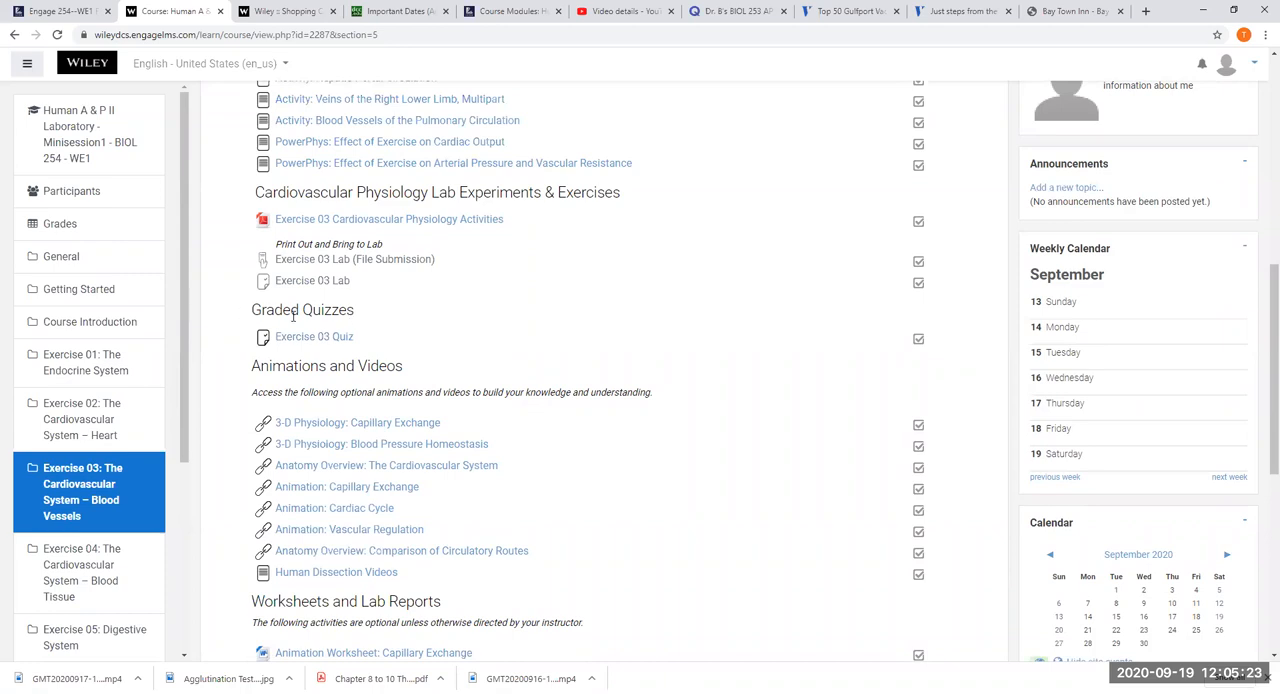
mouse_move(314, 336)
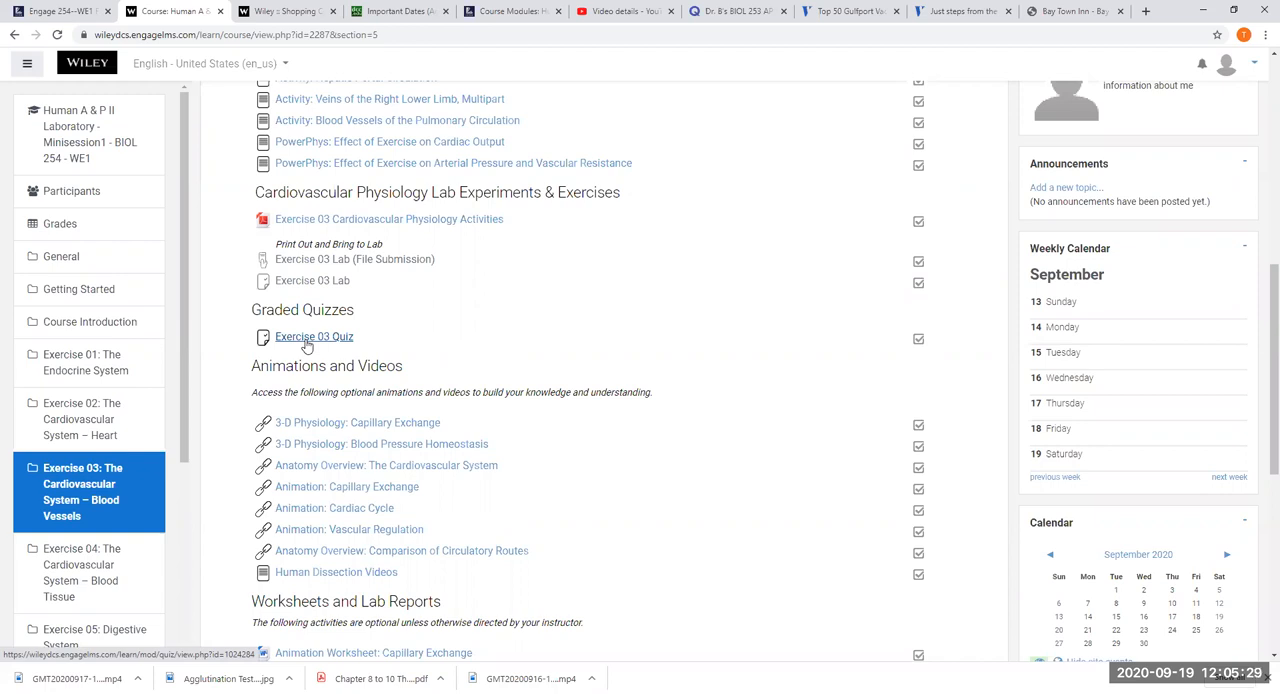
scroll(up, 3)
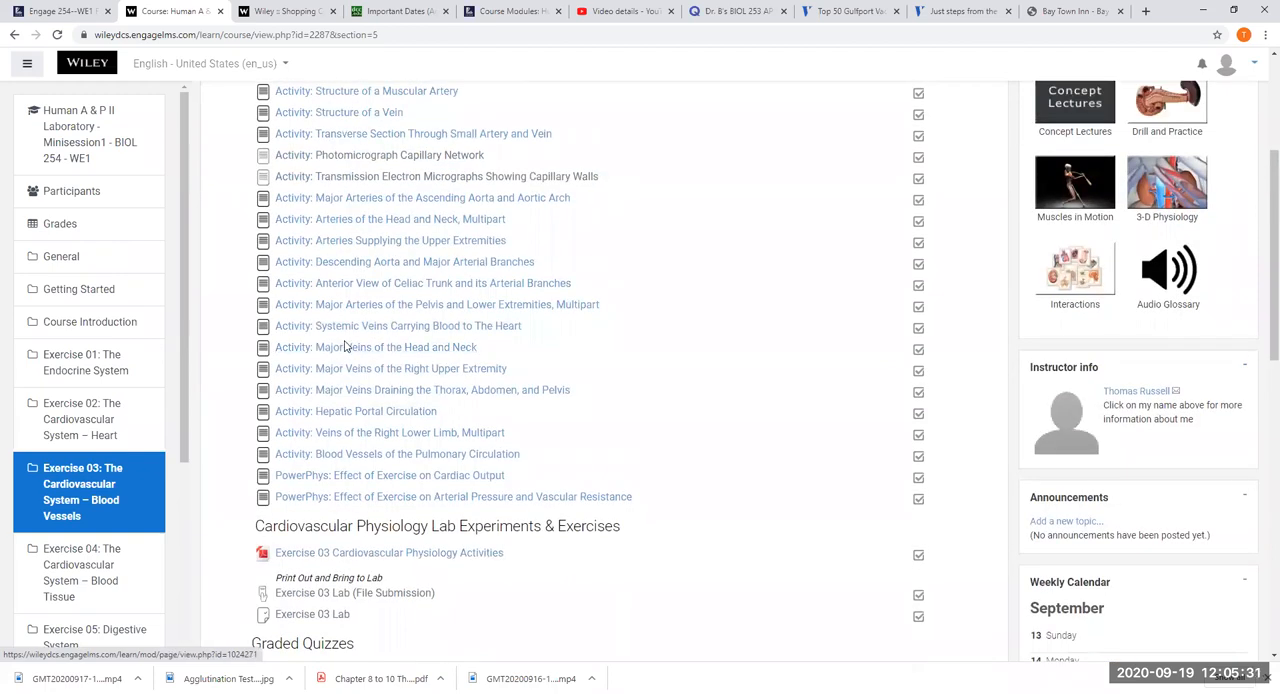
scroll(up, 3)
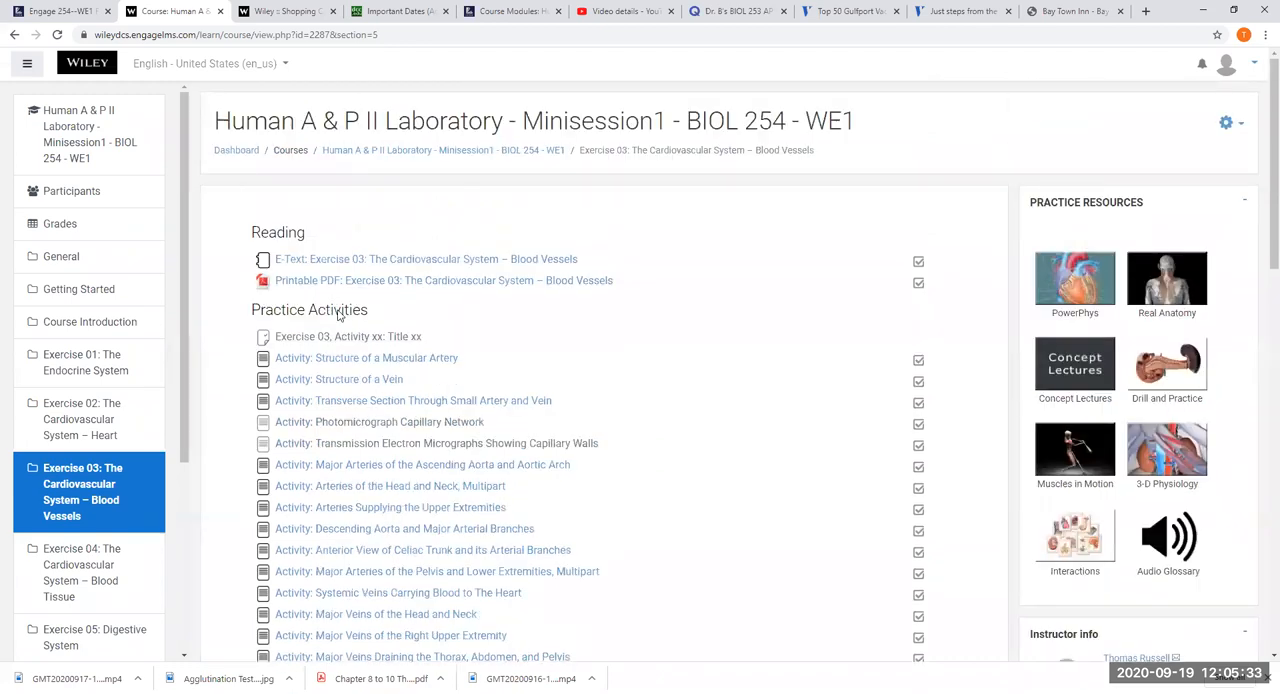
scroll(down, 3)
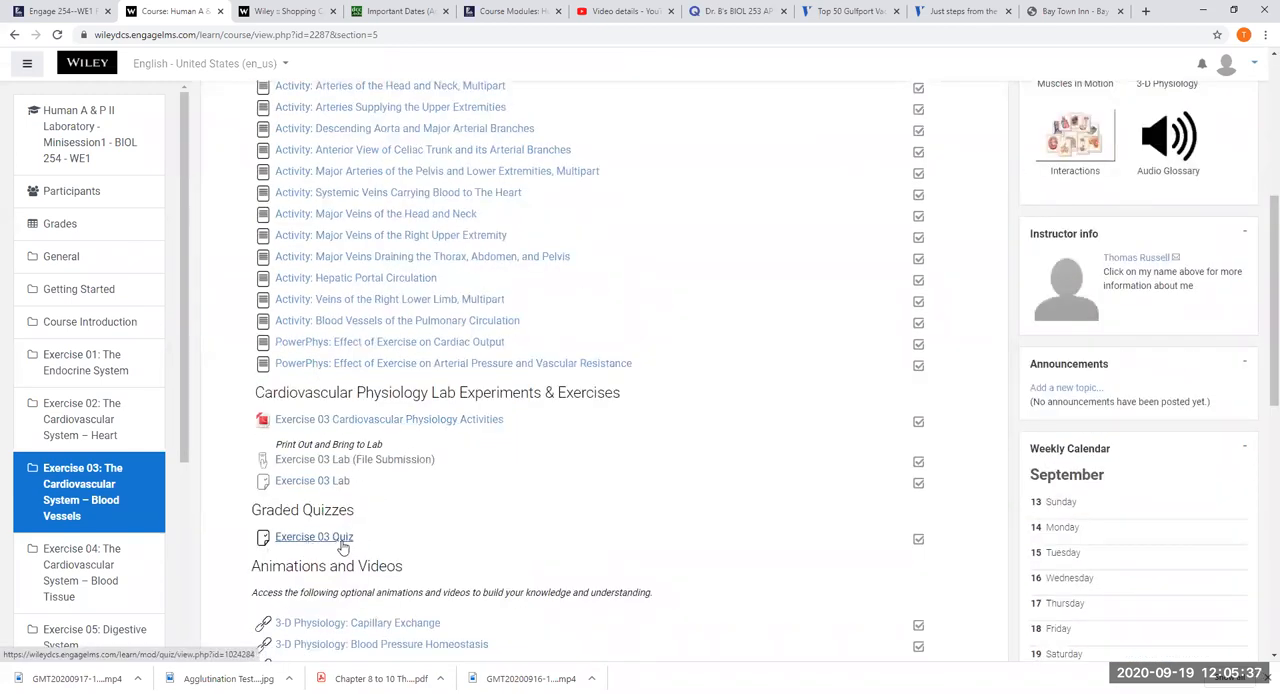
scroll(up, 3)
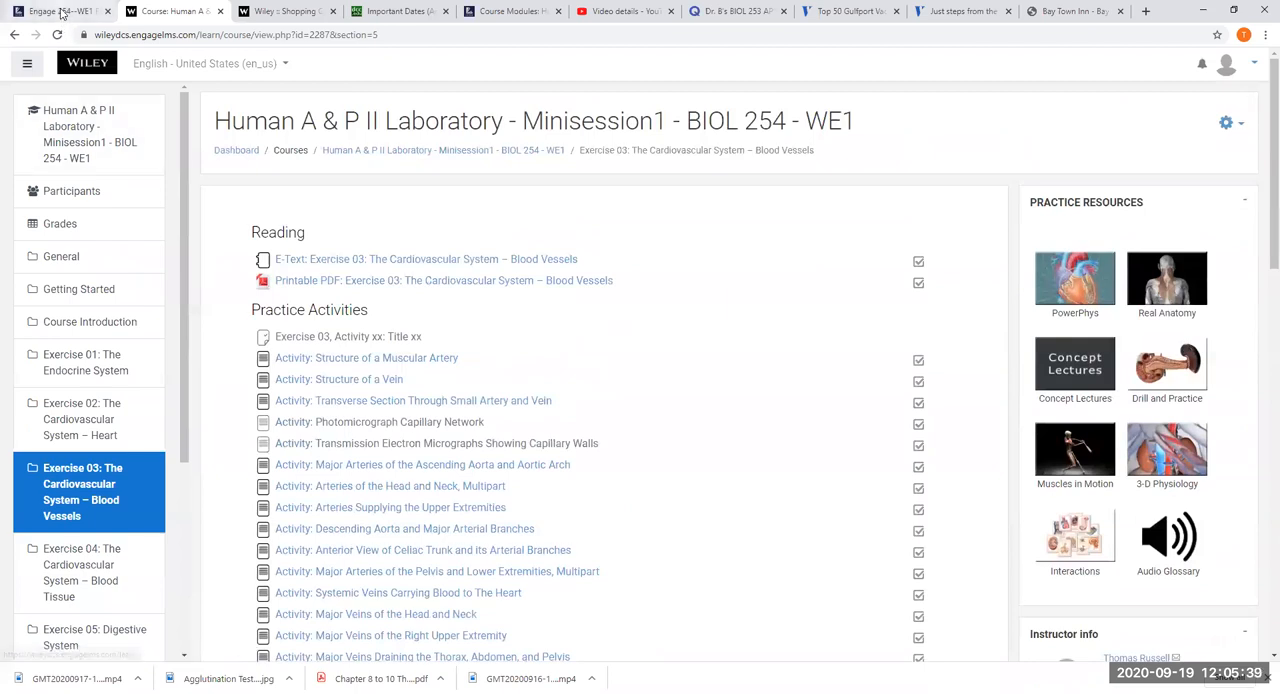
click(57, 11)
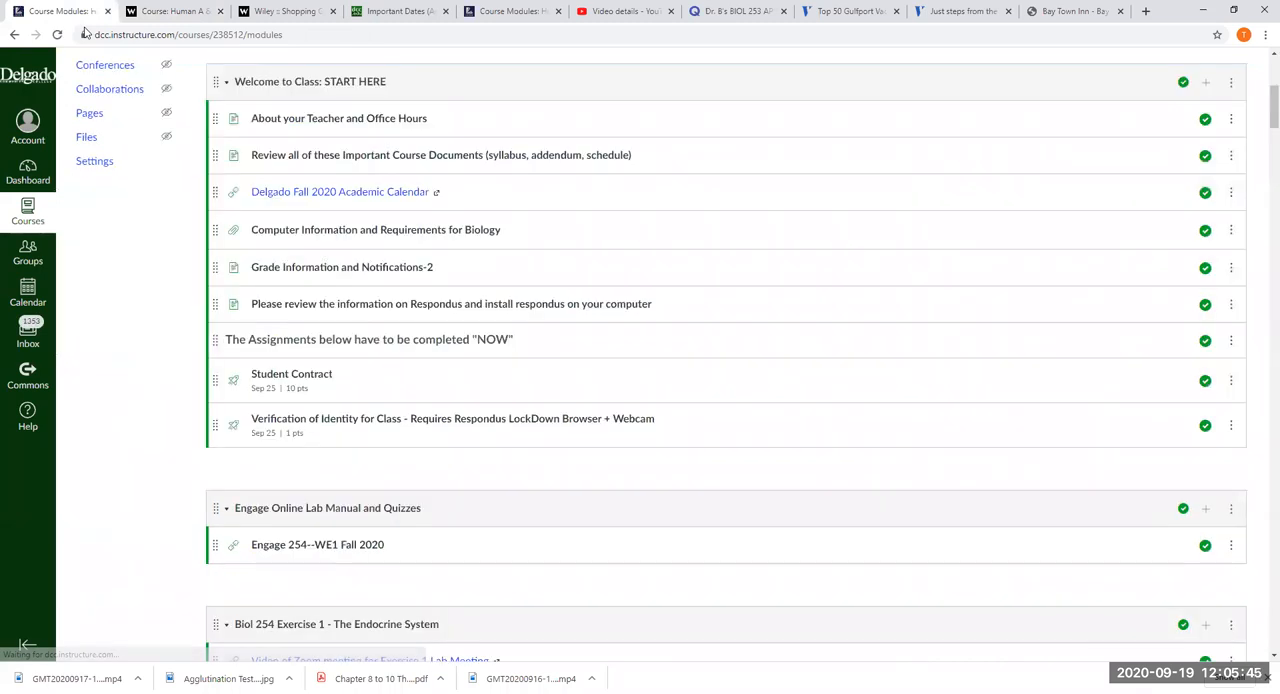
scroll(down, 3)
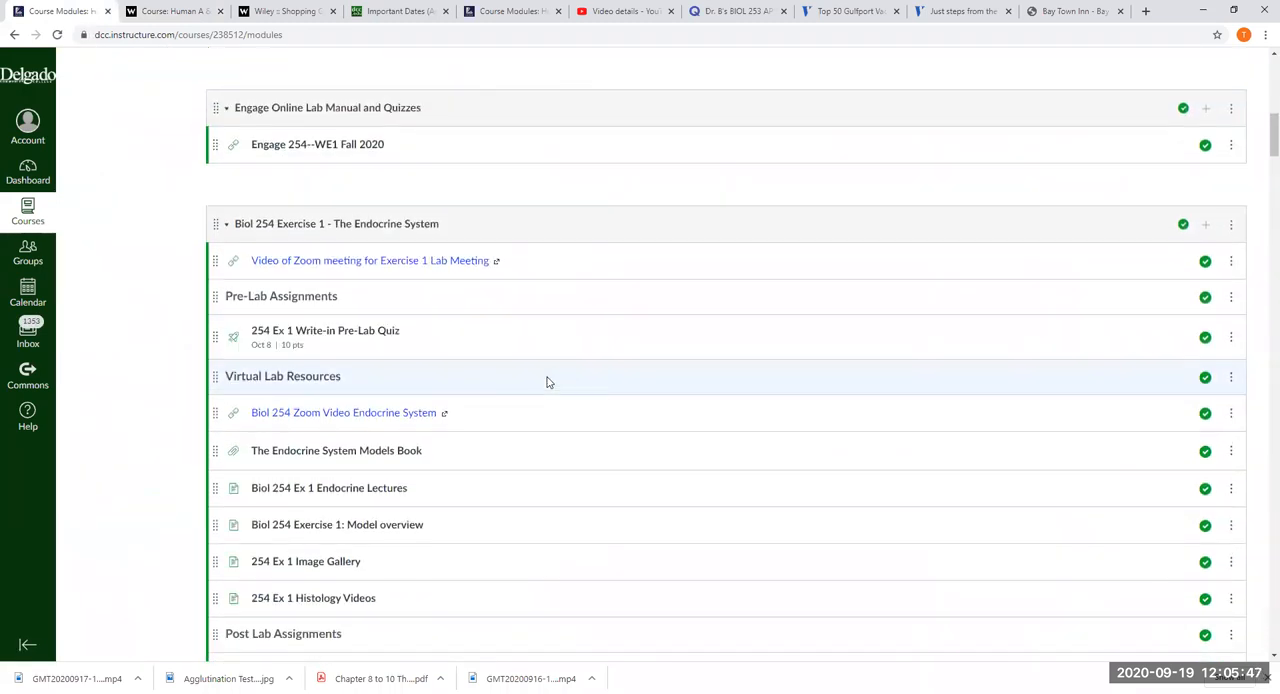
mouse_move(386, 424)
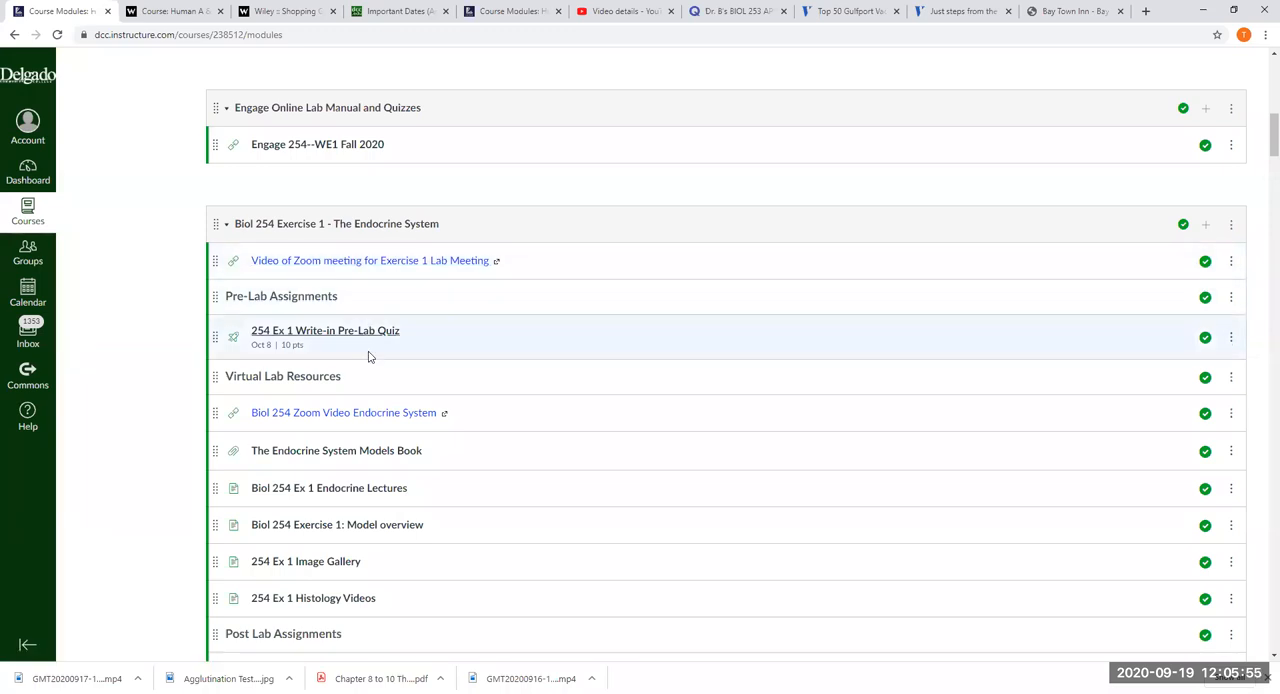
mouse_move(370, 411)
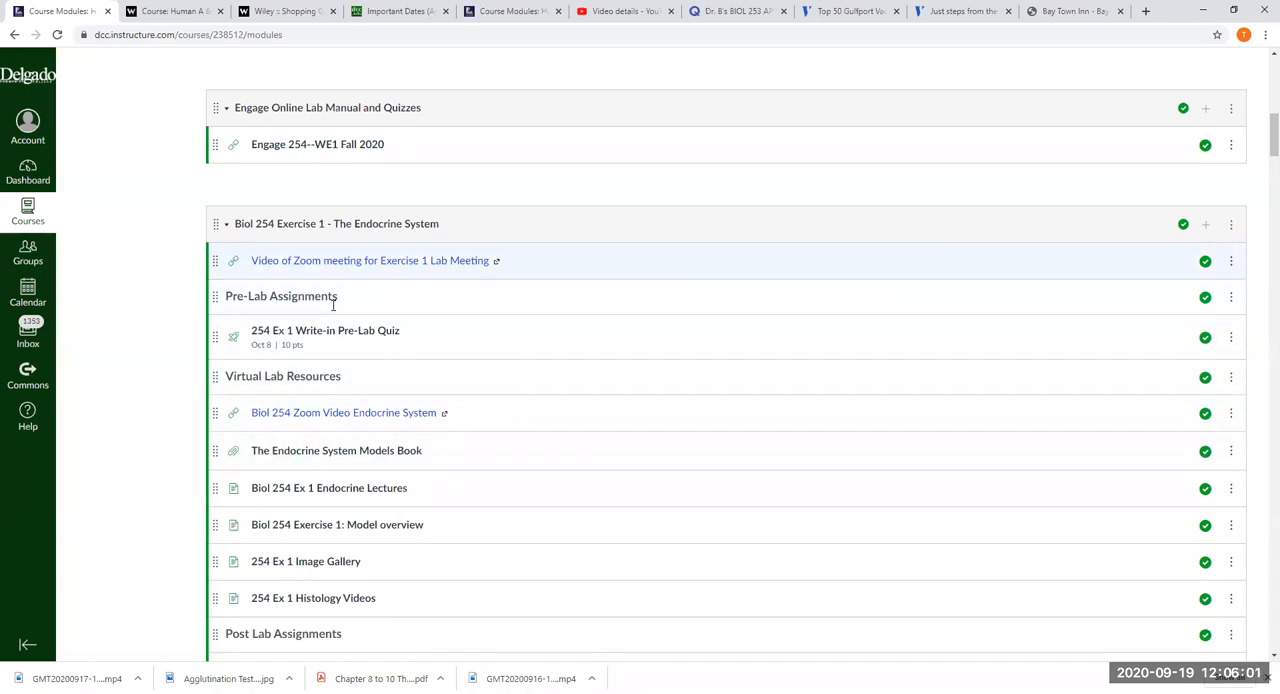
mouse_move(344, 412)
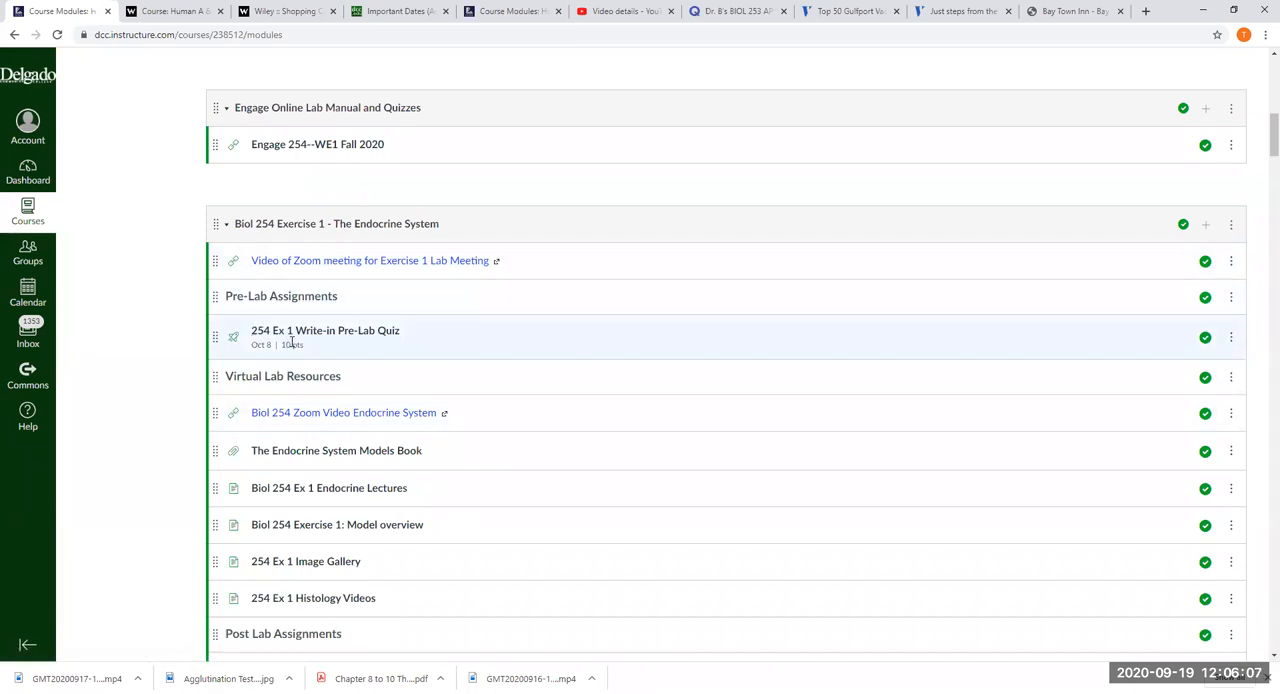
scroll(down, 3)
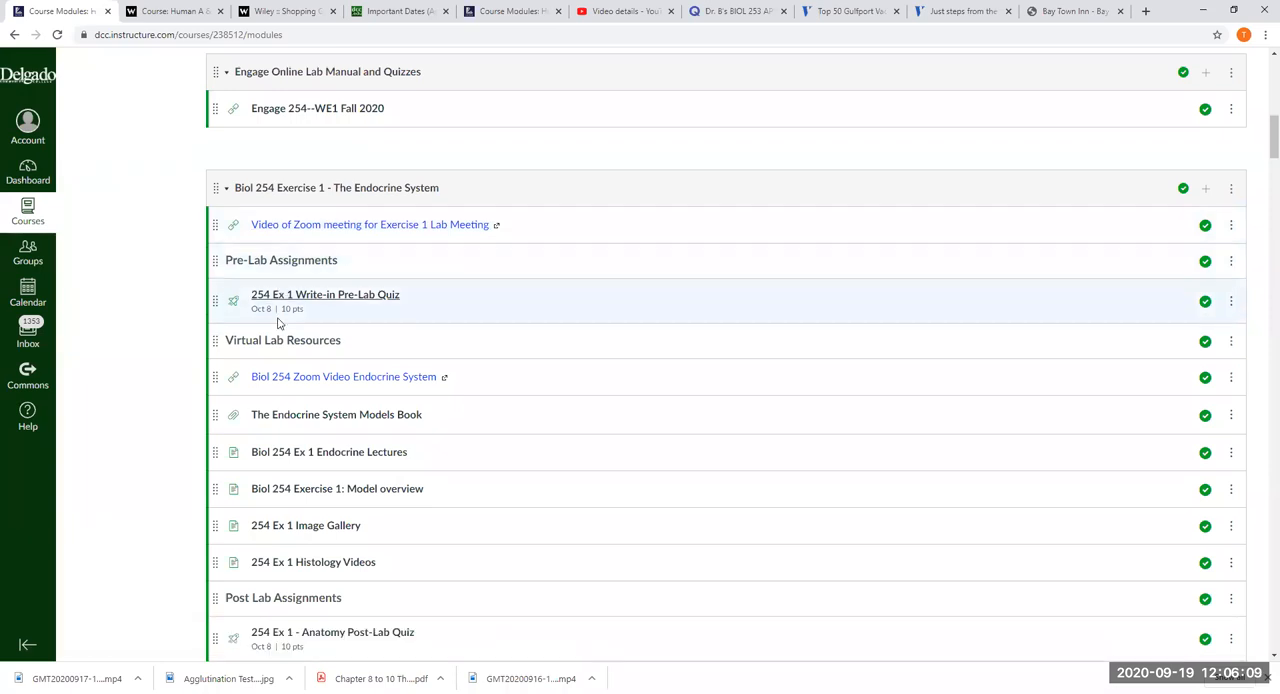
scroll(down, 3)
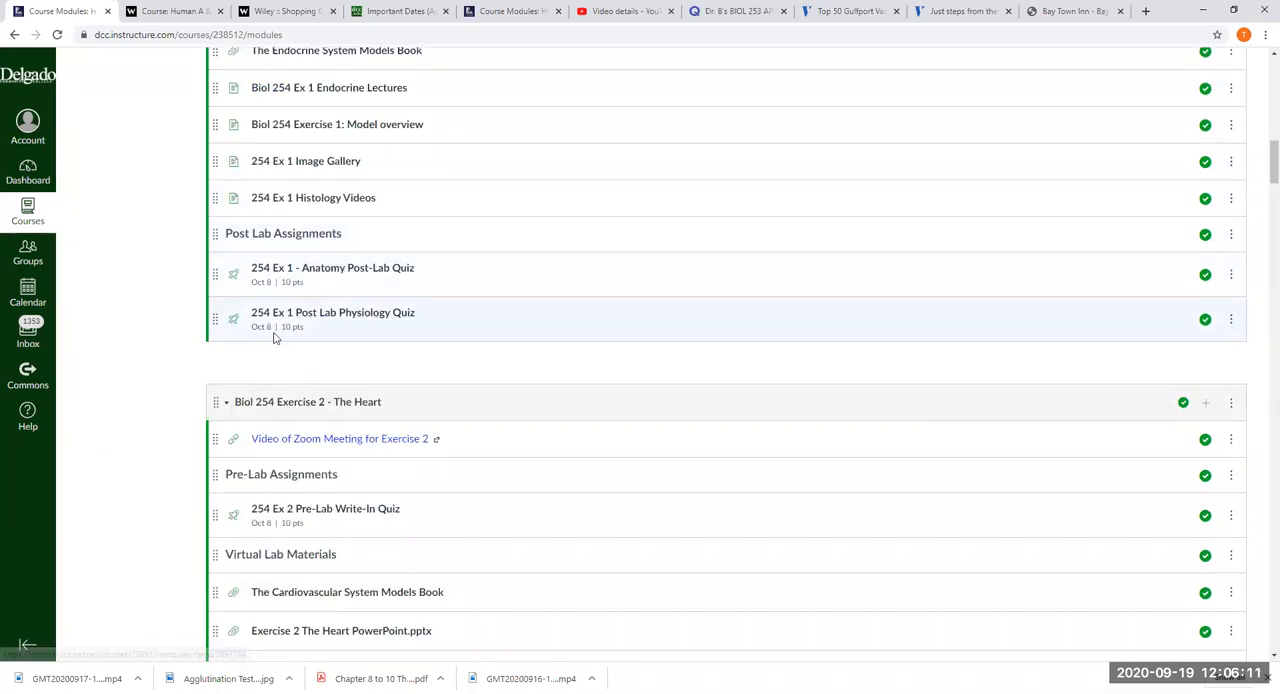
mouse_move(248, 320)
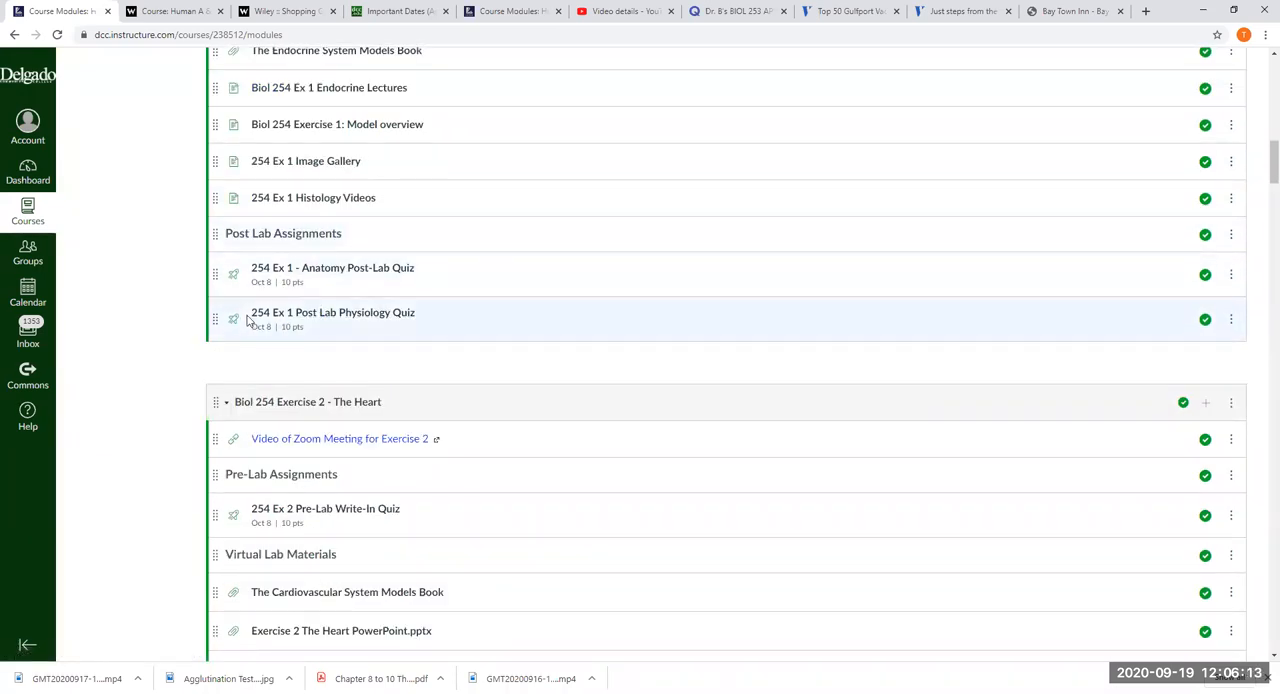
scroll(up, 3)
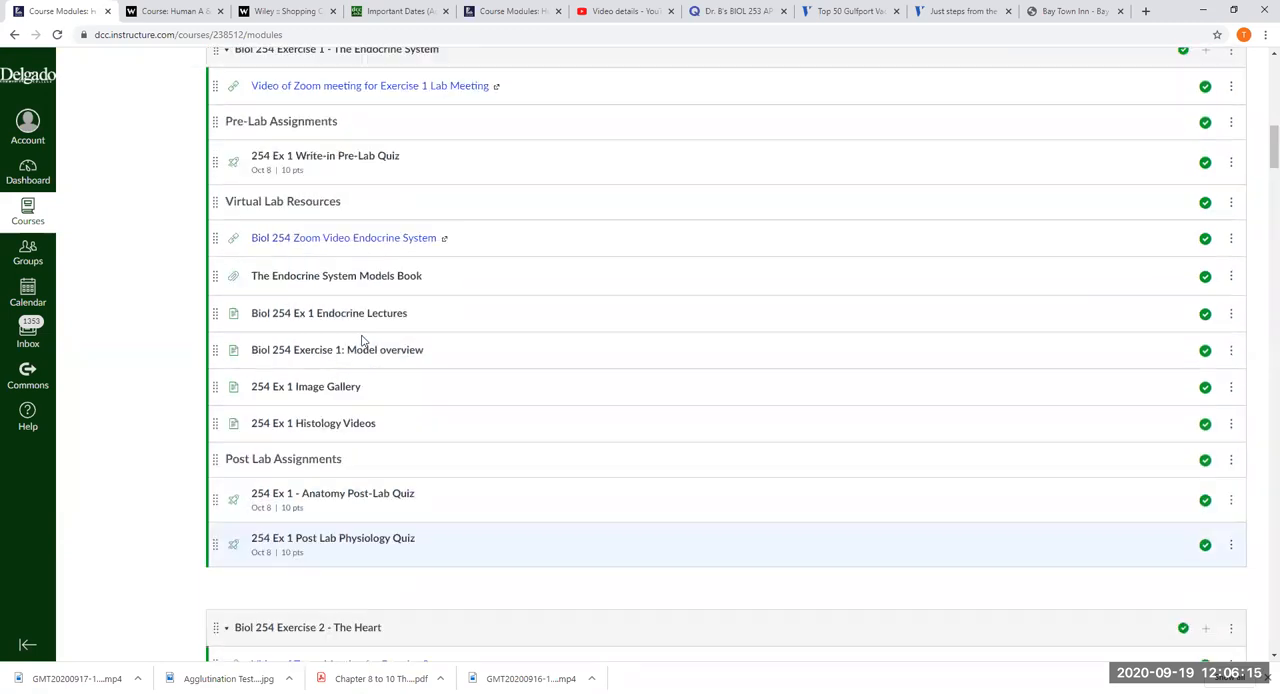
scroll(up, 3)
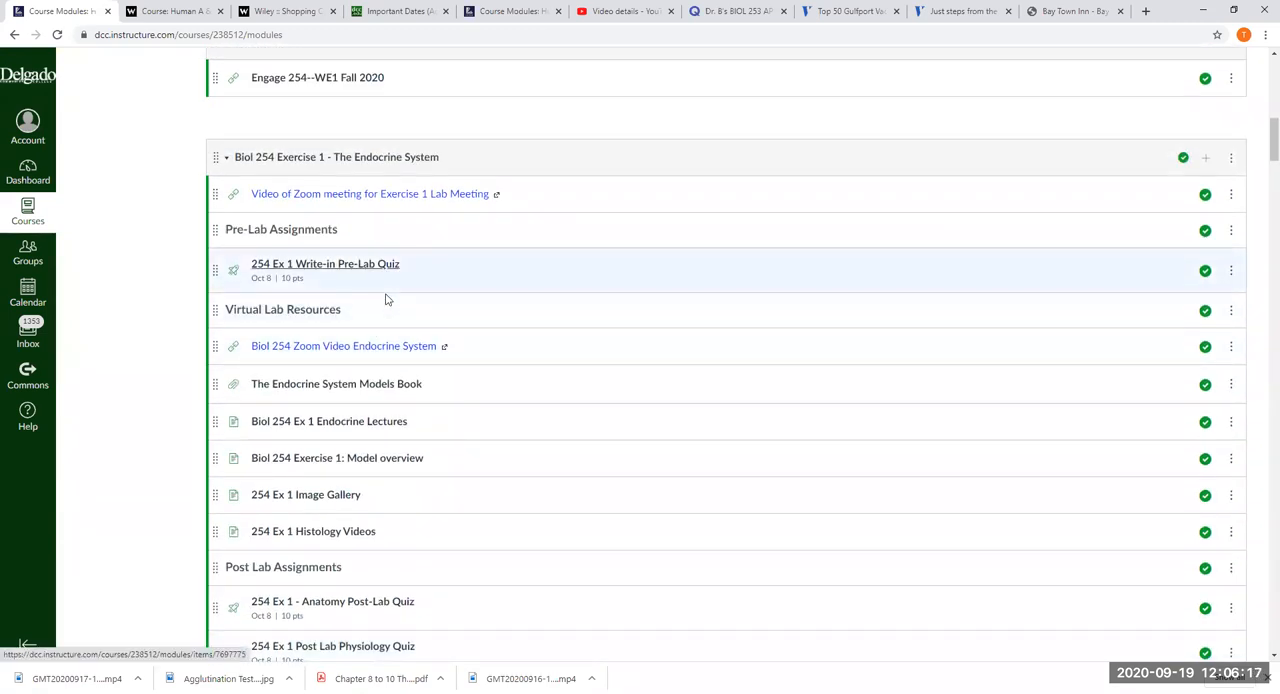
scroll(down, 3)
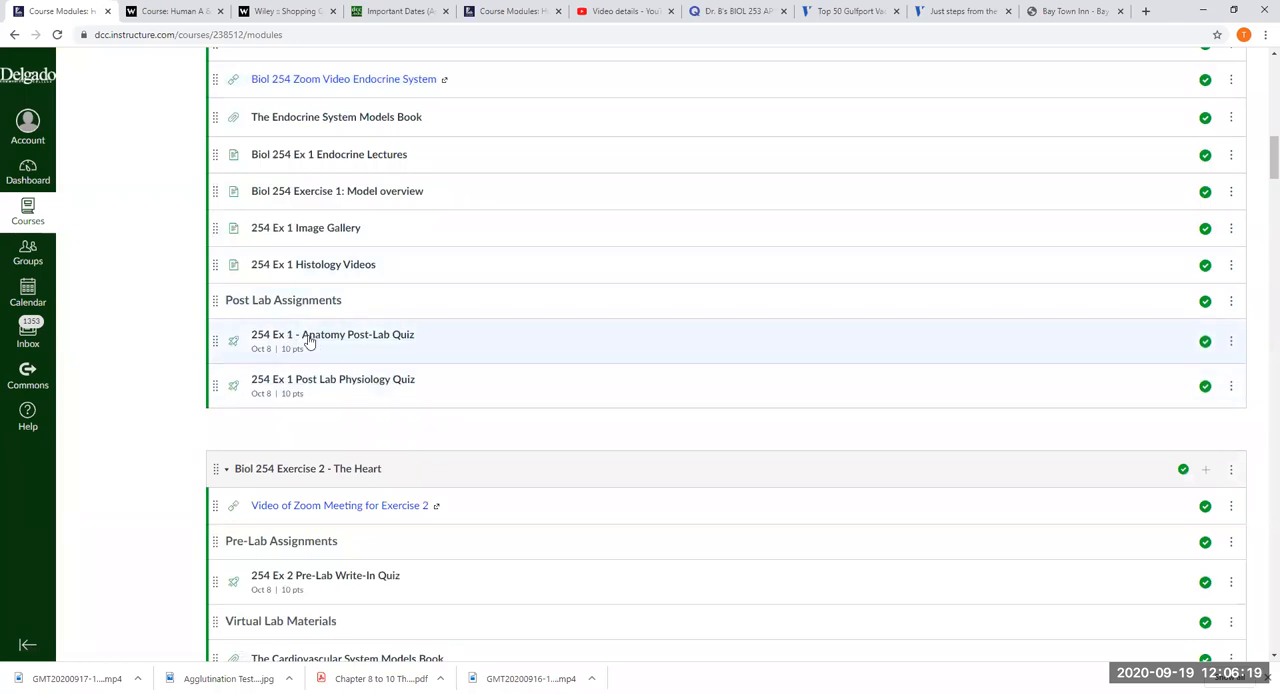
mouse_move(267, 363)
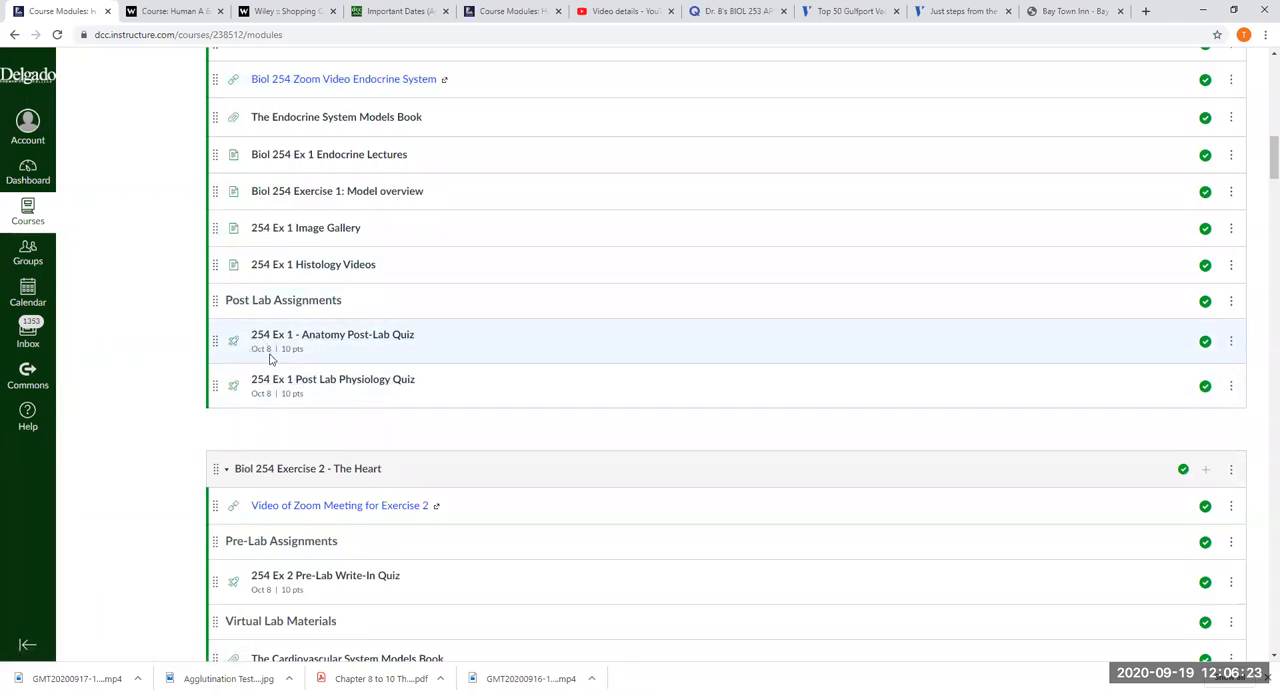
scroll(down, 3)
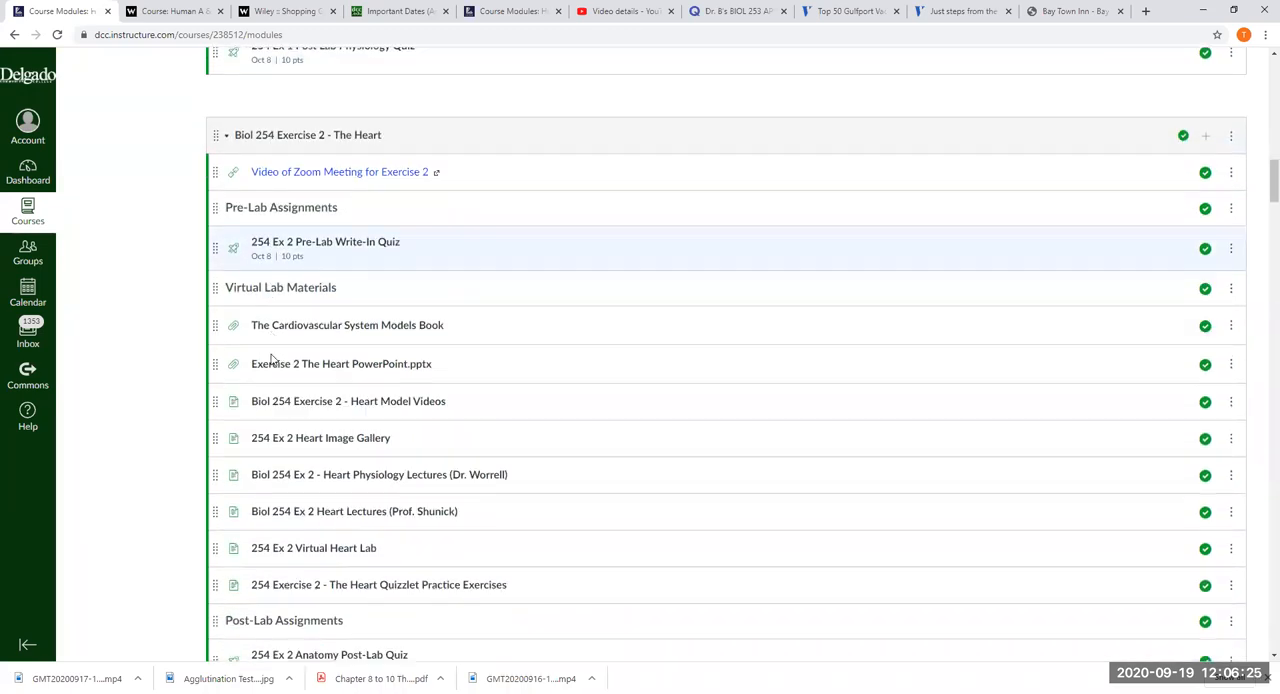
mouse_move(272, 295)
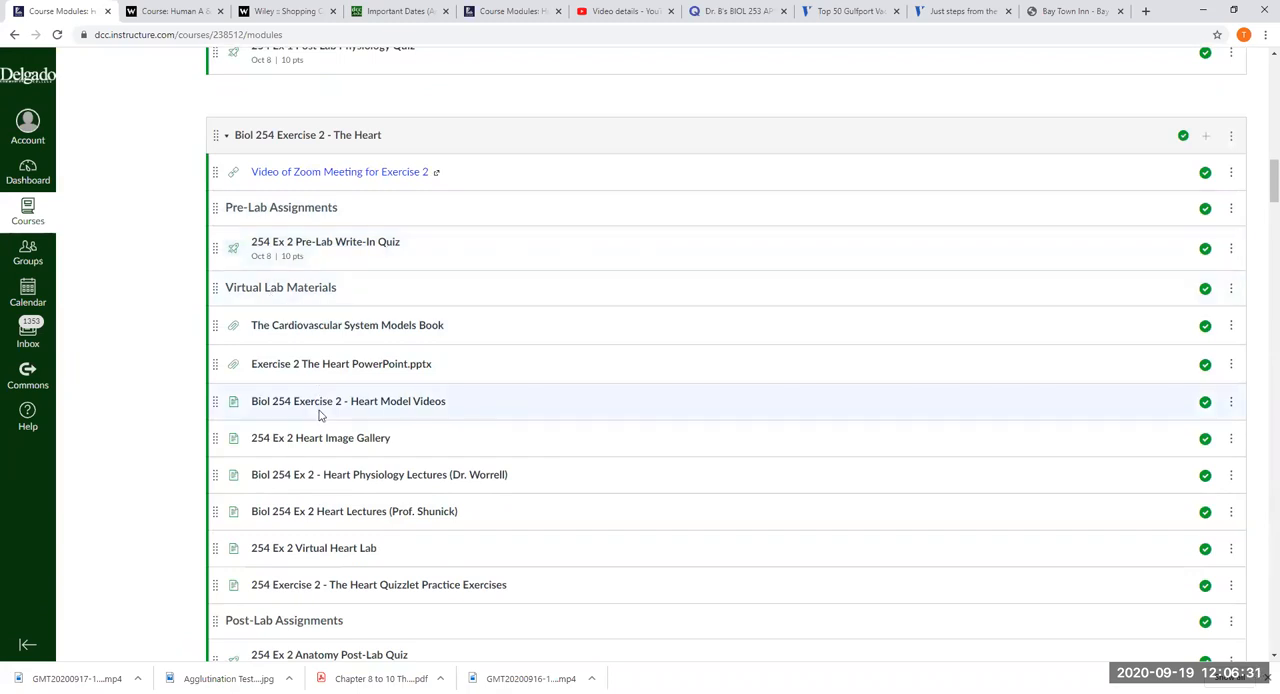
scroll(down, 3)
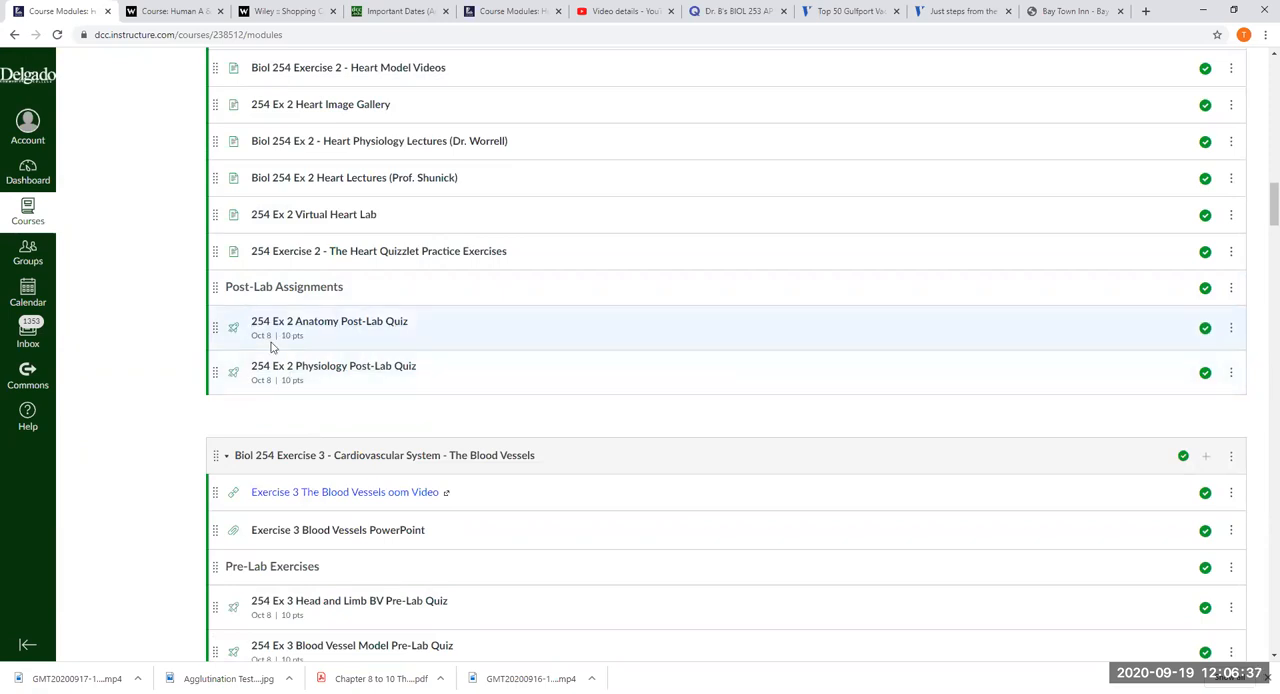
scroll(up, 3)
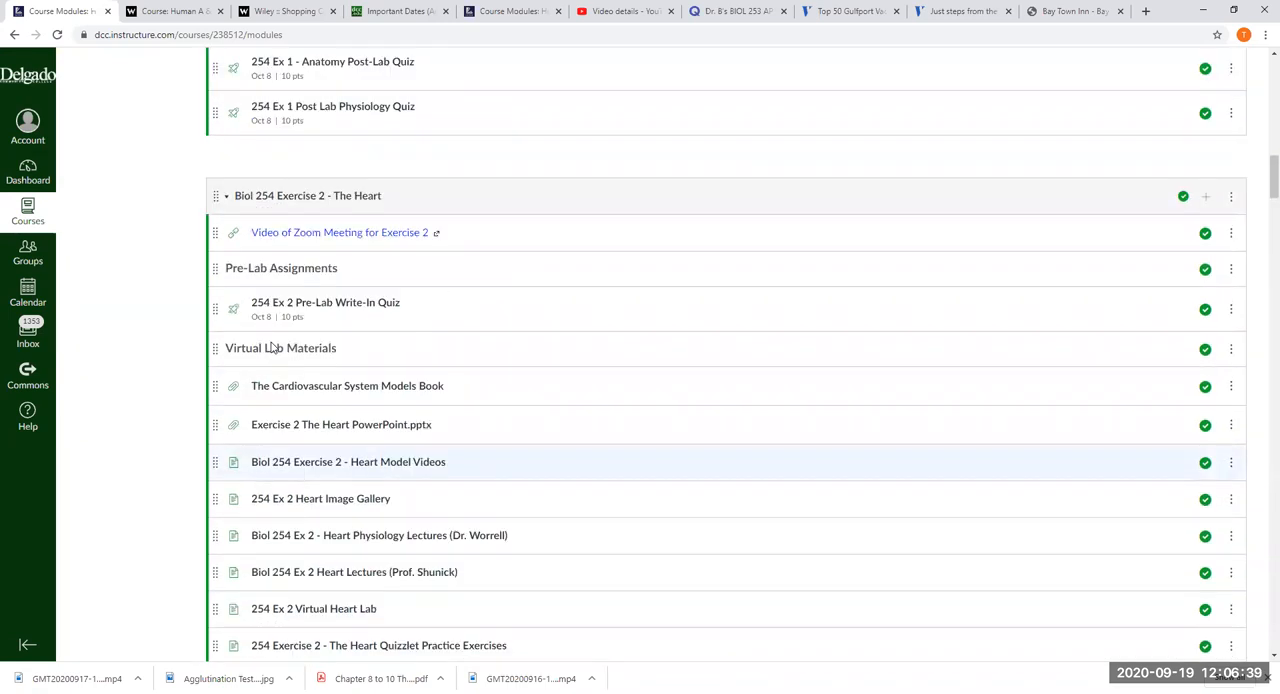
scroll(up, 3)
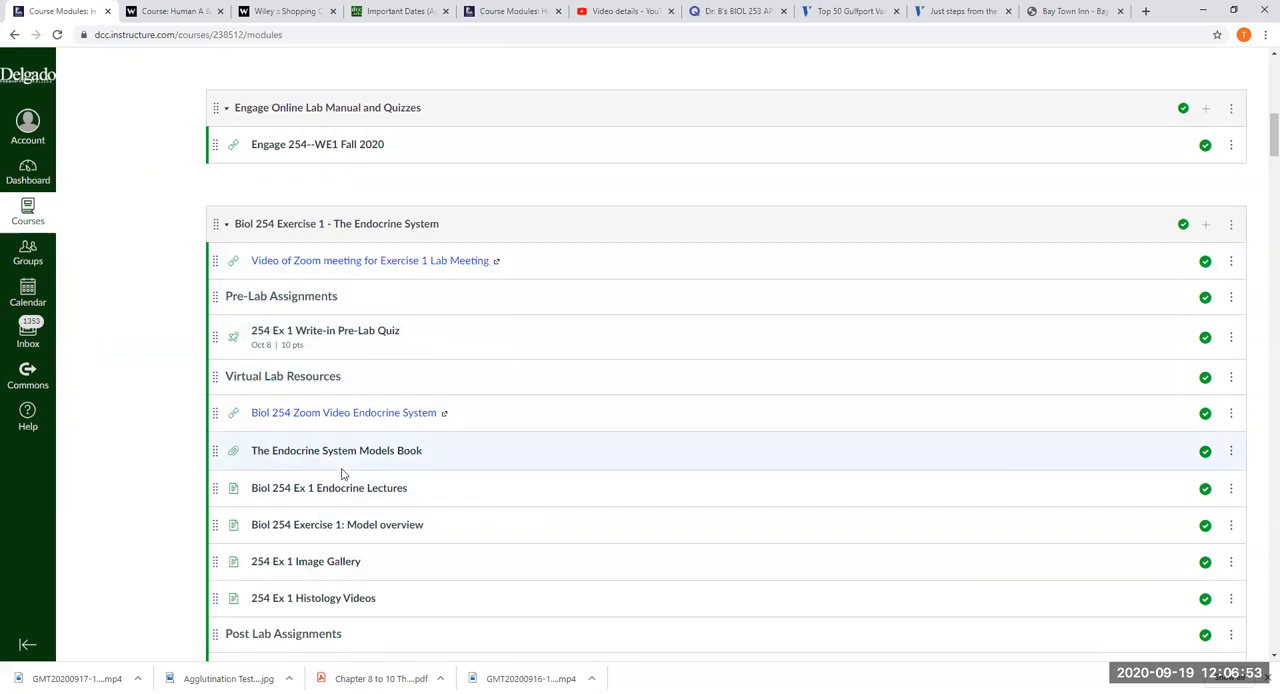
scroll(down, 3)
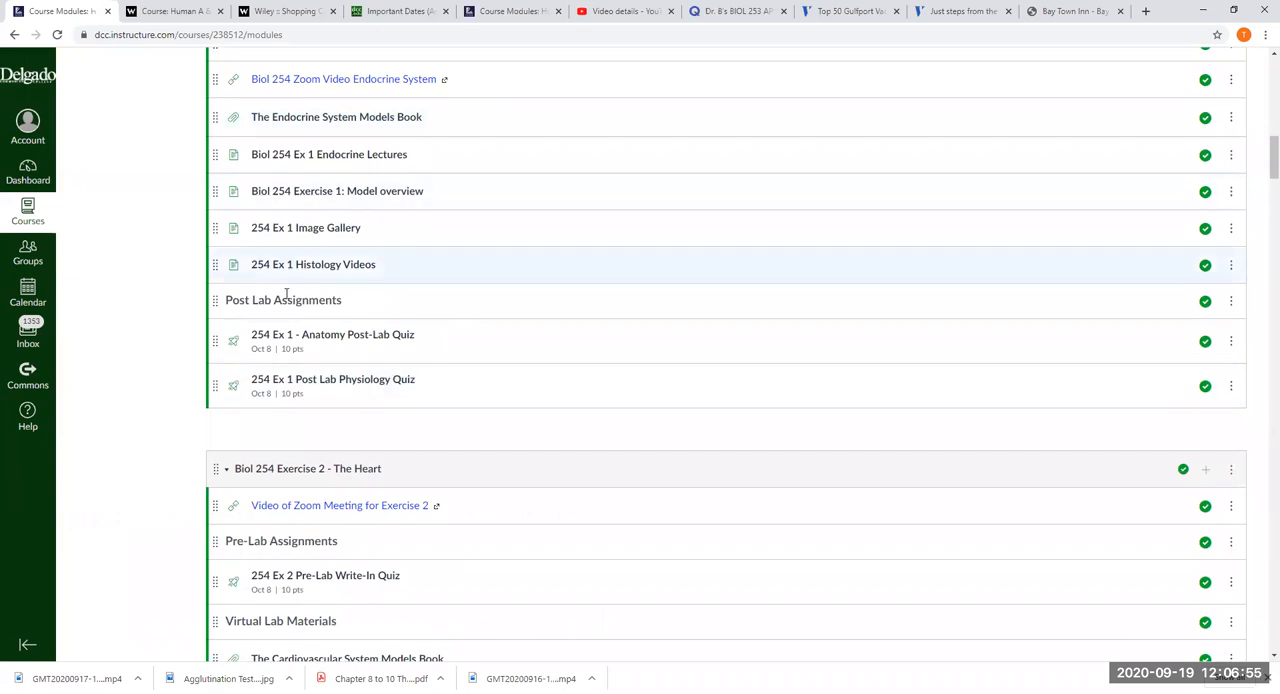
mouse_move(305, 390)
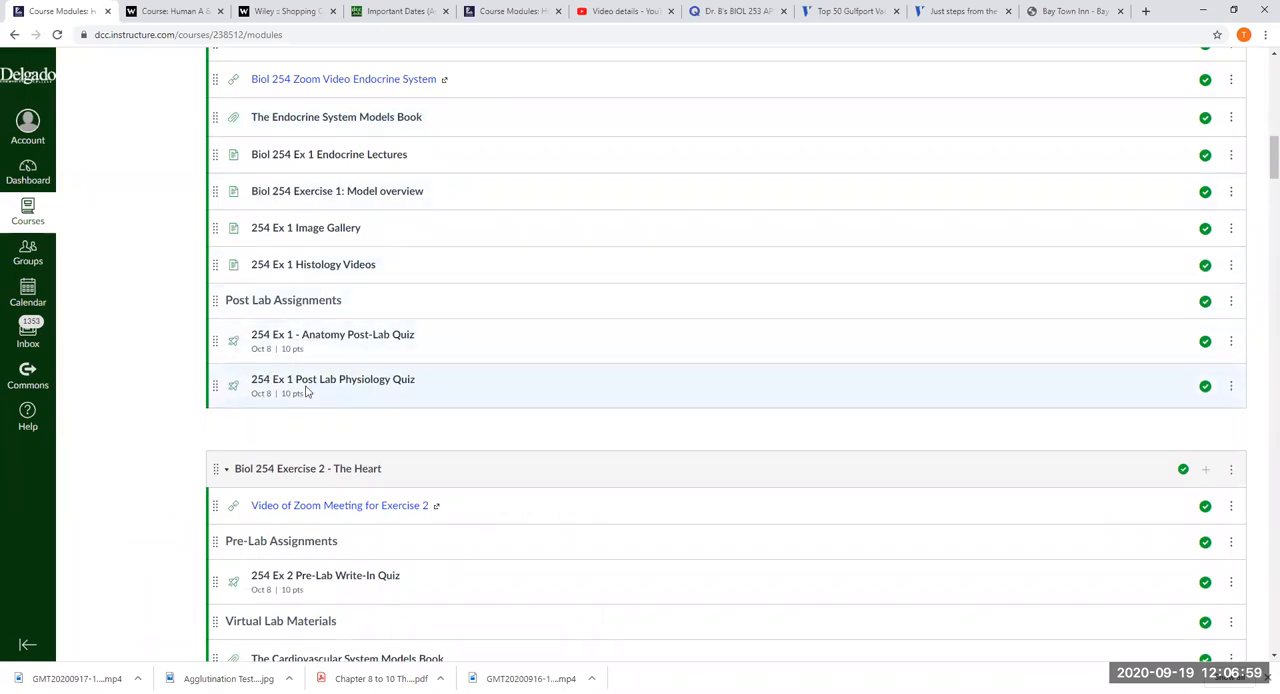
mouse_move(371, 345)
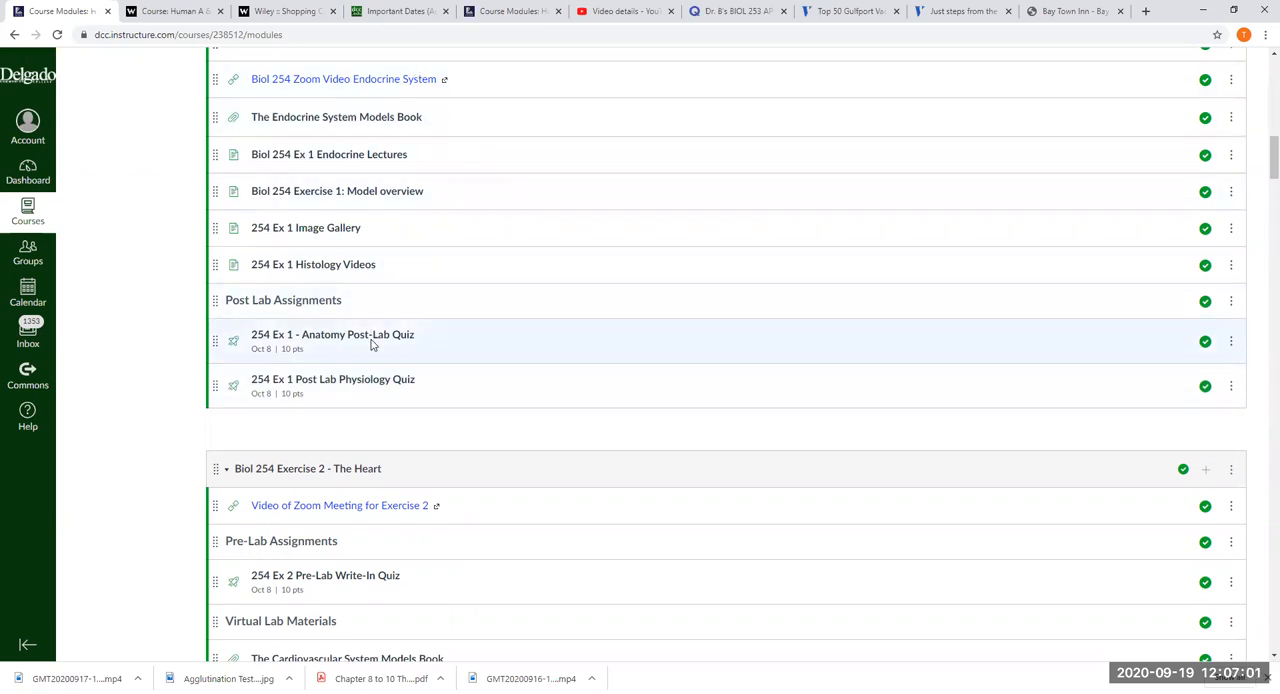
scroll(down, 3)
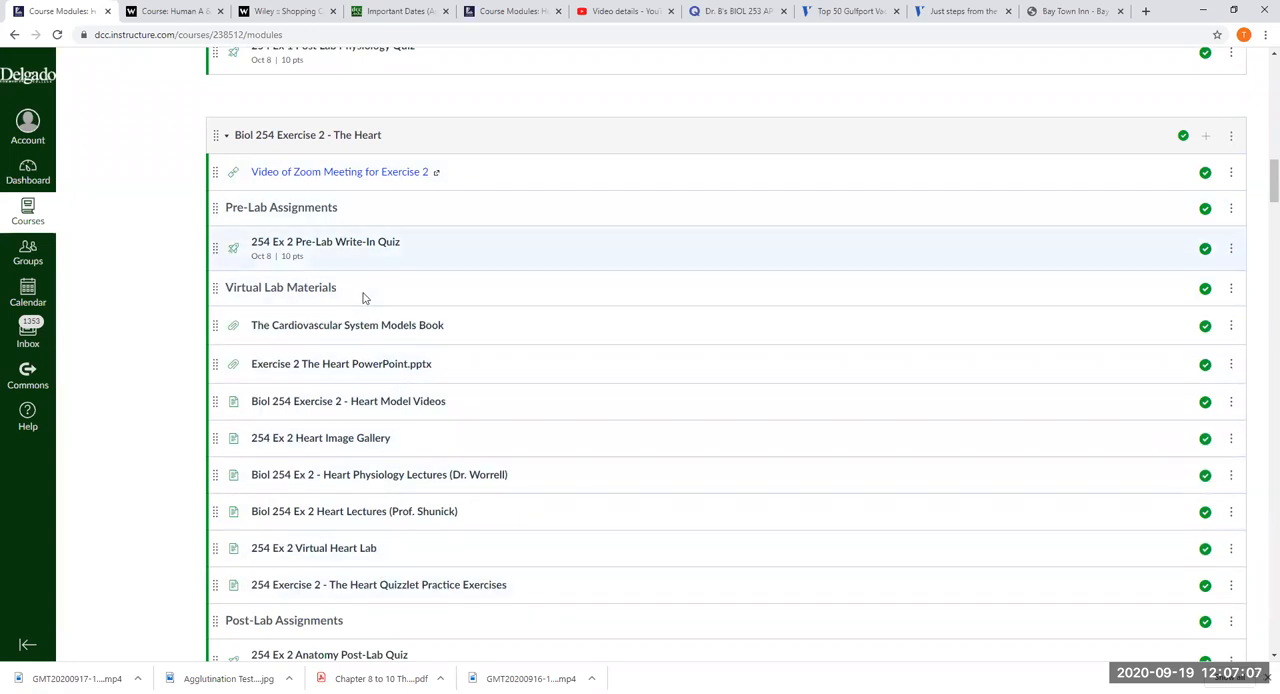
scroll(down, 3)
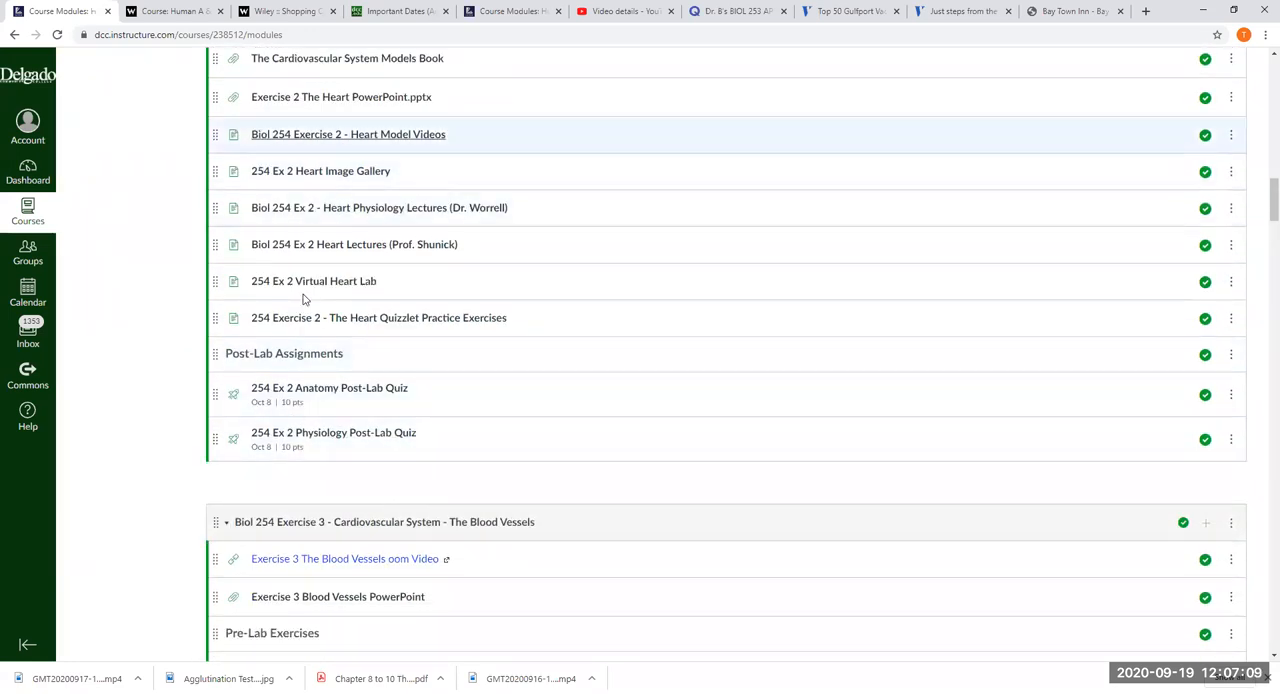
mouse_move(310, 353)
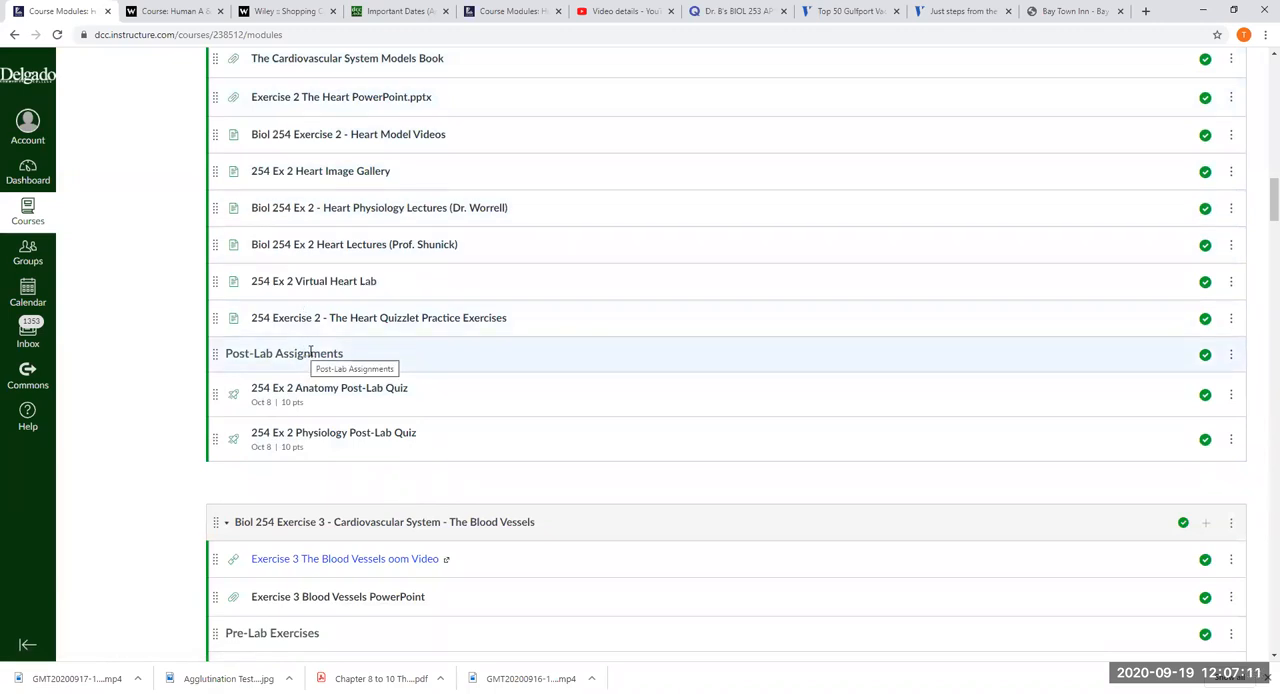
scroll(up, 3)
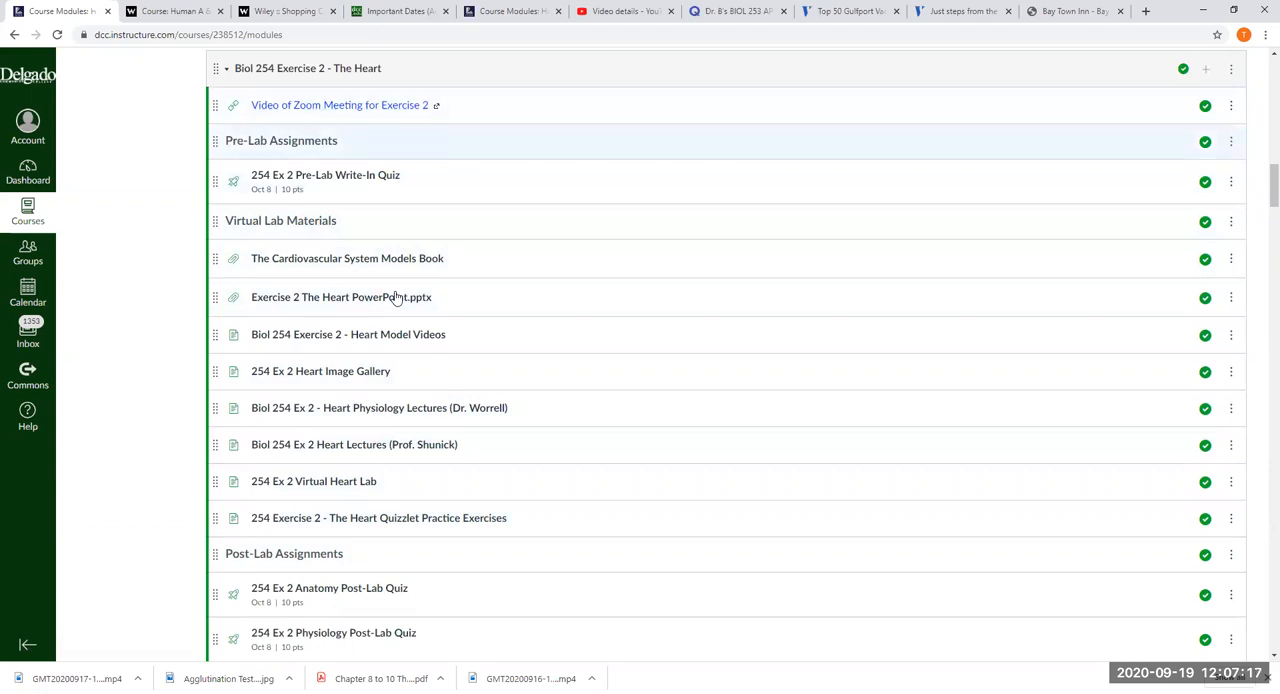
scroll(down, 3)
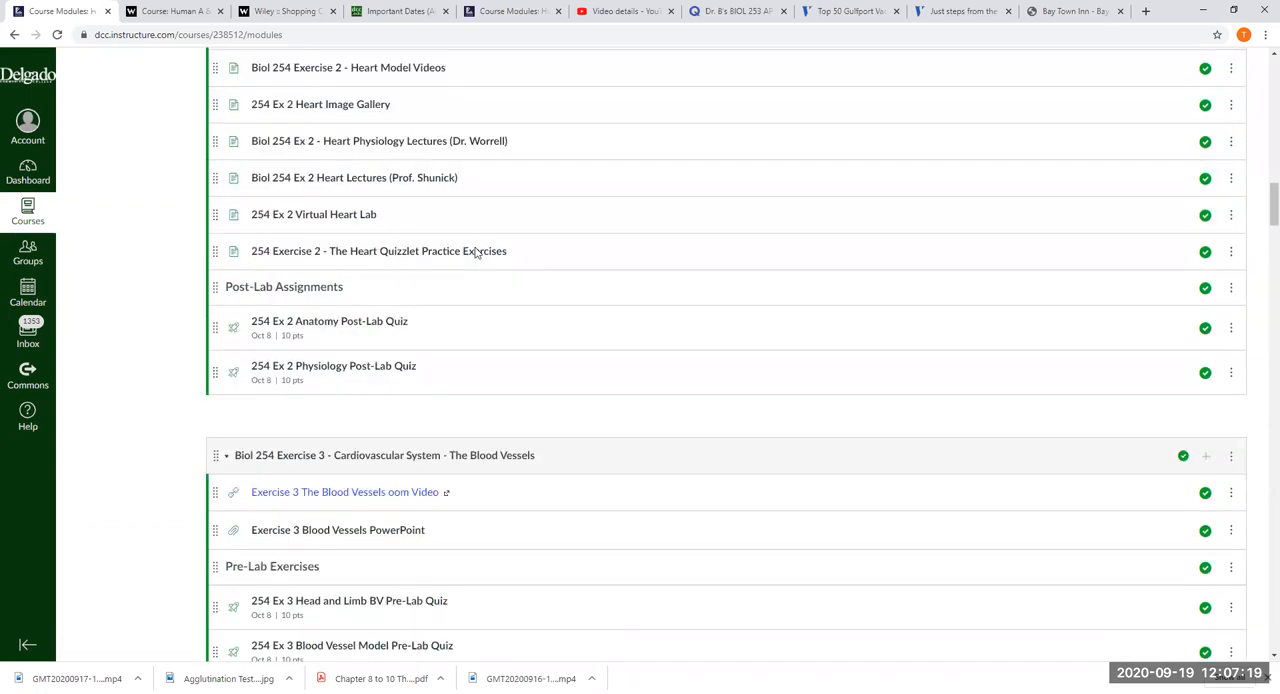
scroll(down, 3)
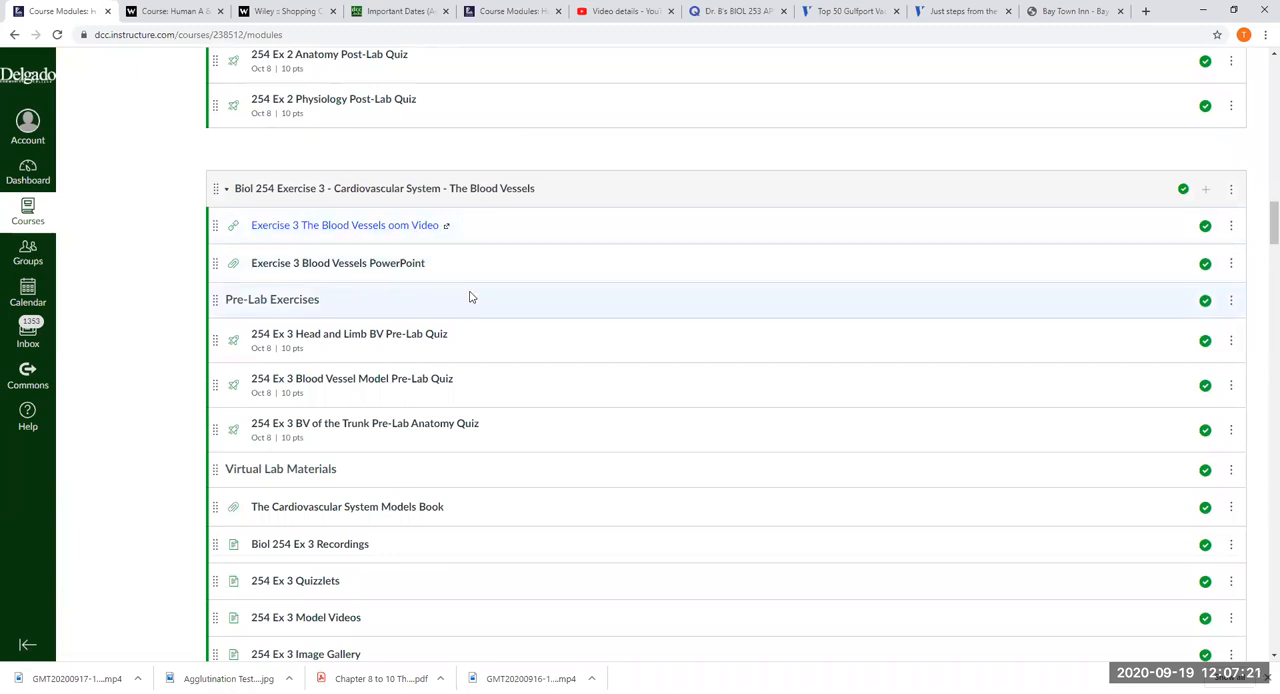
mouse_move(425, 285)
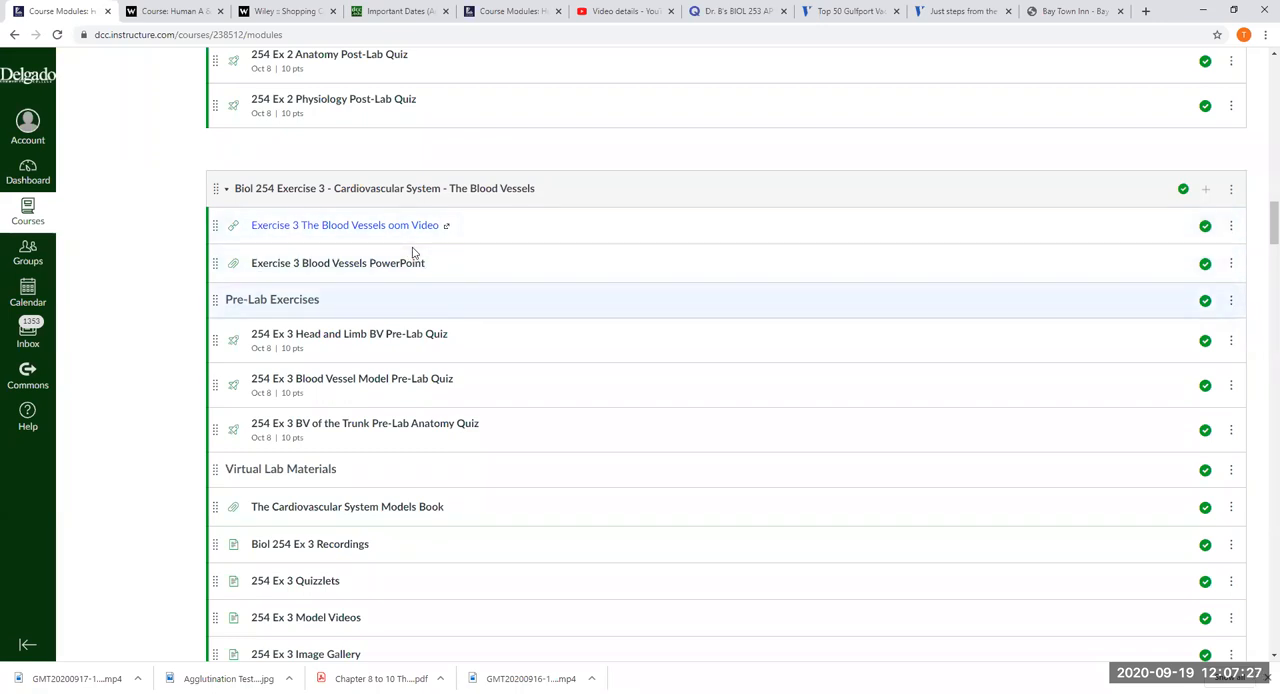
mouse_move(390, 354)
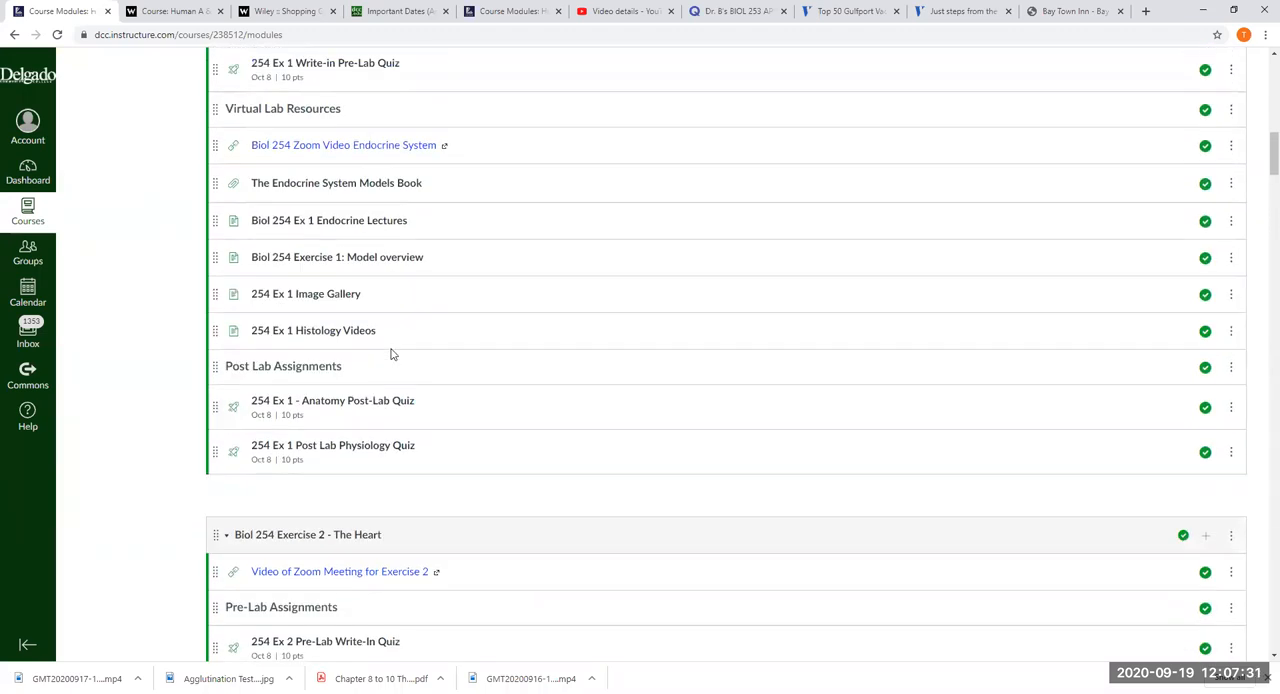
scroll(up, 3)
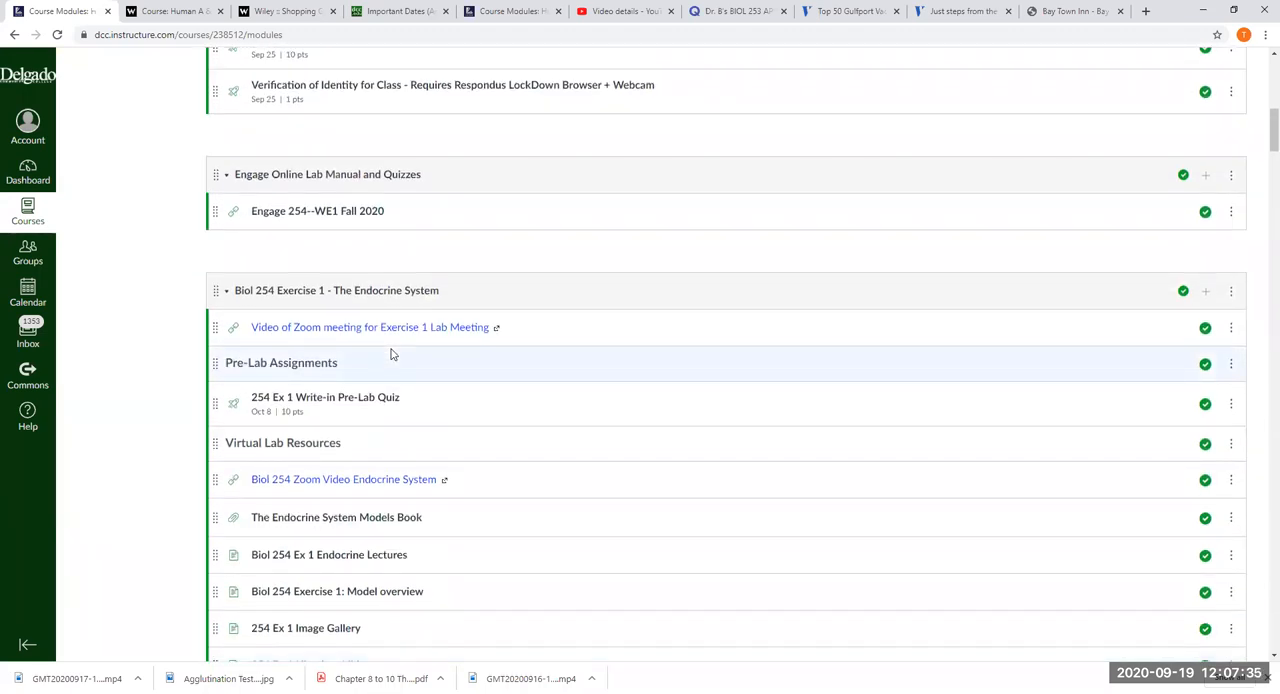
scroll(down, 3)
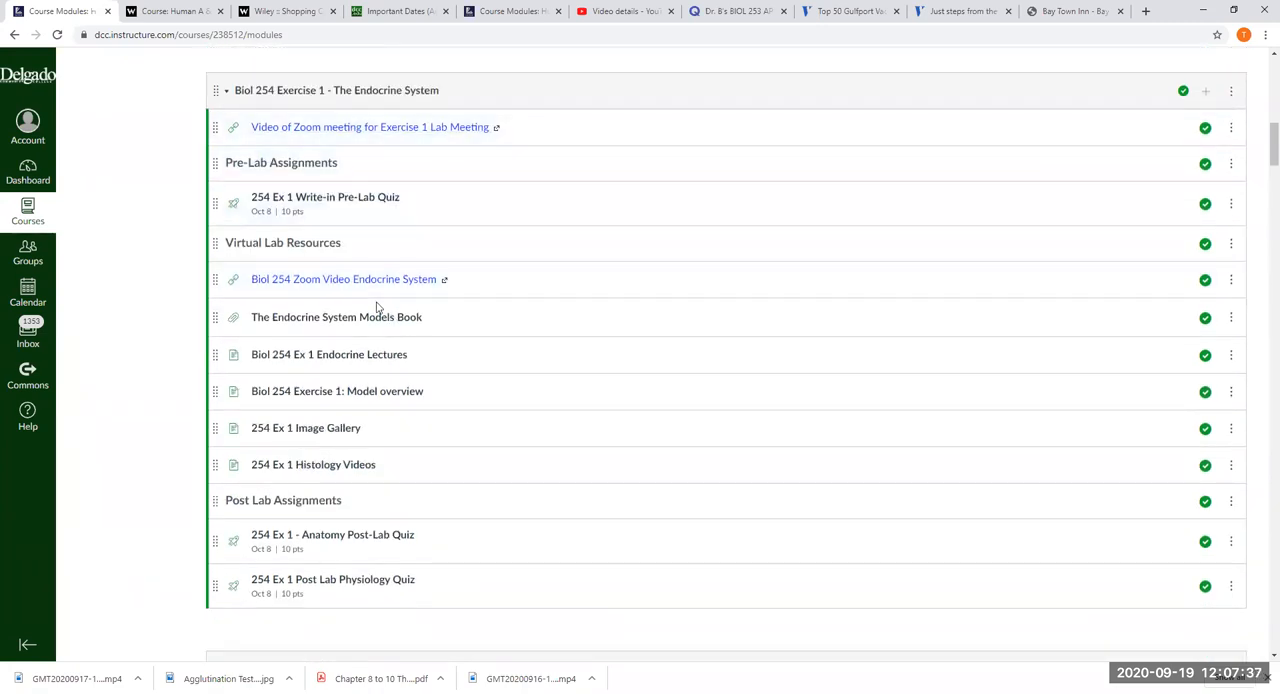
scroll(down, 3)
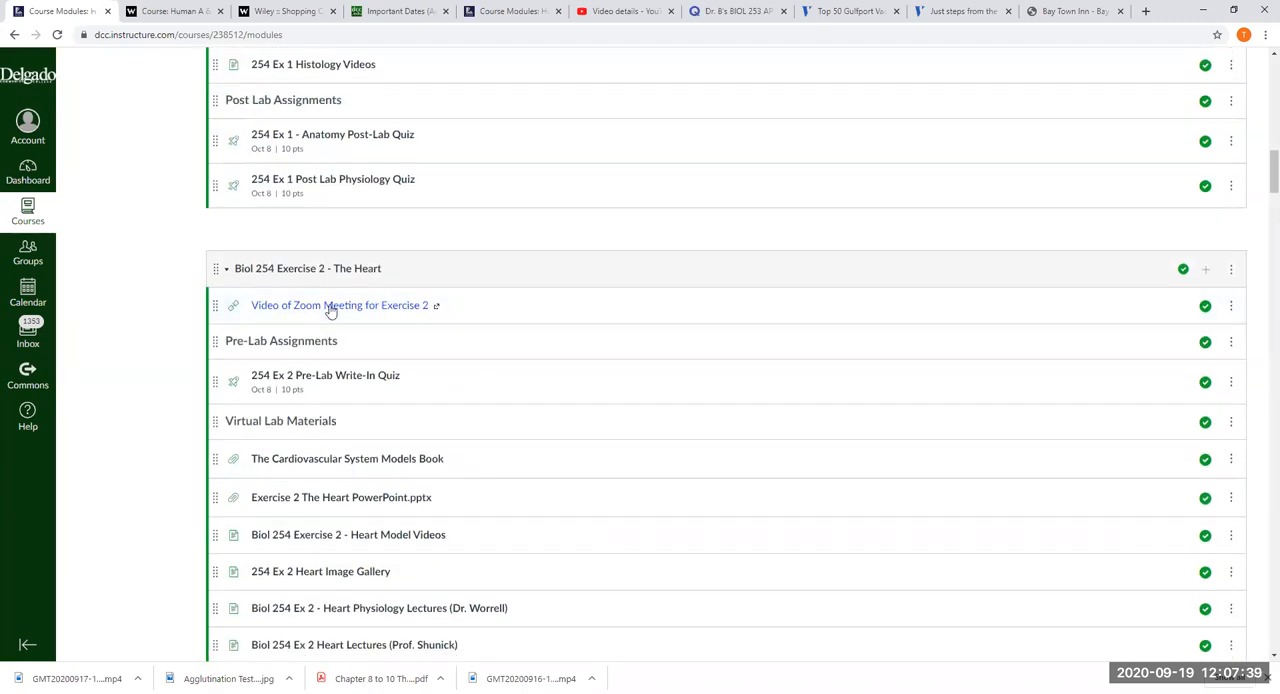
scroll(down, 3)
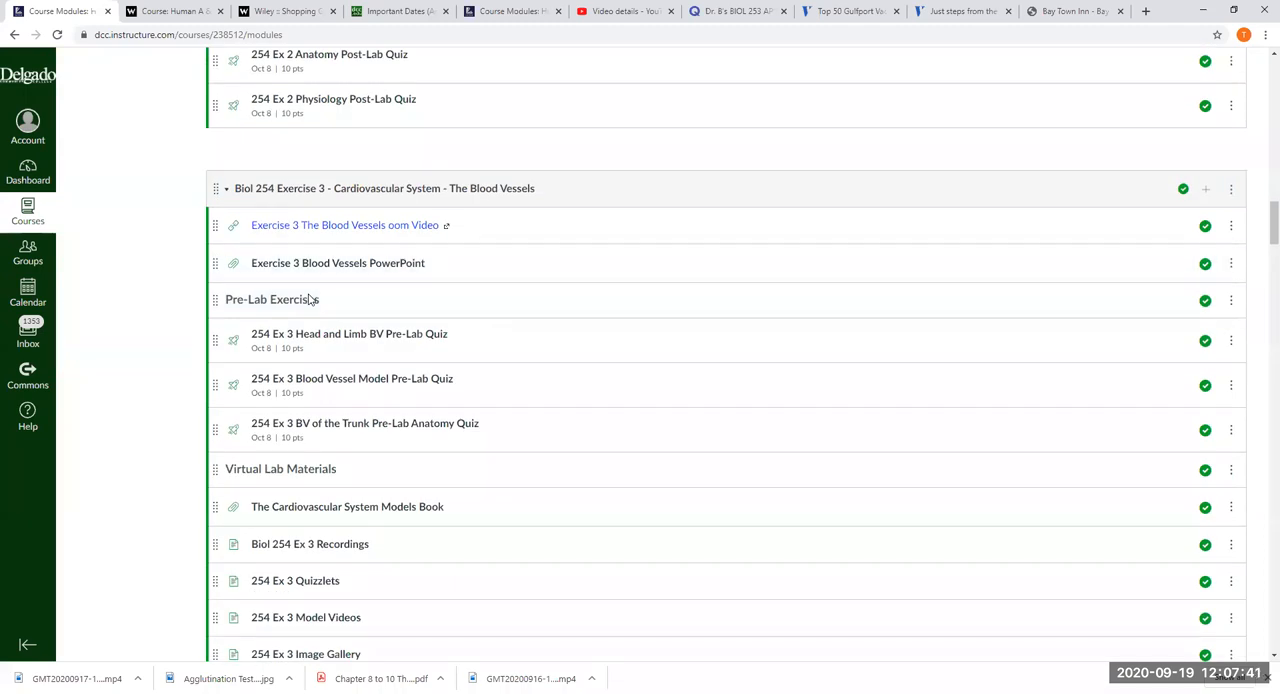
mouse_move(338, 262)
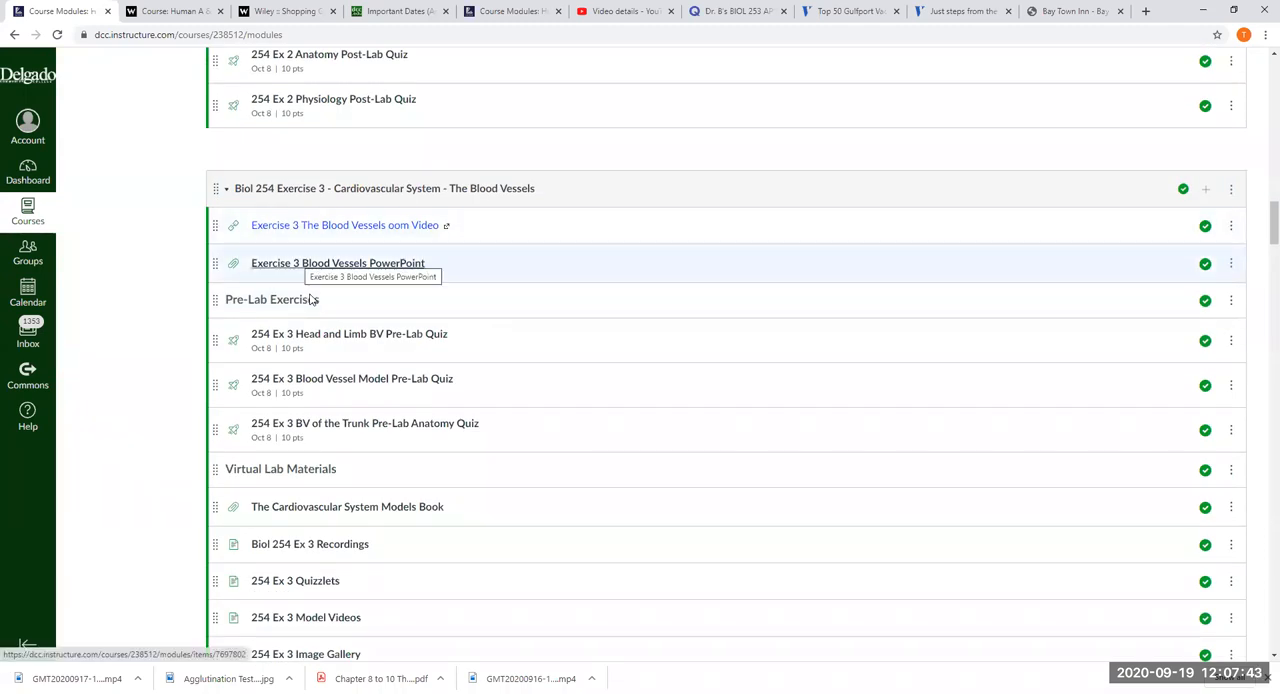
scroll(up, 3)
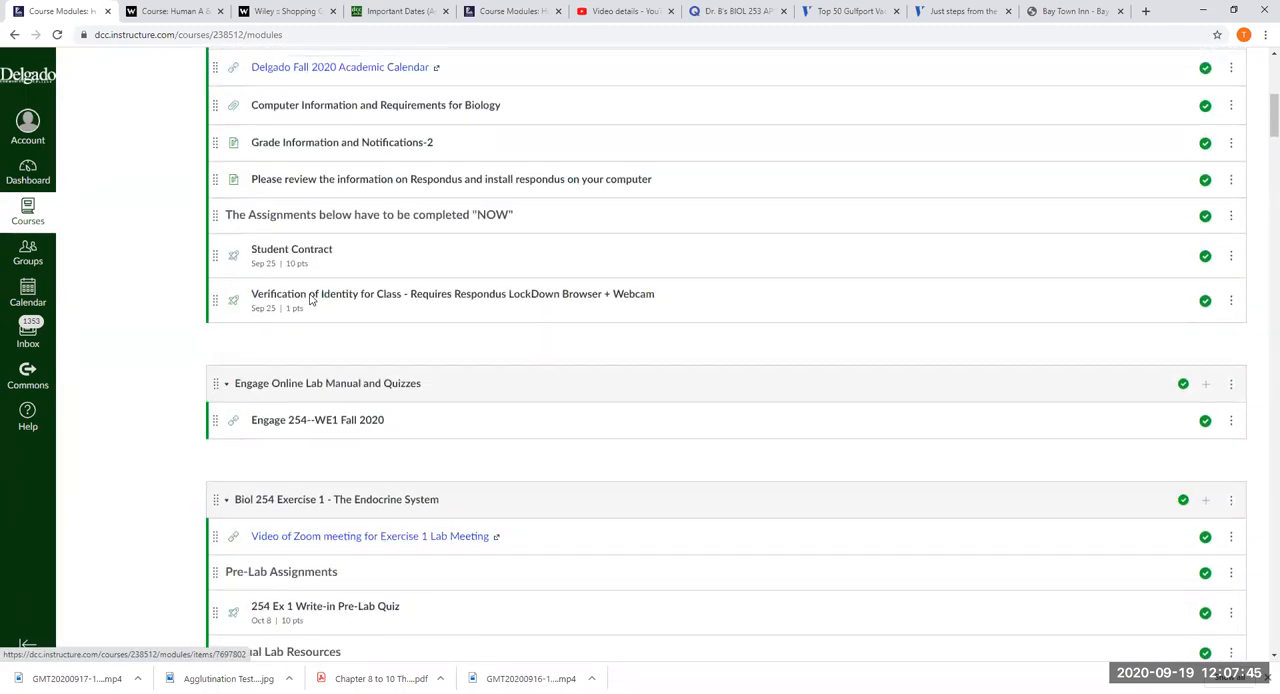
Open and close the Account tray, then go to Announcements
scroll(up, 3)
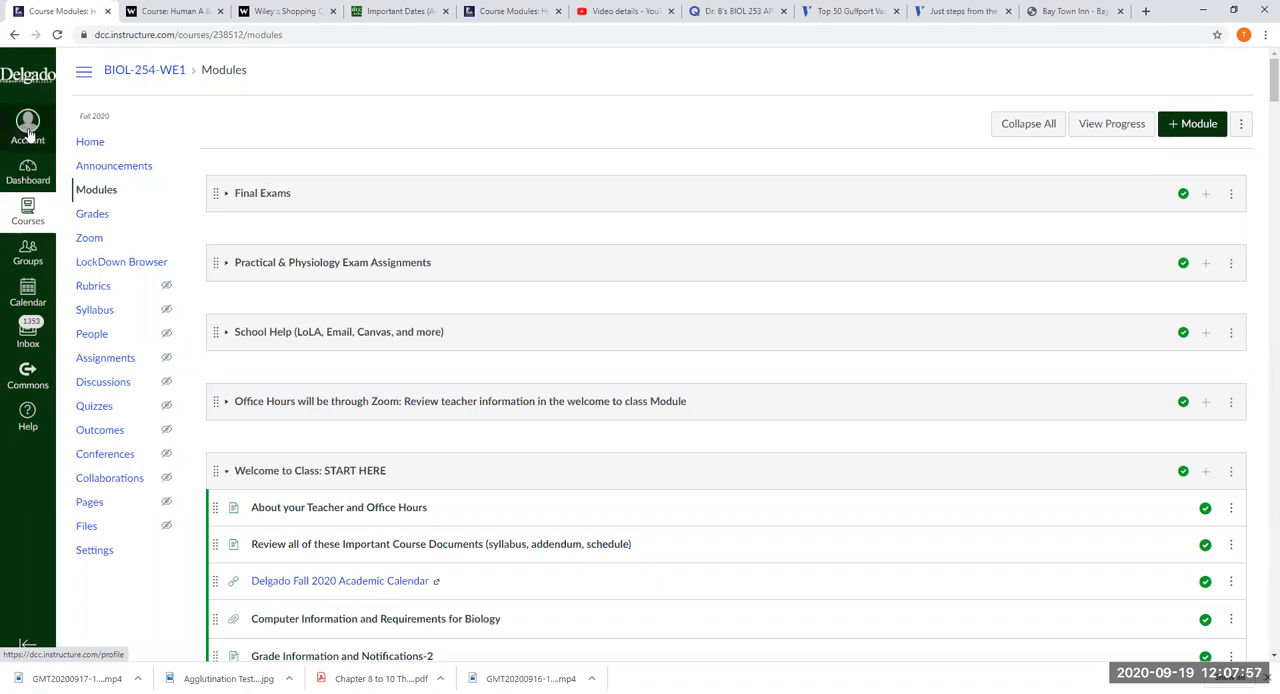
click(27, 123)
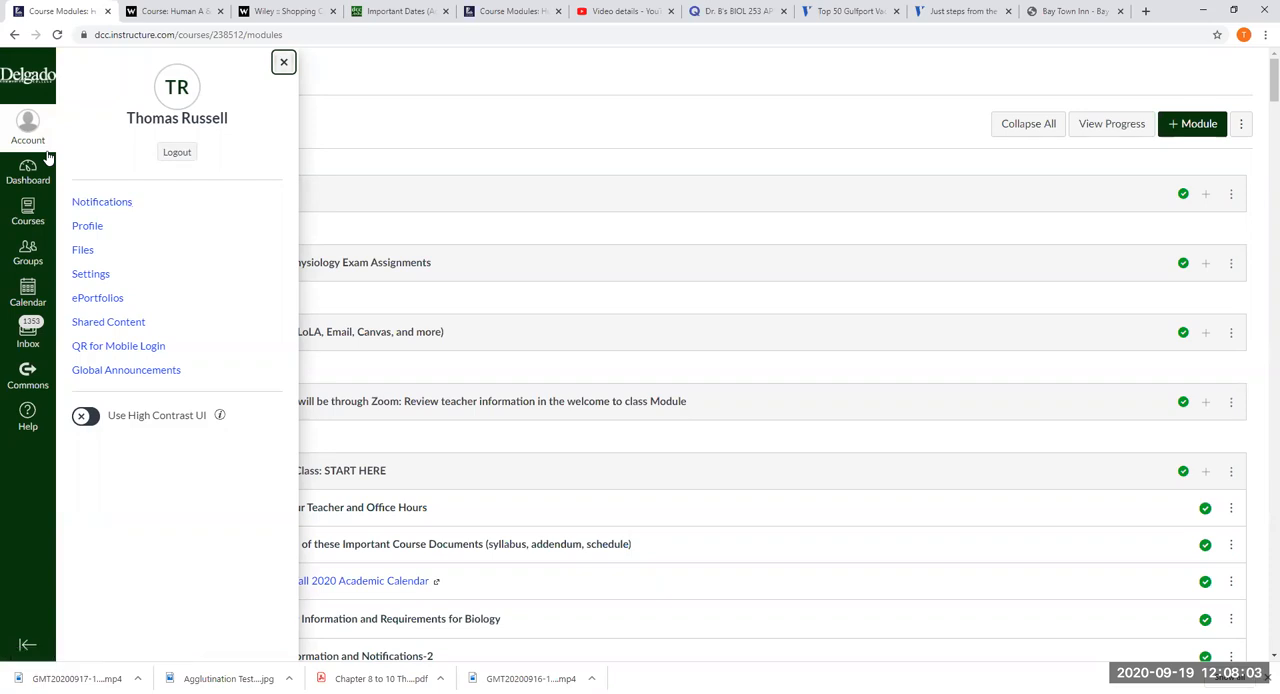
click(283, 62)
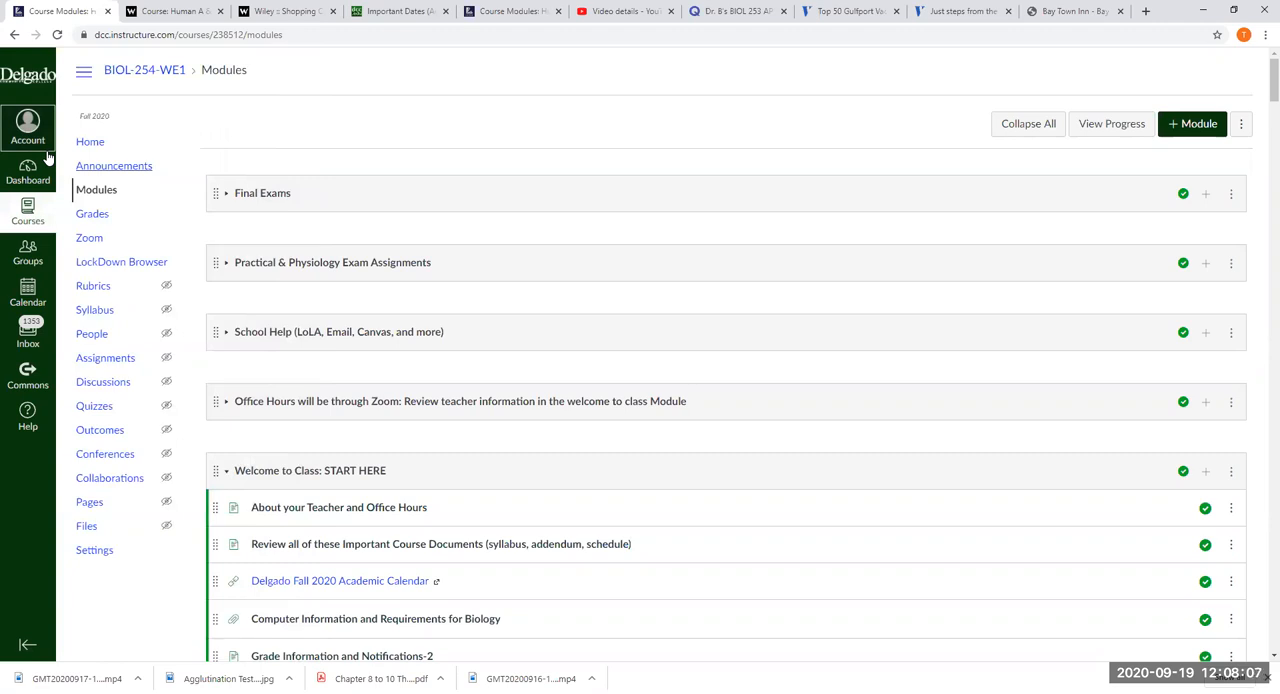
click(114, 165)
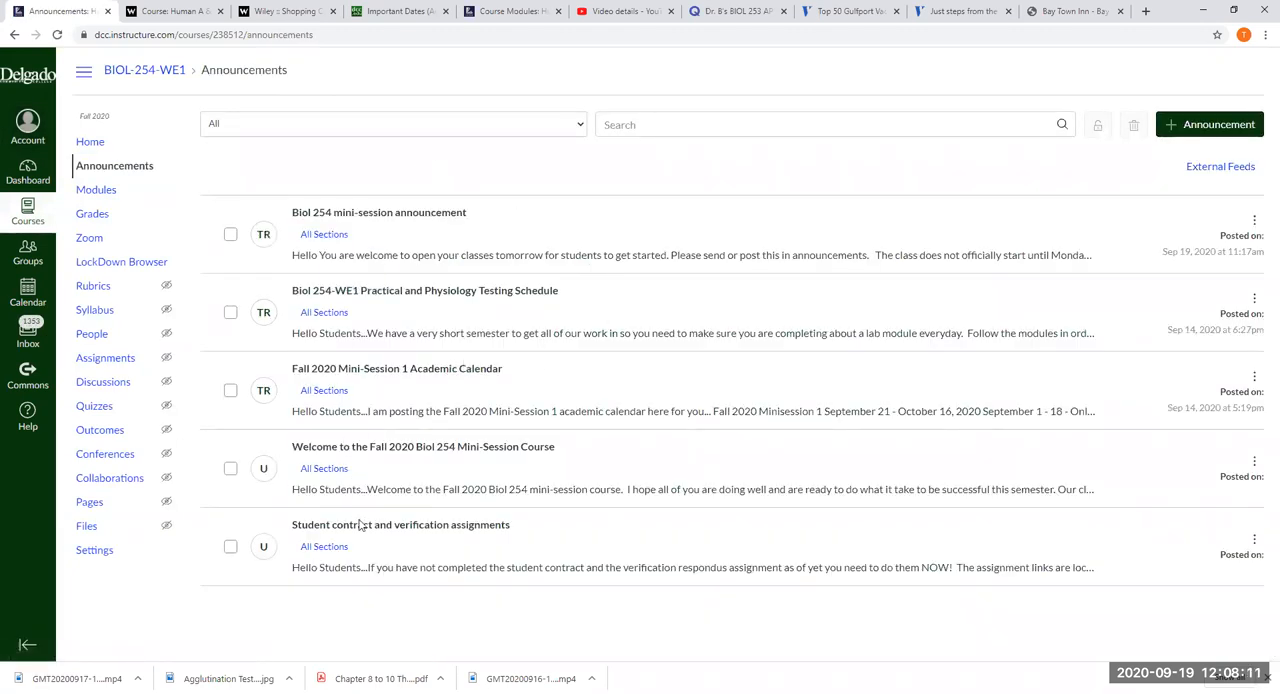
mouse_move(362, 310)
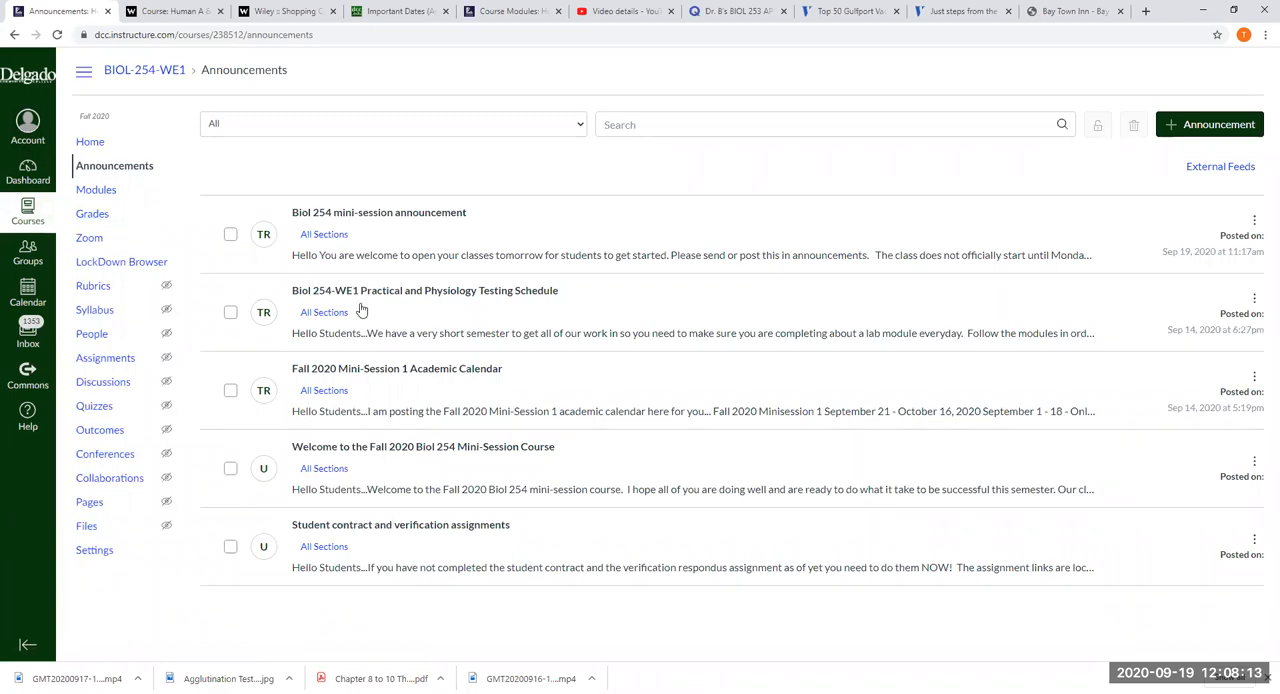
mouse_move(404, 401)
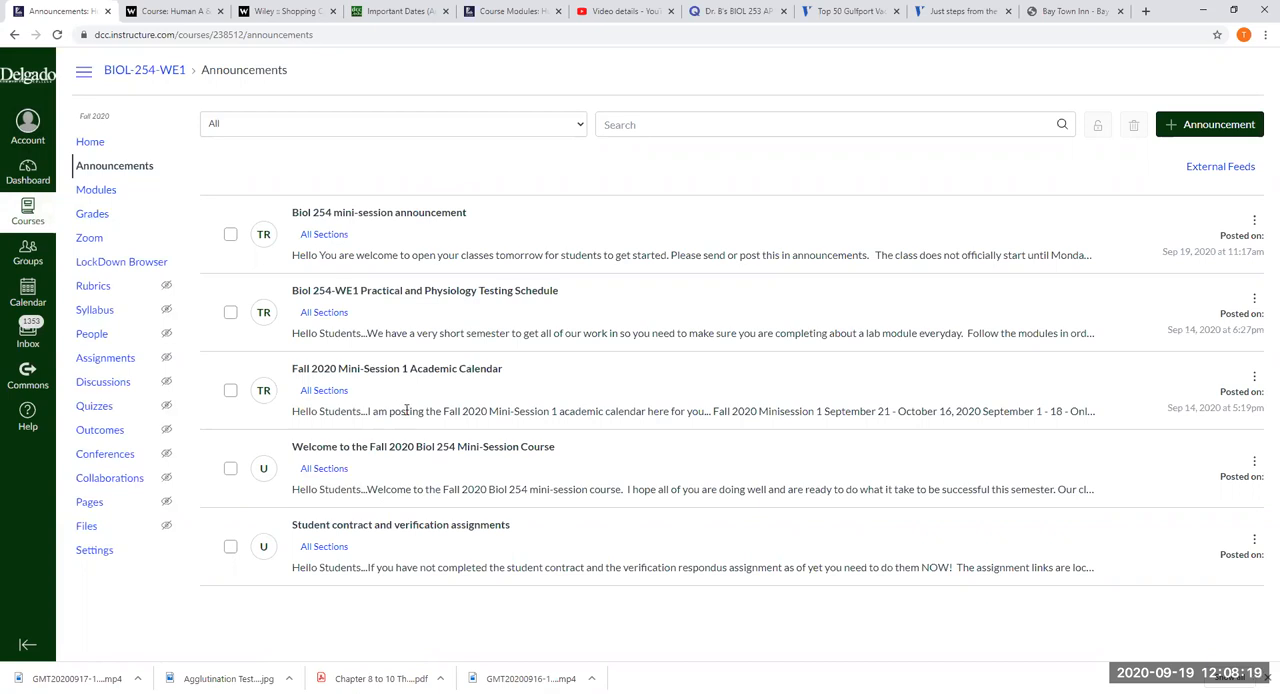
mouse_move(379, 297)
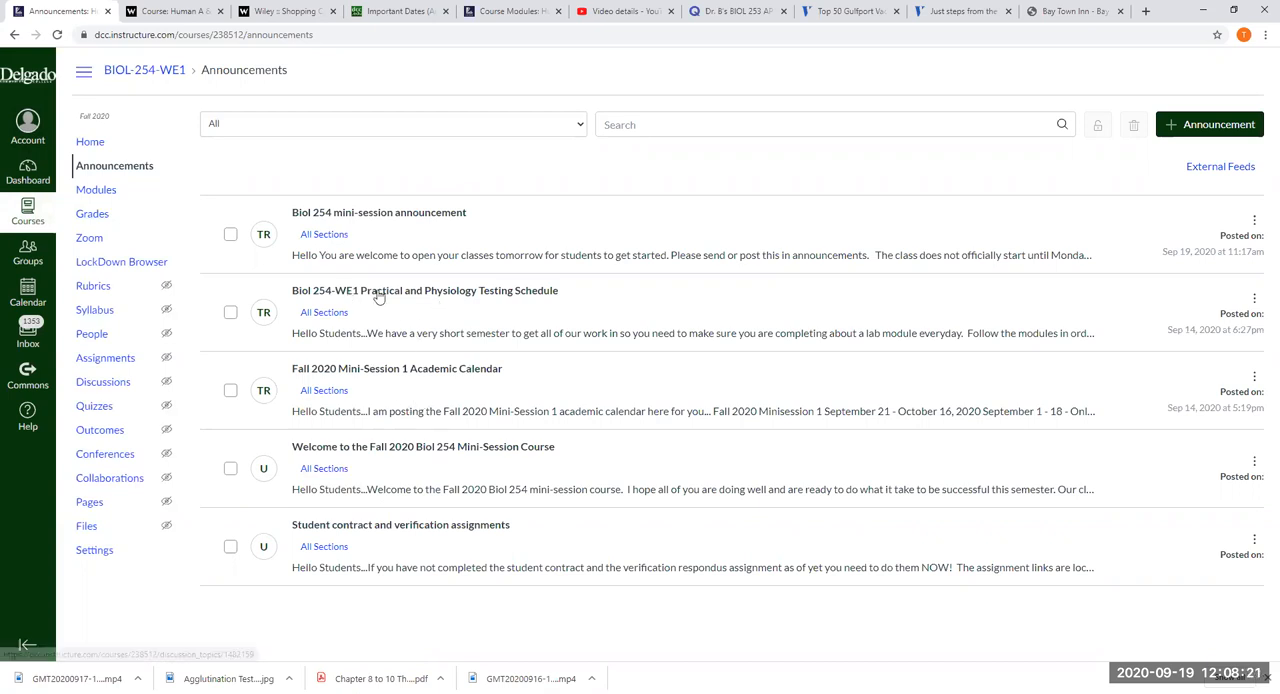
Open the 'Biol 254-WE1 Practical and Physiology Testing Schedule' announcement
click(424, 290)
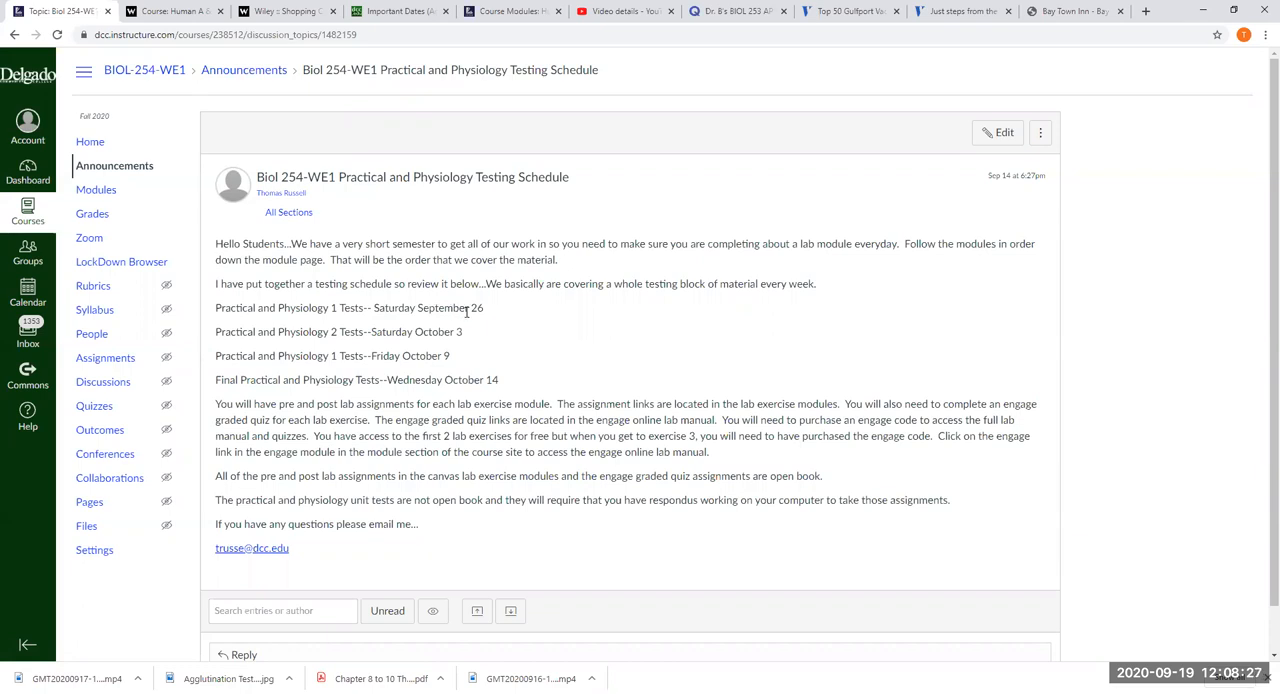
mouse_move(482, 318)
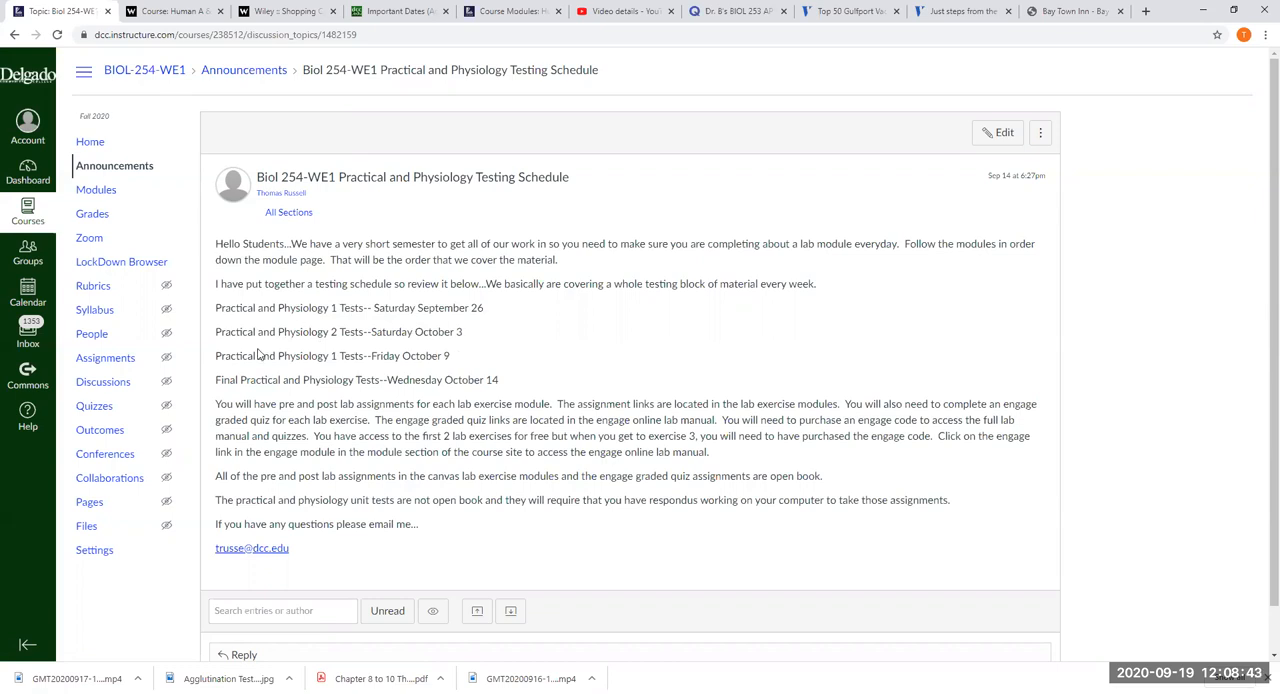
mouse_move(448, 371)
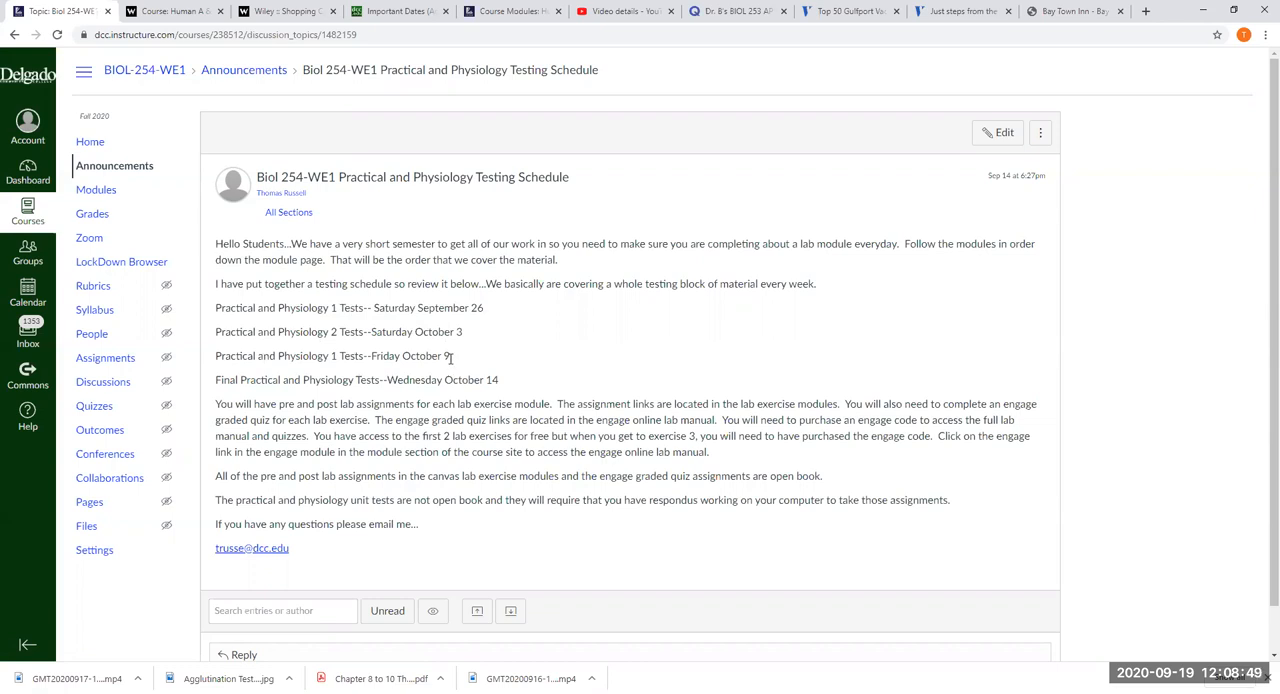
mouse_move(557, 361)
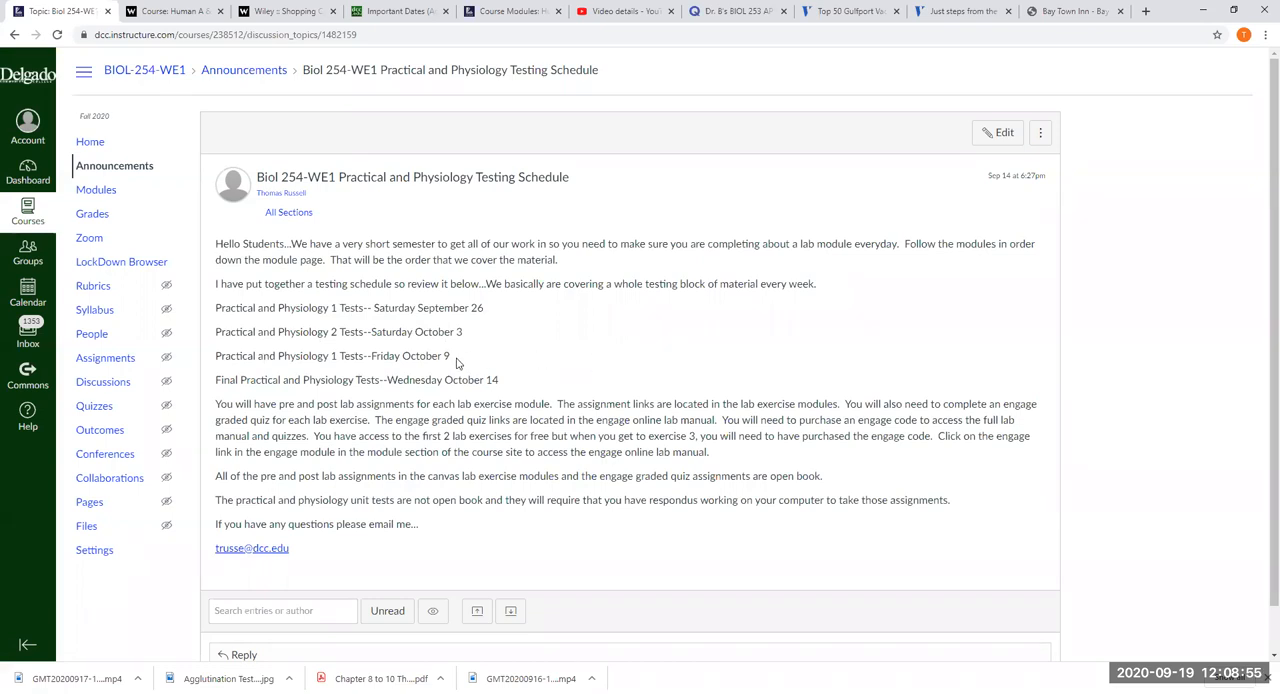
mouse_move(450, 378)
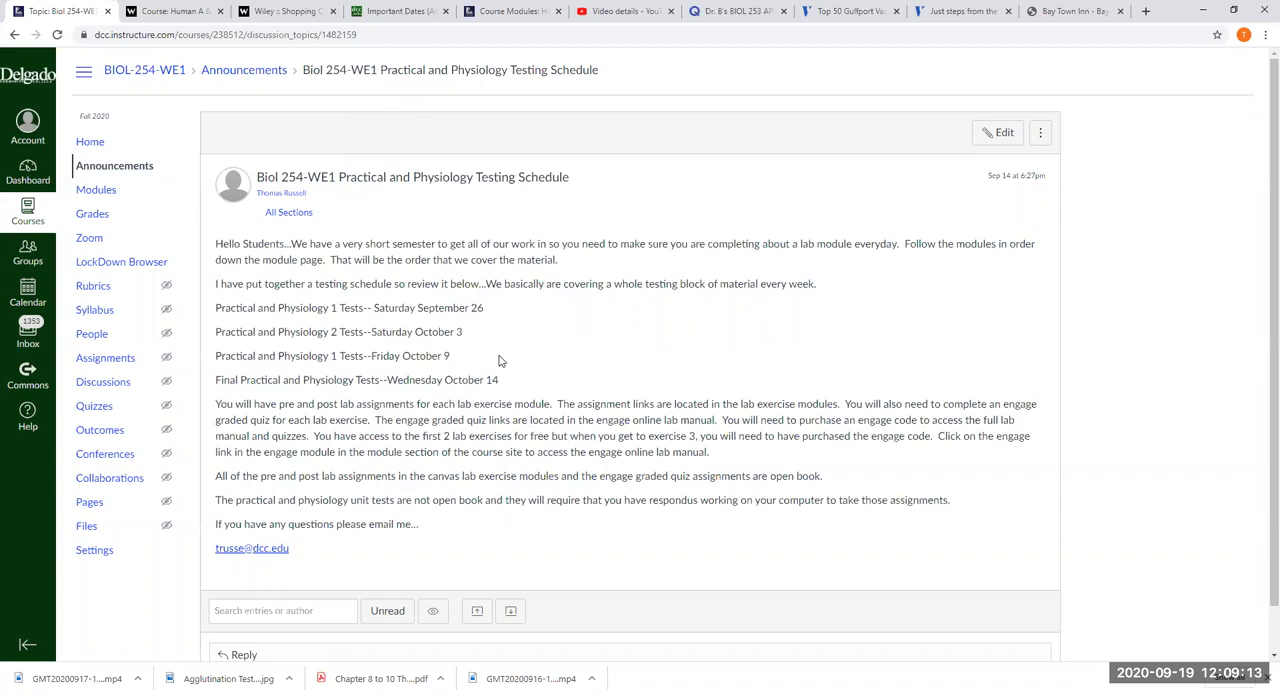
mouse_move(96, 189)
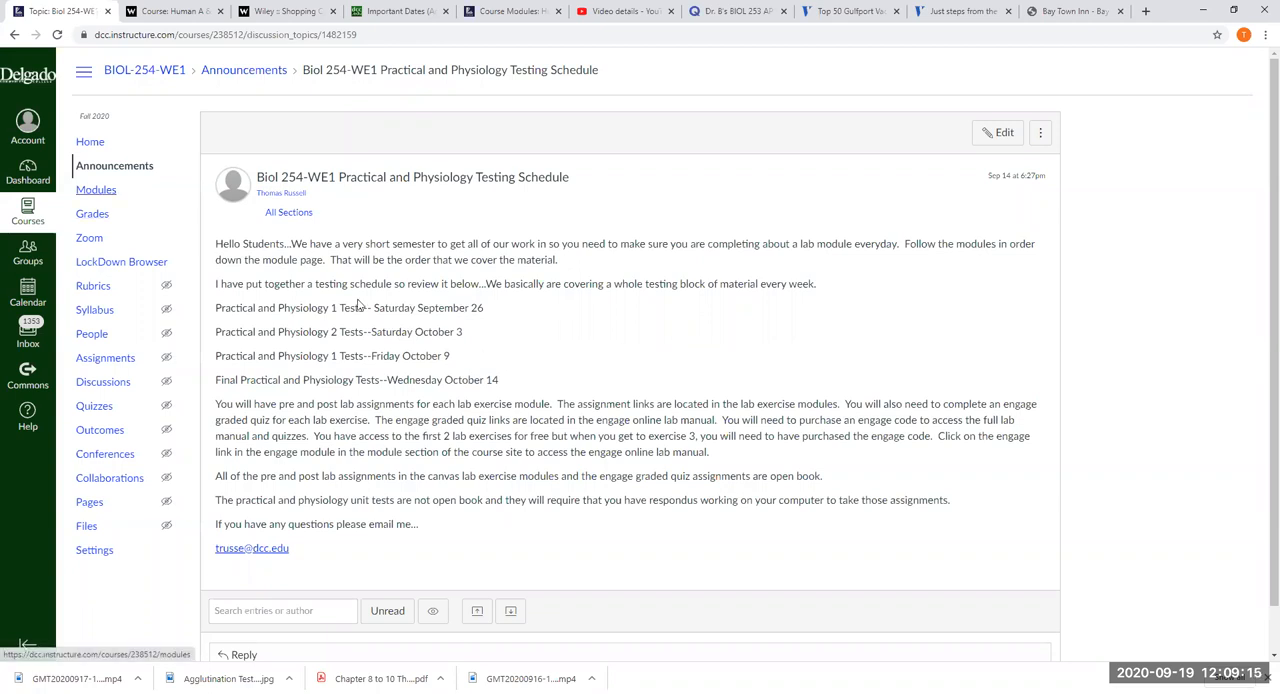
Review the test dates through October 14, then select Home
click(90, 141)
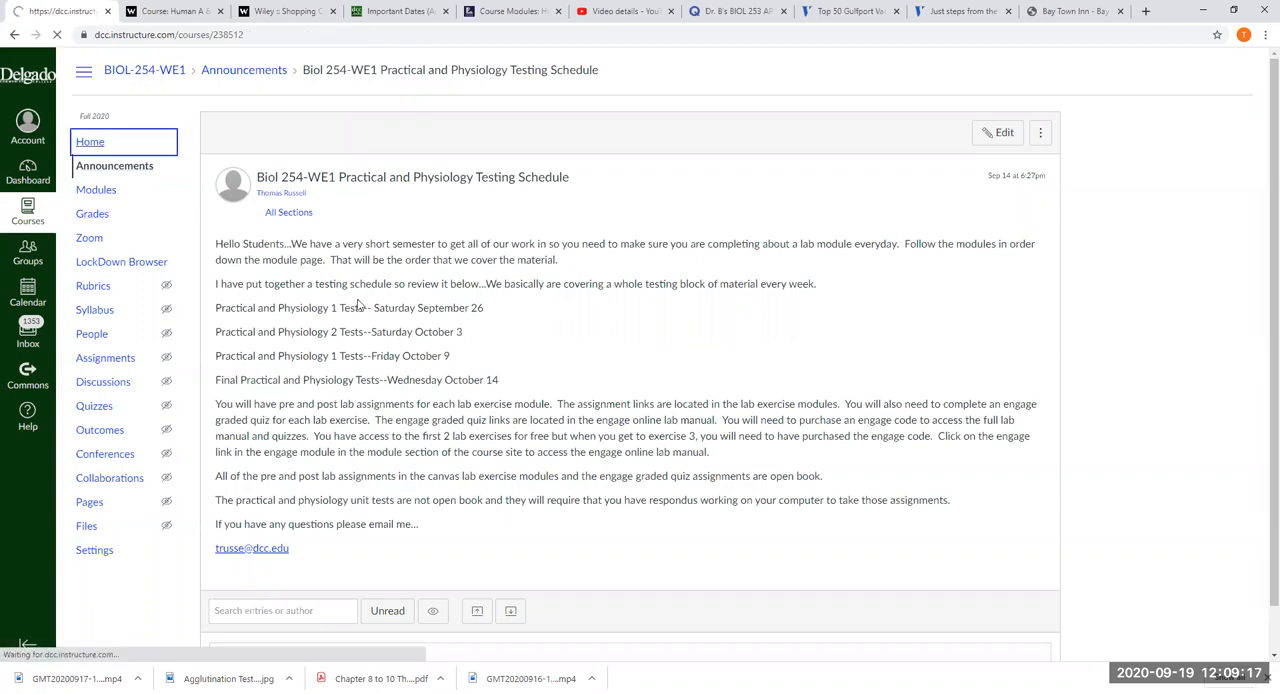
Select Home again to load the September 21 – October 16 welcome page
click(90, 141)
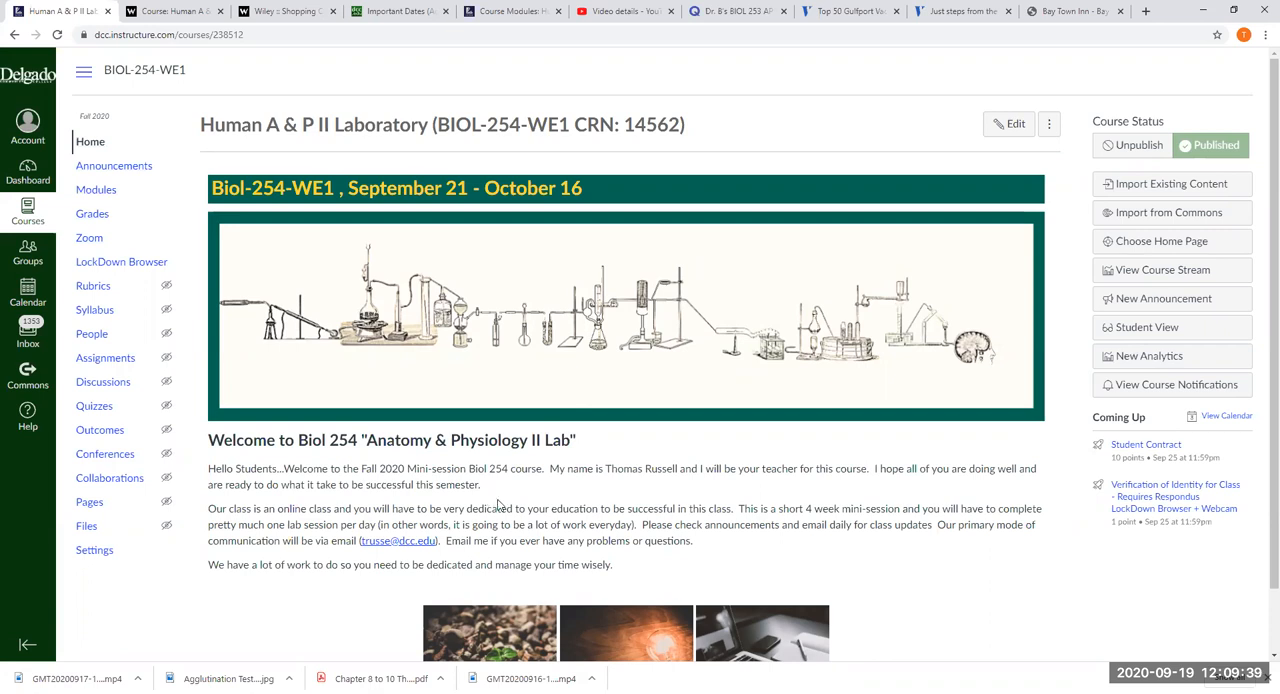
mouse_move(548, 497)
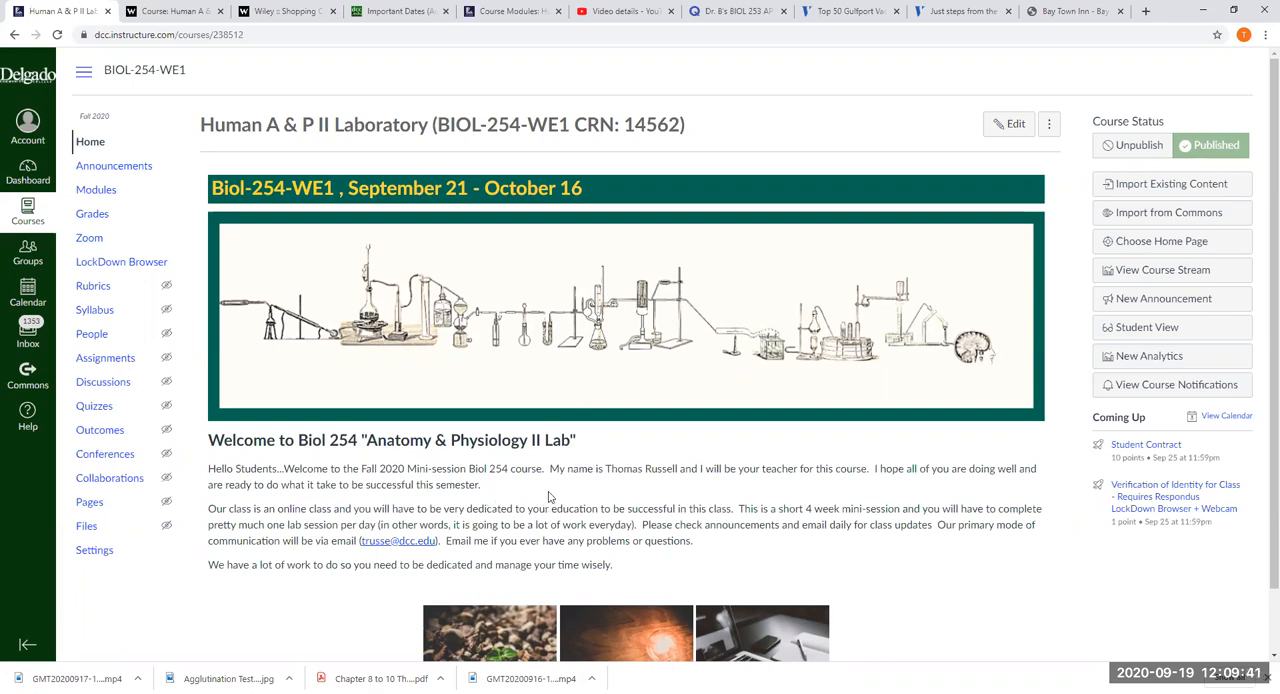